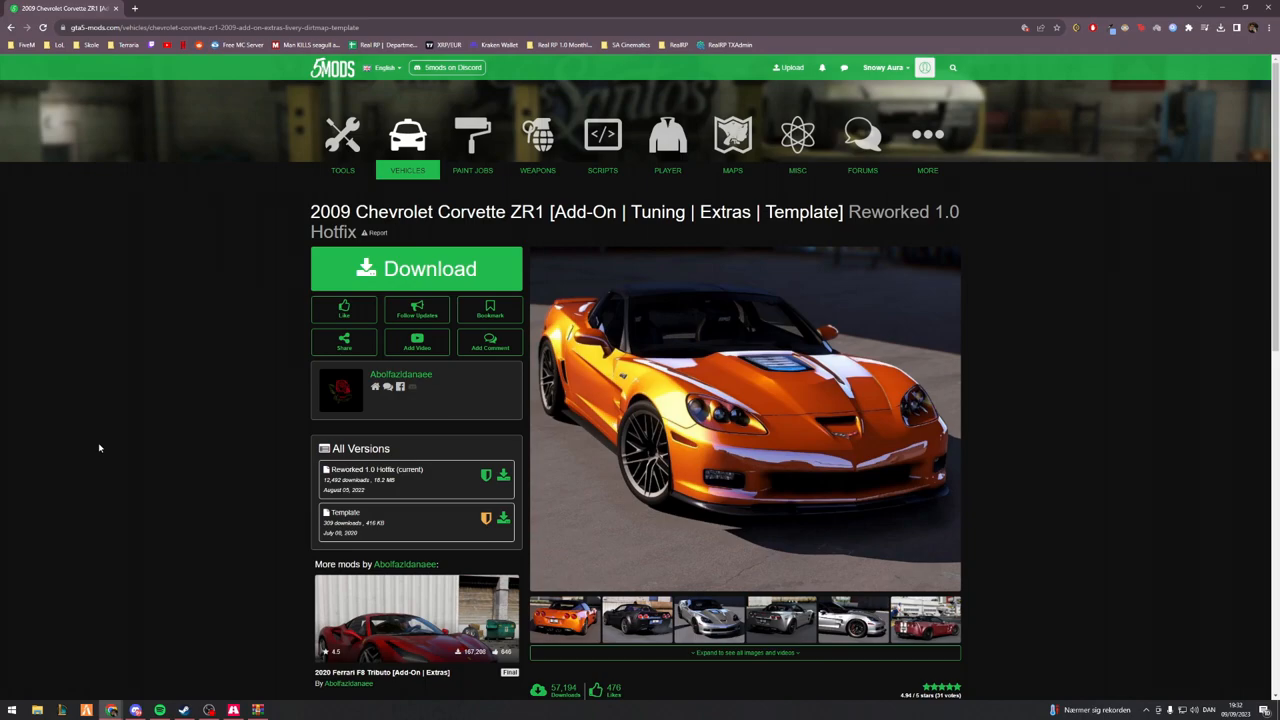
mouse_move(448, 380)
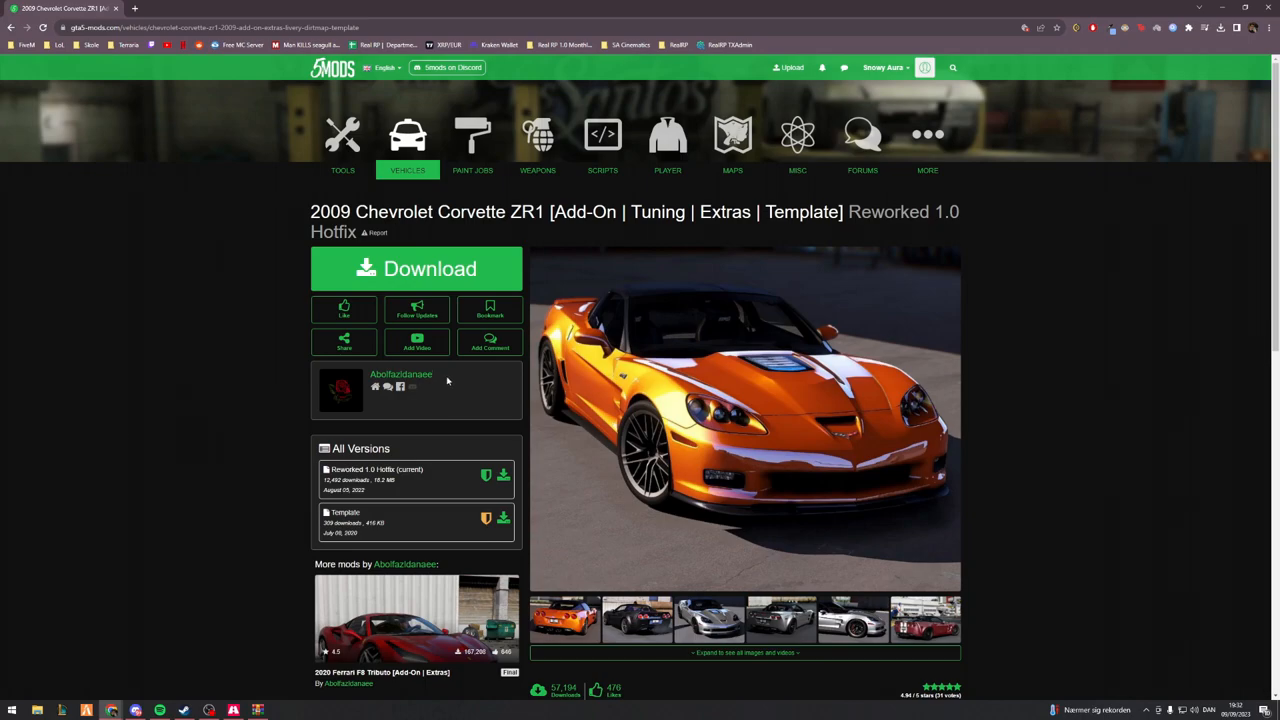
mouse_move(188, 384)
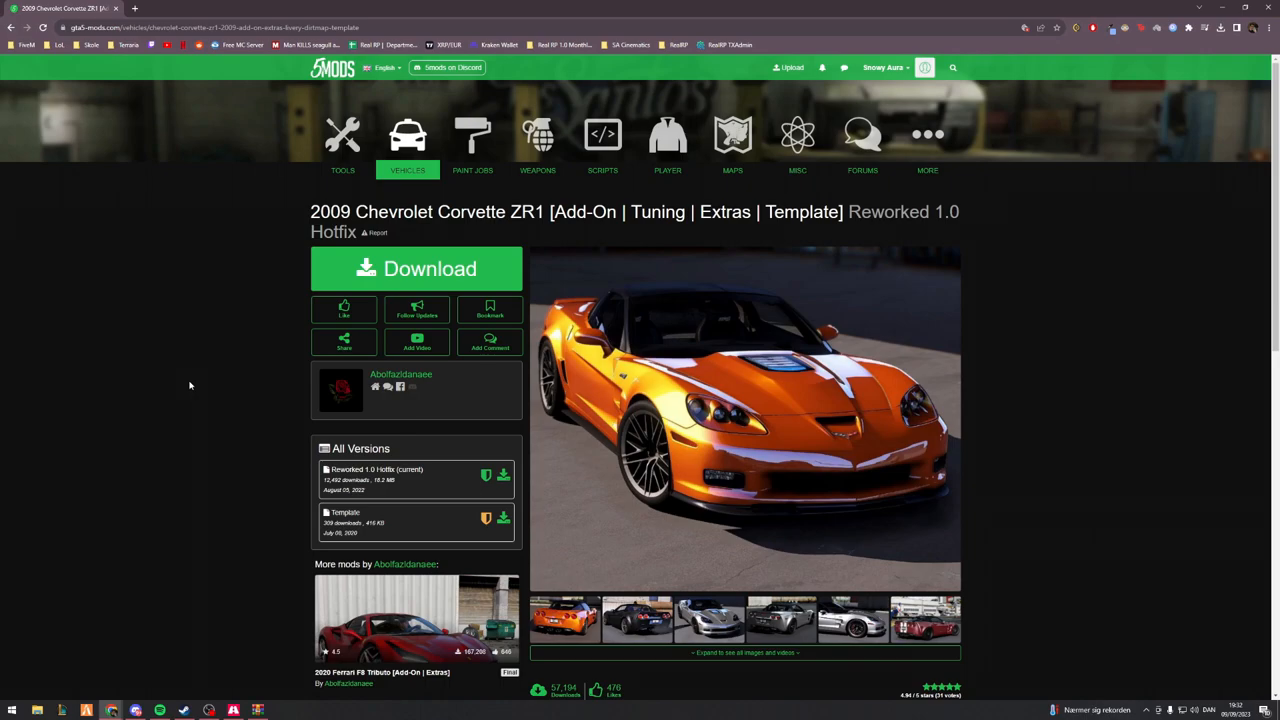
Show the mod page's interior screenshot of the ZR1 console logo enlarged in the gallery lightbox
scroll("down", 3)
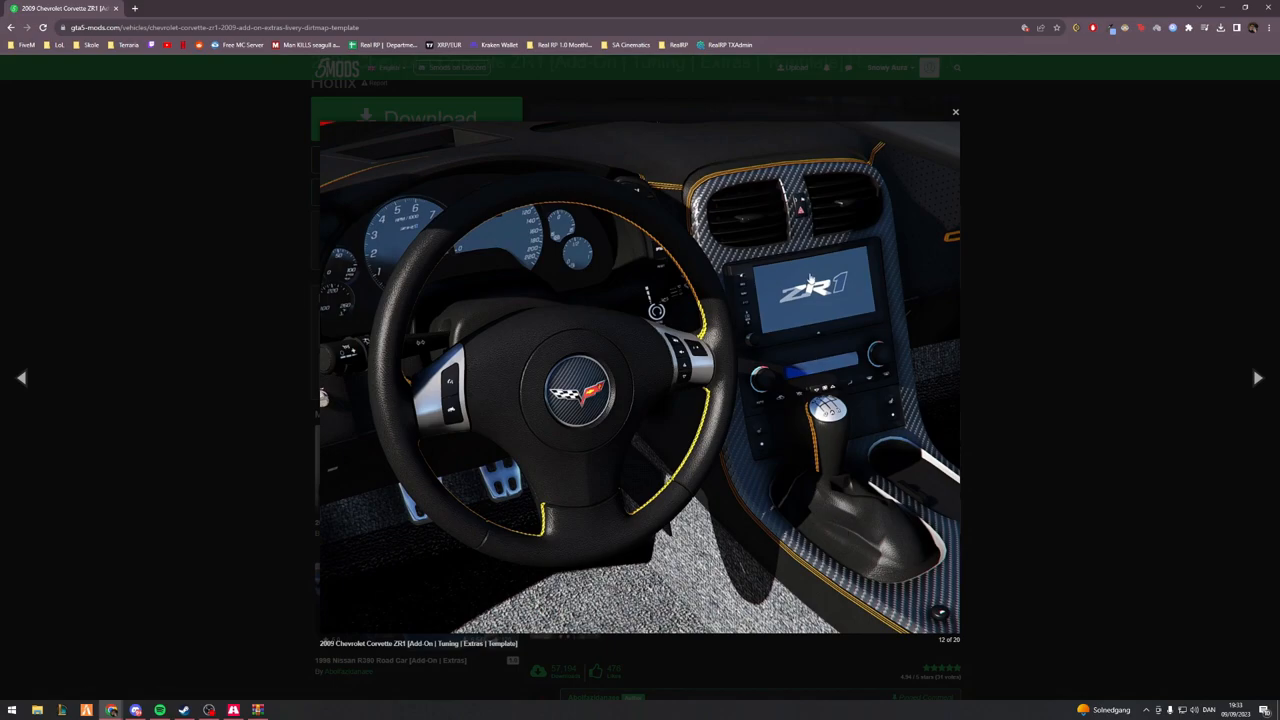
mouse_move(798, 352)
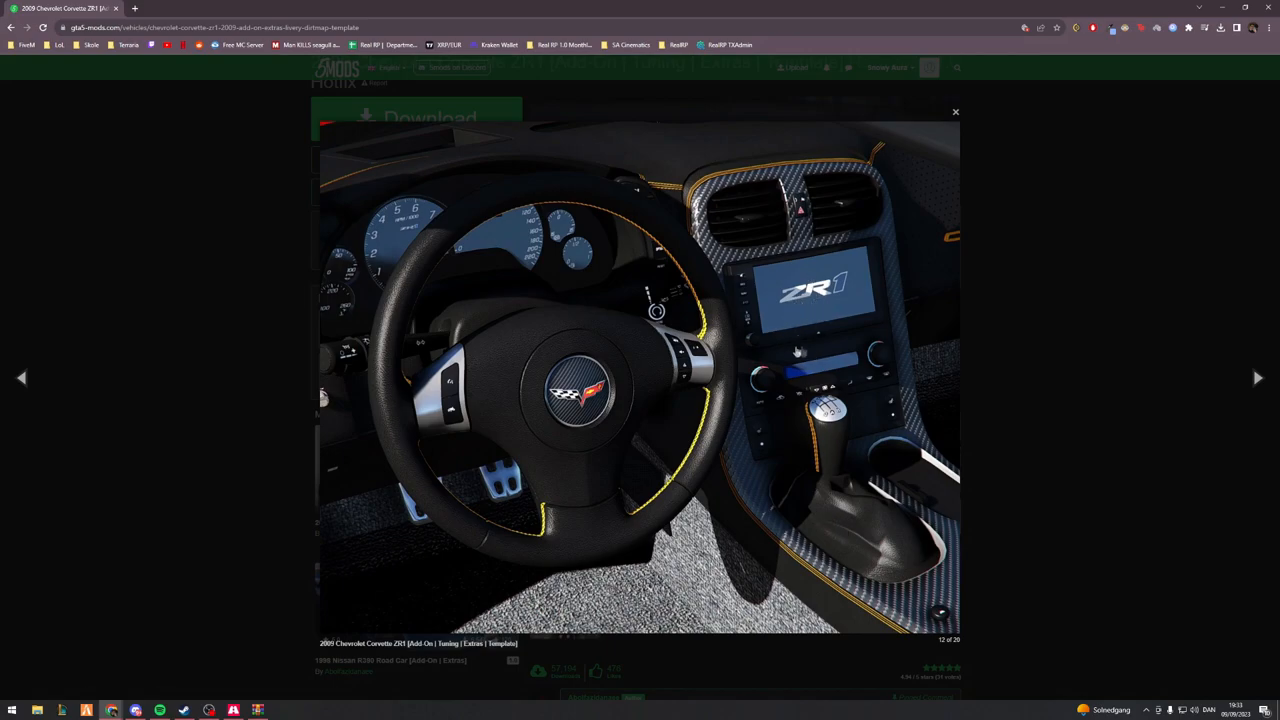
mouse_move(804, 356)
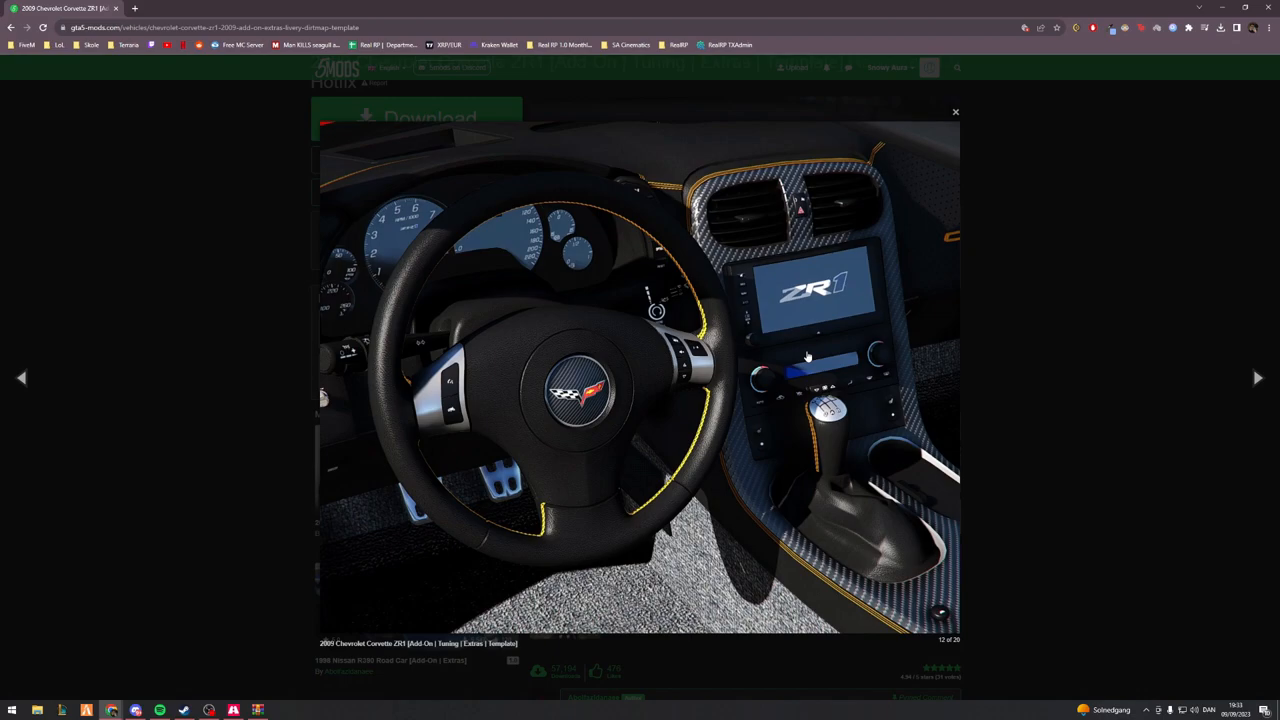
left_click(954, 112)
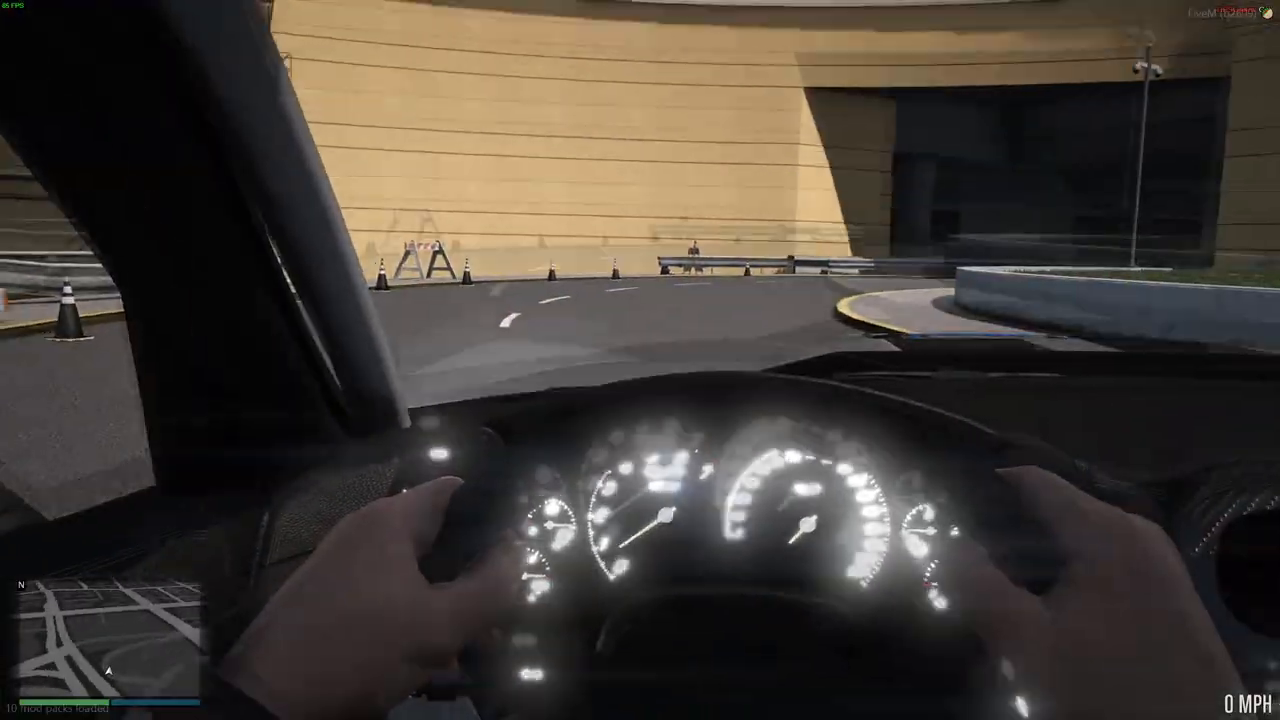
Bring up the FiveM console while driving and enter the quit command
key("v")
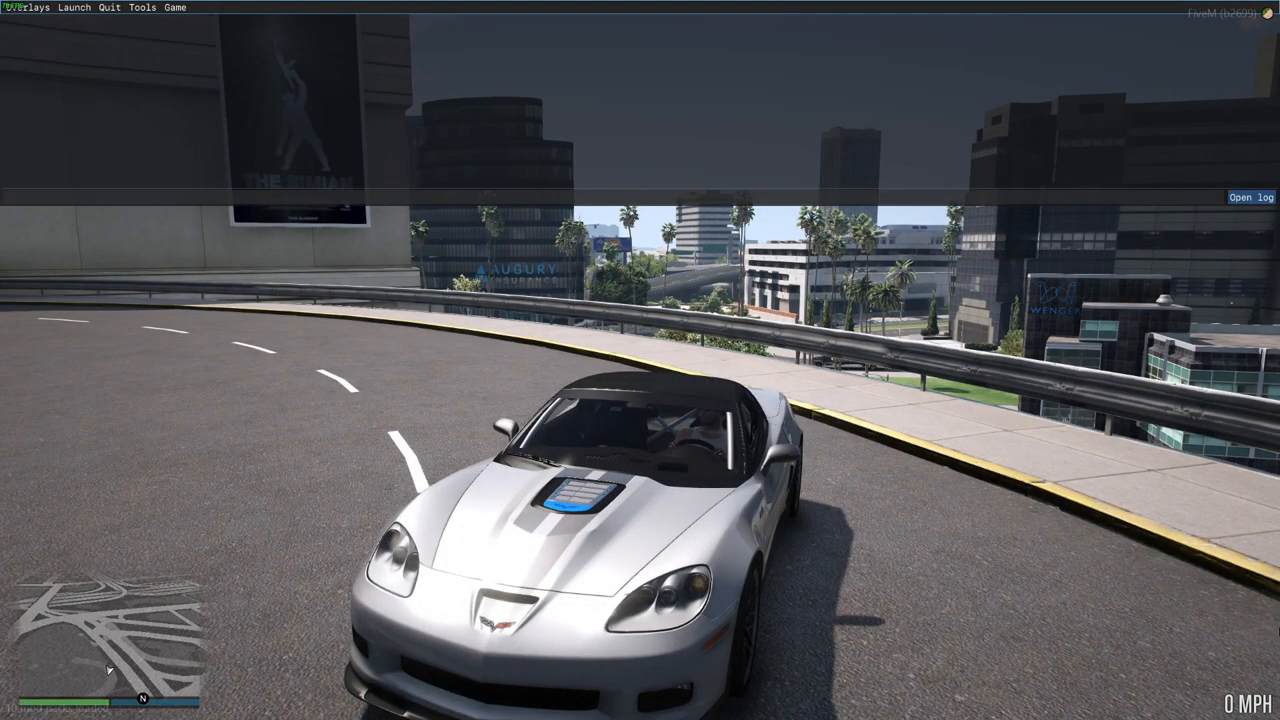
type("quit")
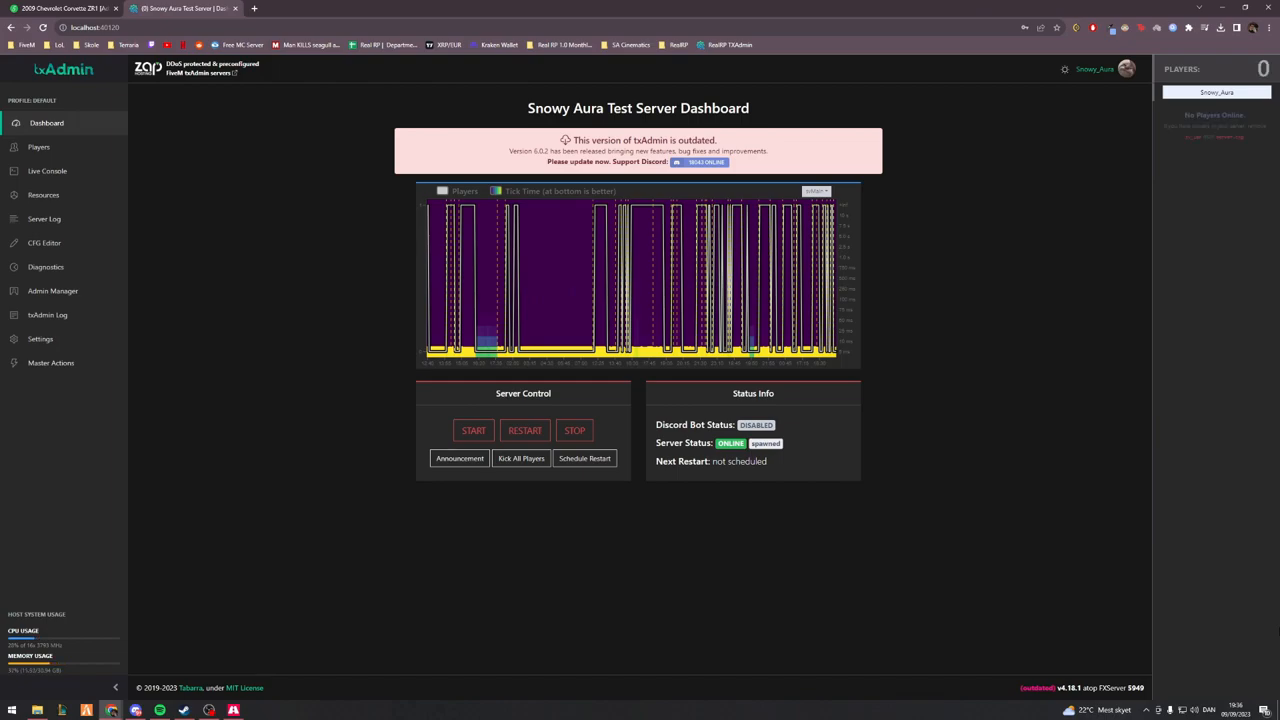
left_click(12, 710)
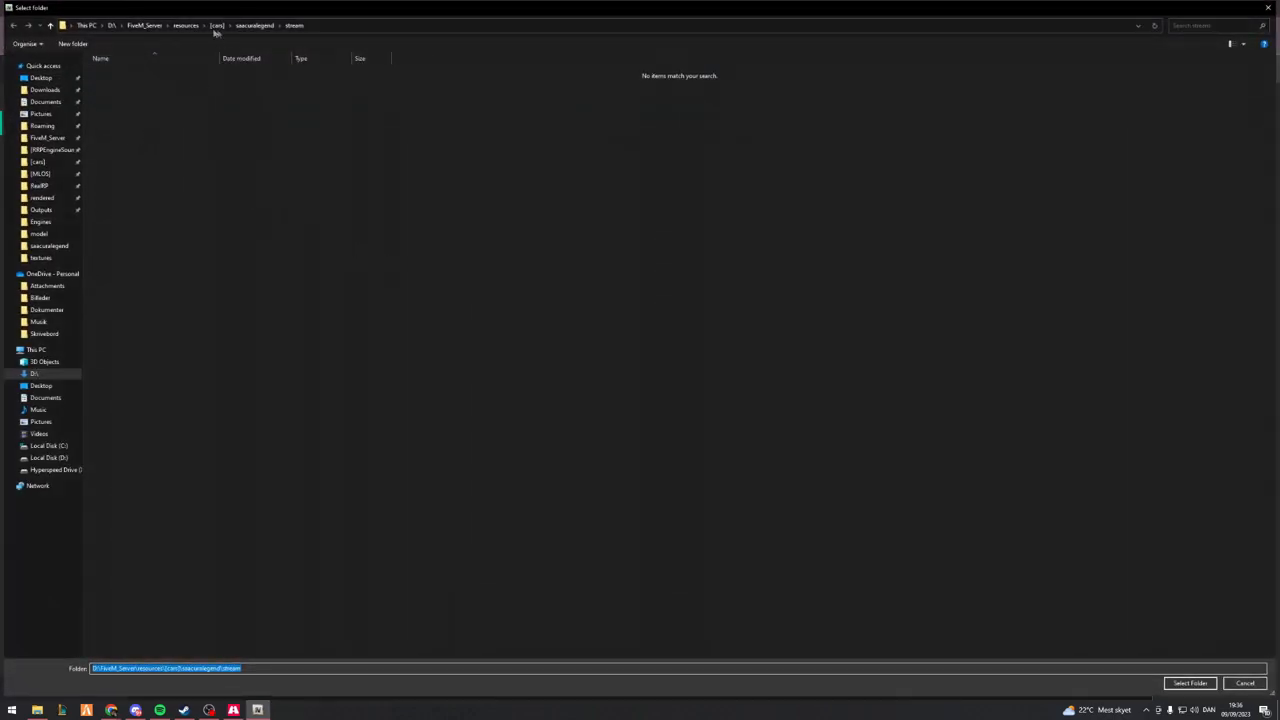
Load the car's stream folder and open its .ytd texture dictionary maximised in the texture editor
left_click(216, 24)
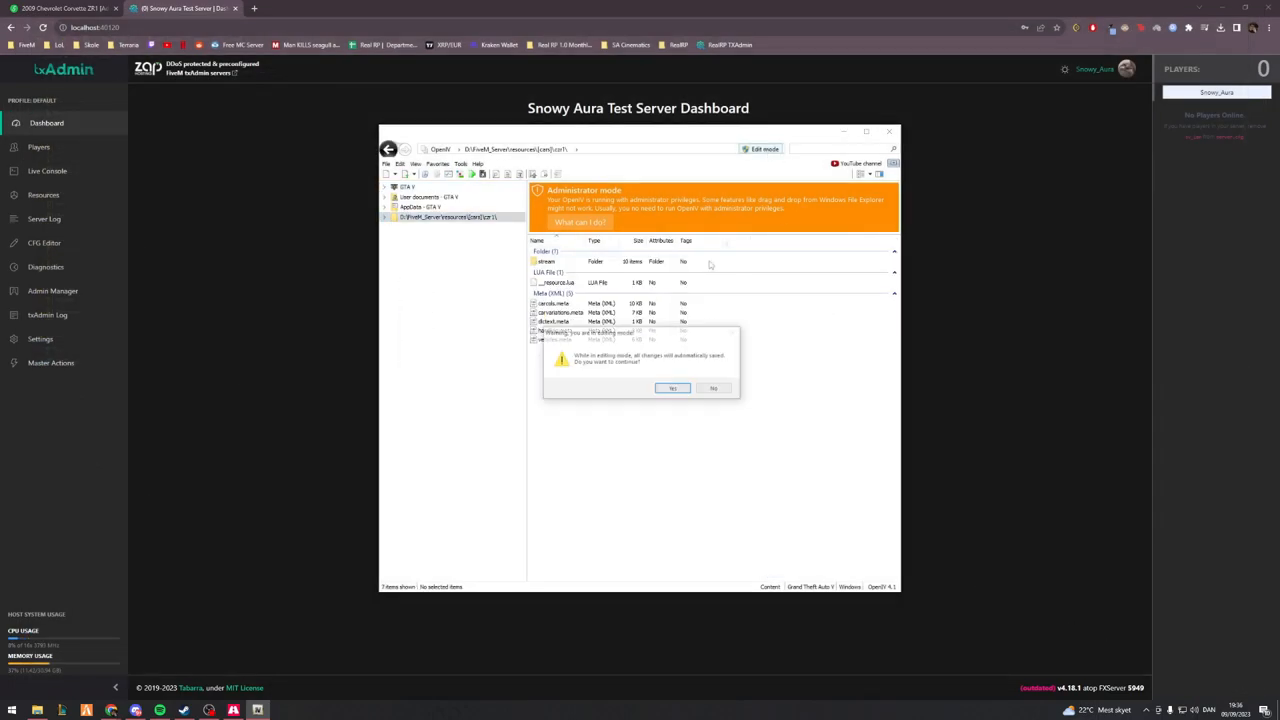
left_click(672, 388)
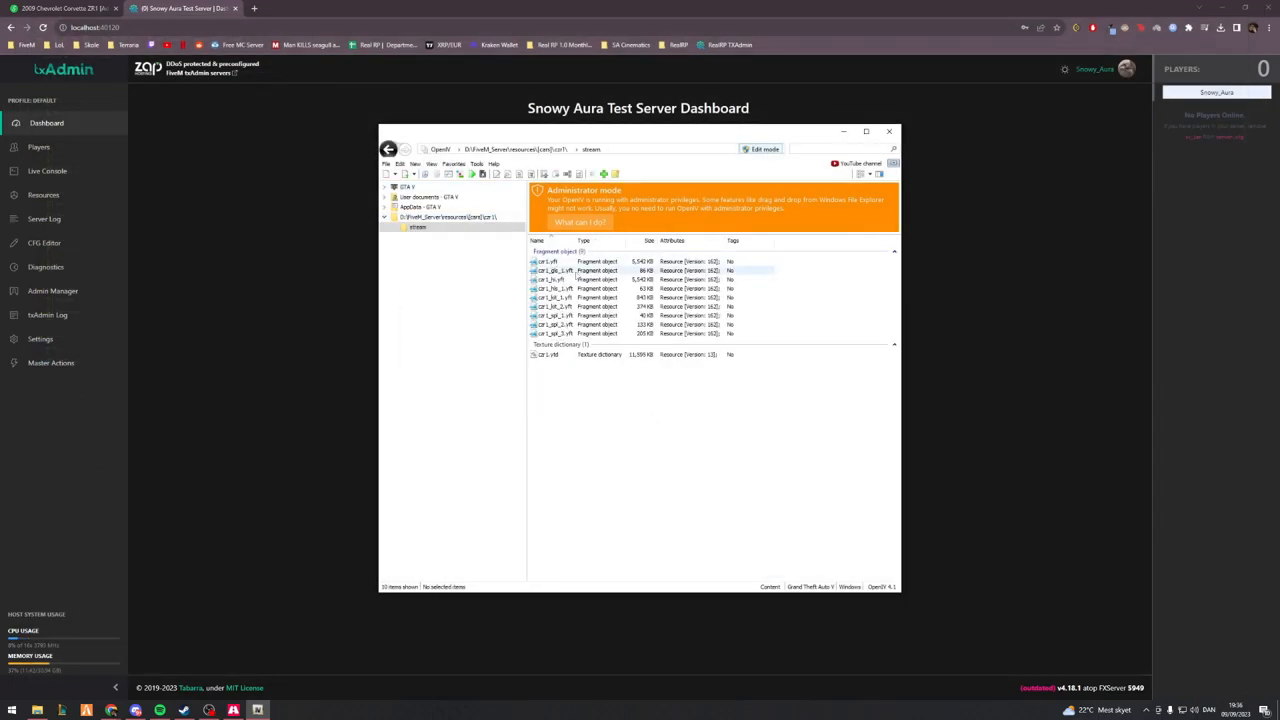
left_click(548, 354)
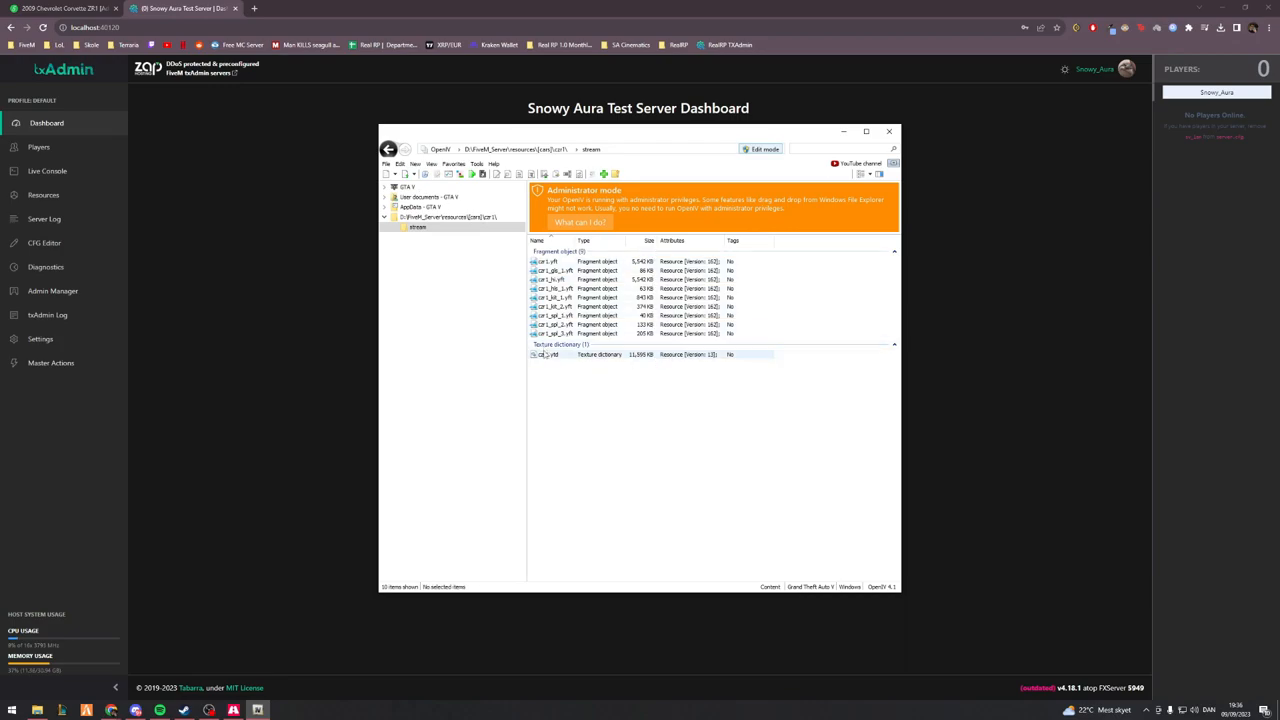
double_click(550, 354)
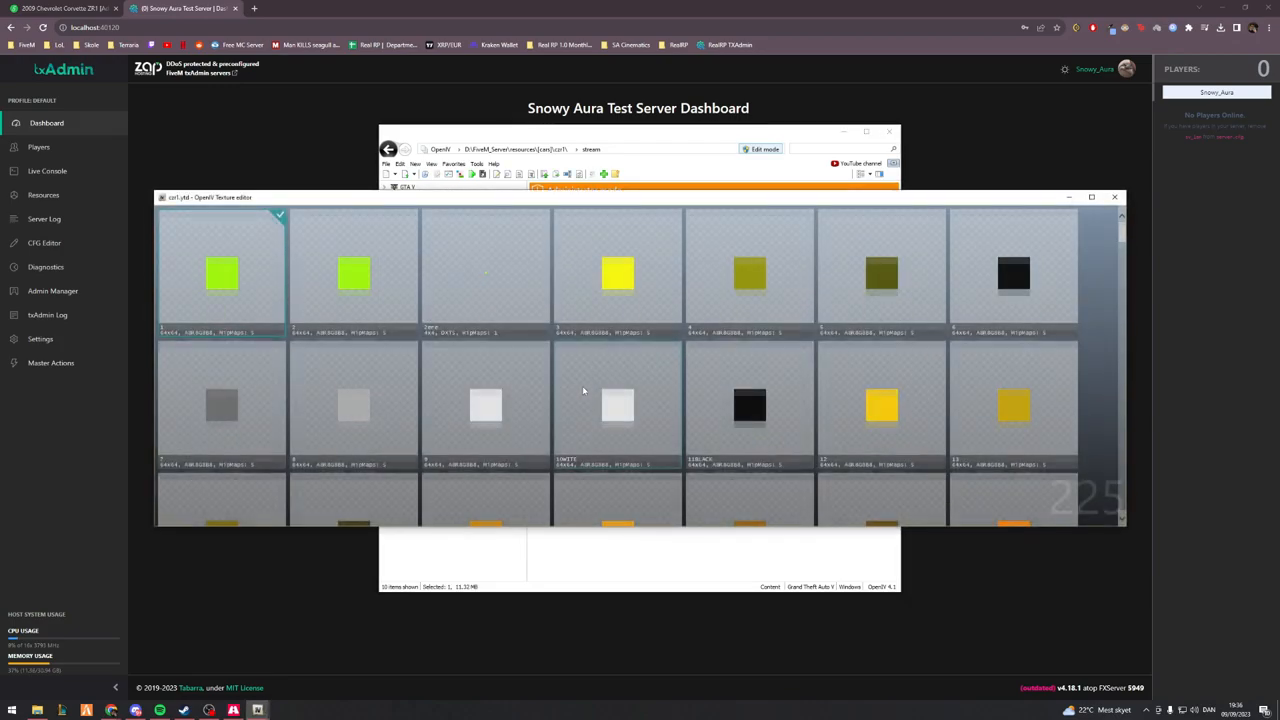
left_click(1092, 196)
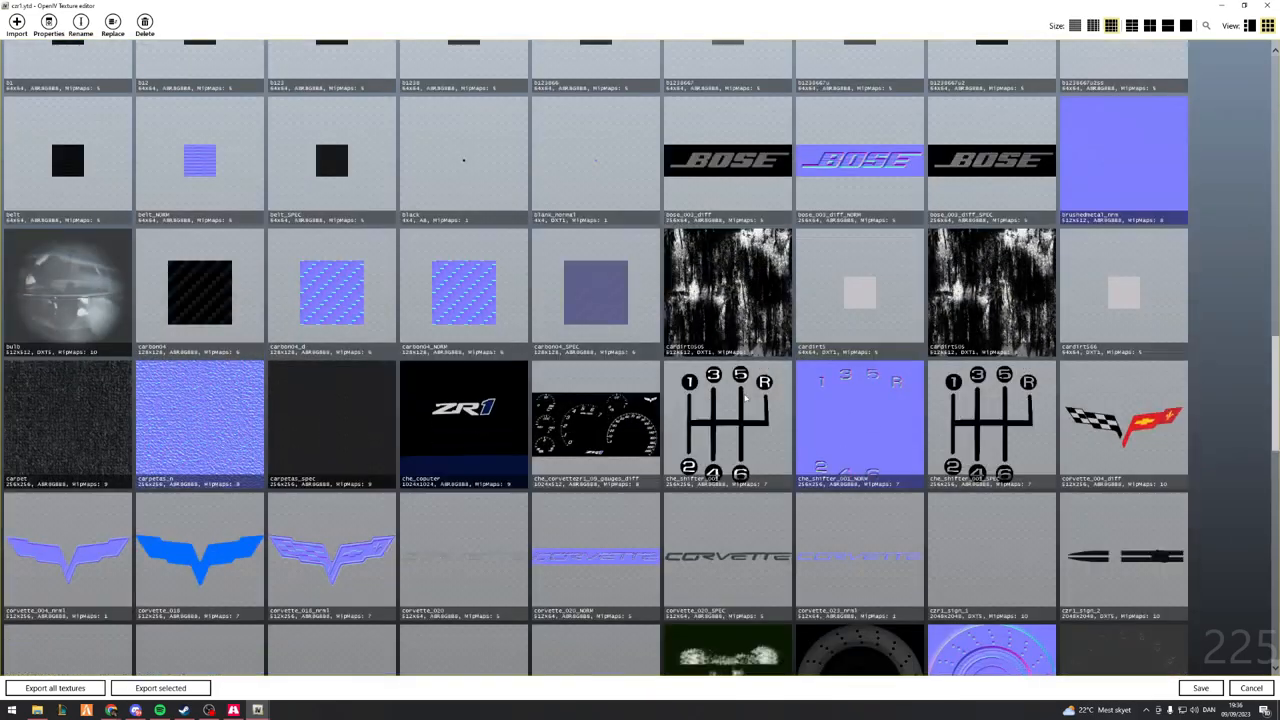
Browse the texture list to locate the ZR1 console logo texture
scroll("down", 3)
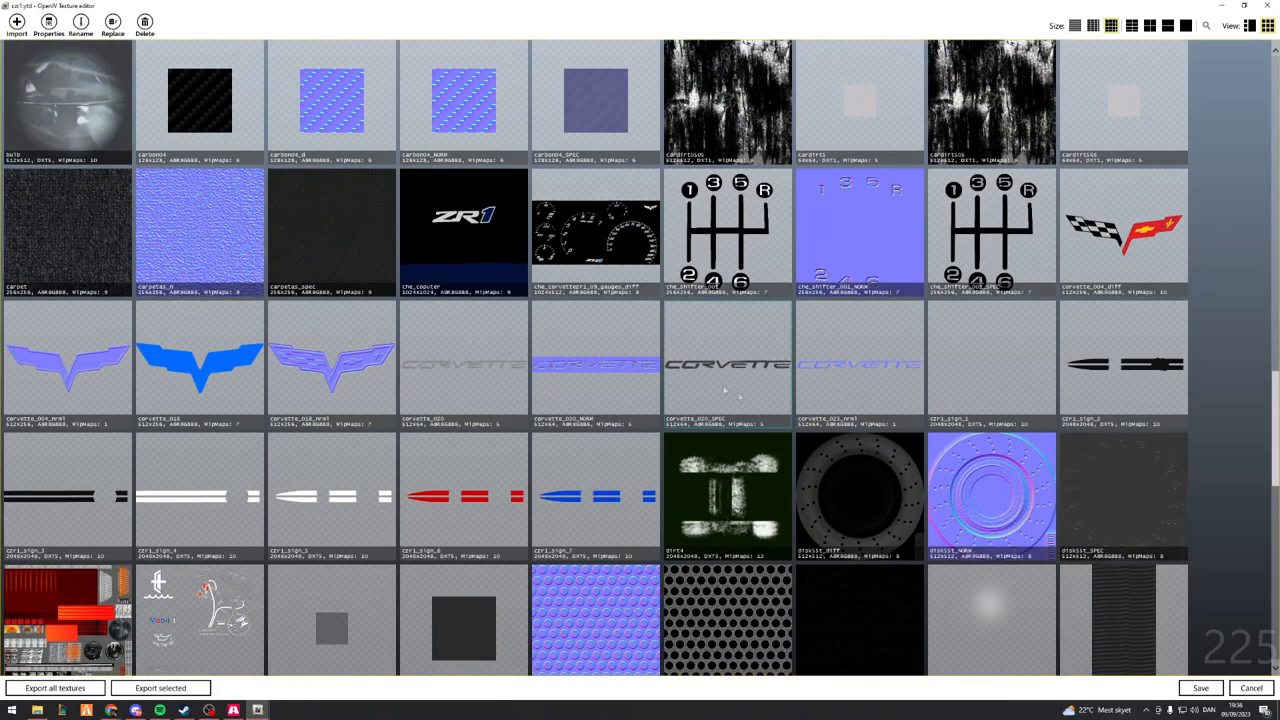
scroll("down", 3)
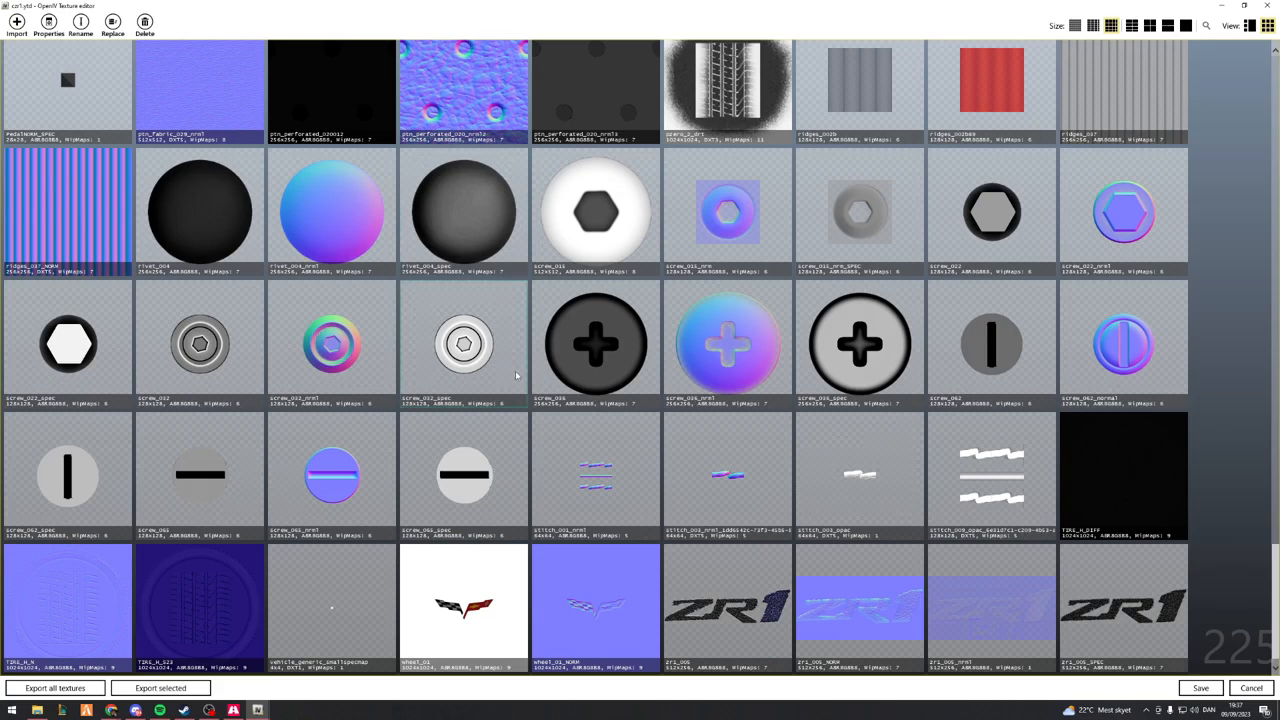
scroll("up", 3)
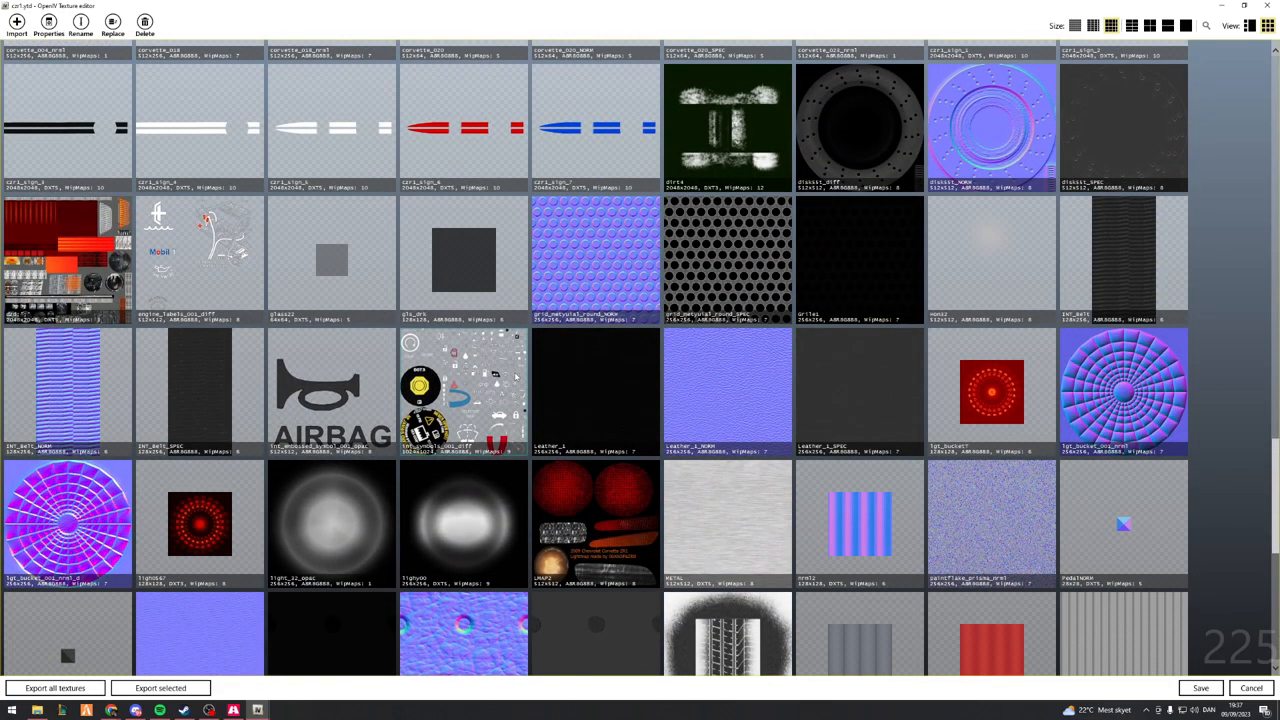
scroll("up", 3)
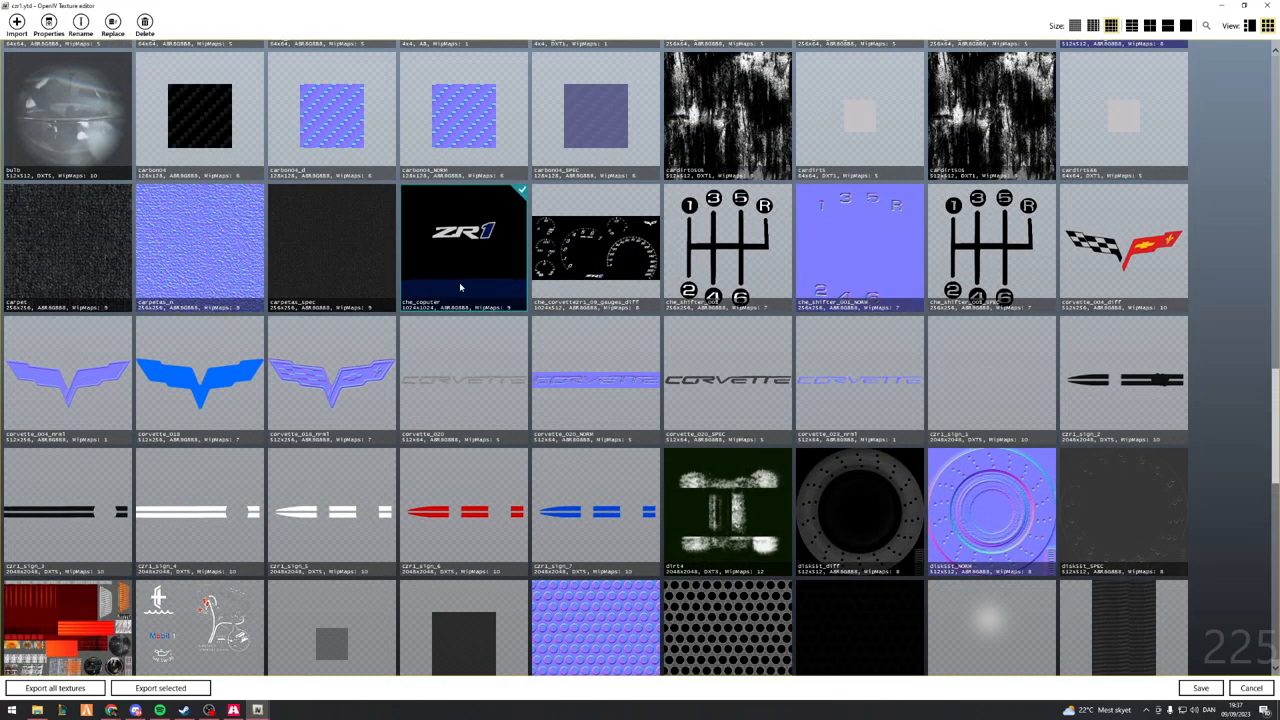
mouse_move(438, 294)
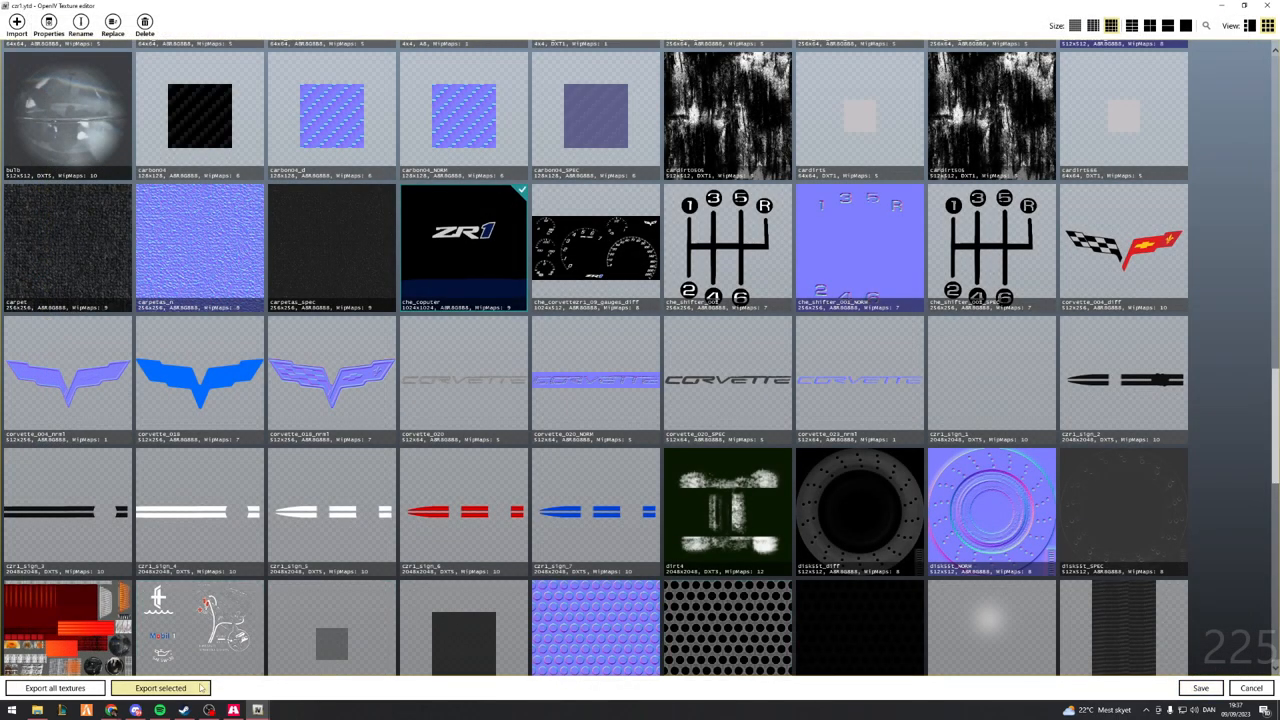
Export the selected ZR1 console logo texture as an image into the car's resource folder
left_click(160, 688)
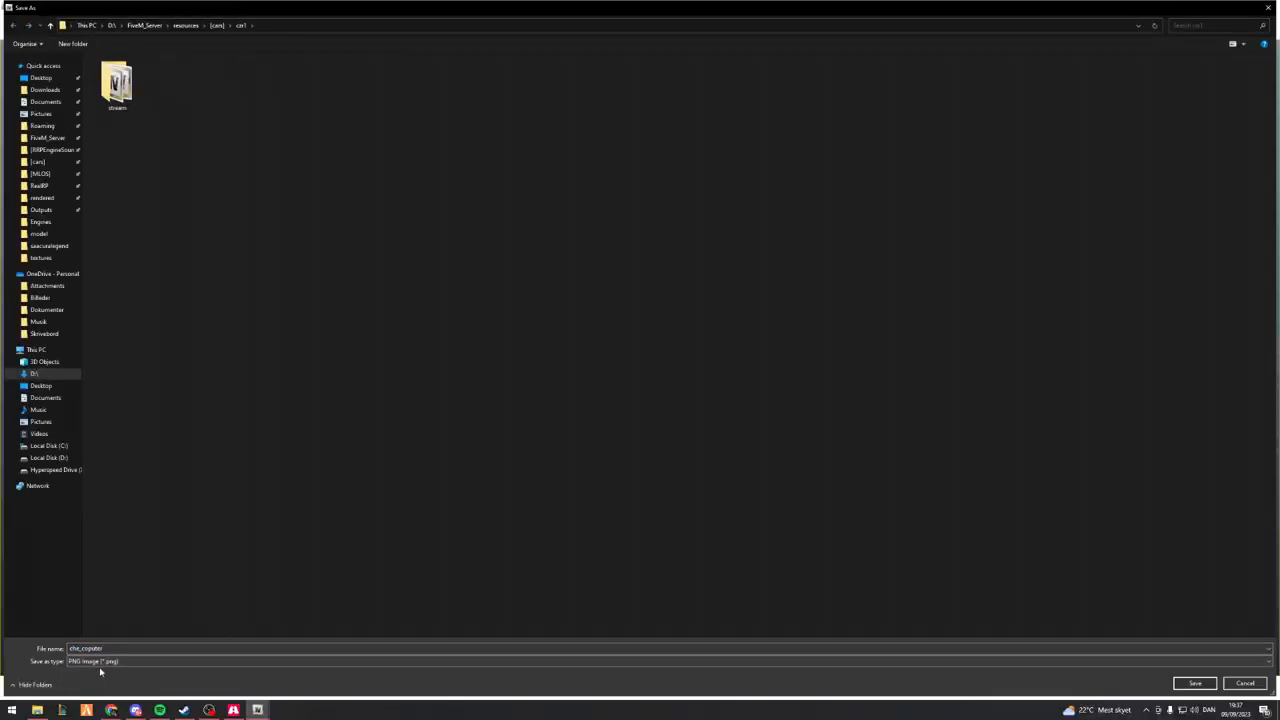
mouse_move(124, 668)
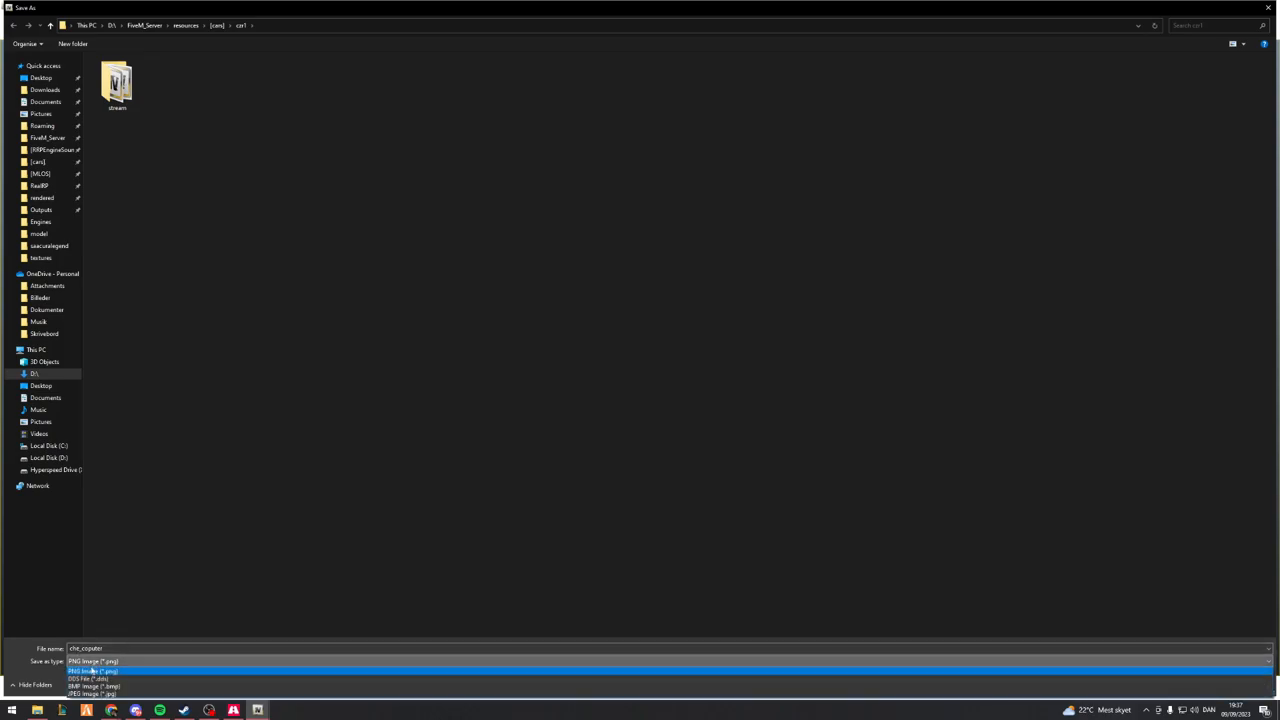
left_click(92, 660)
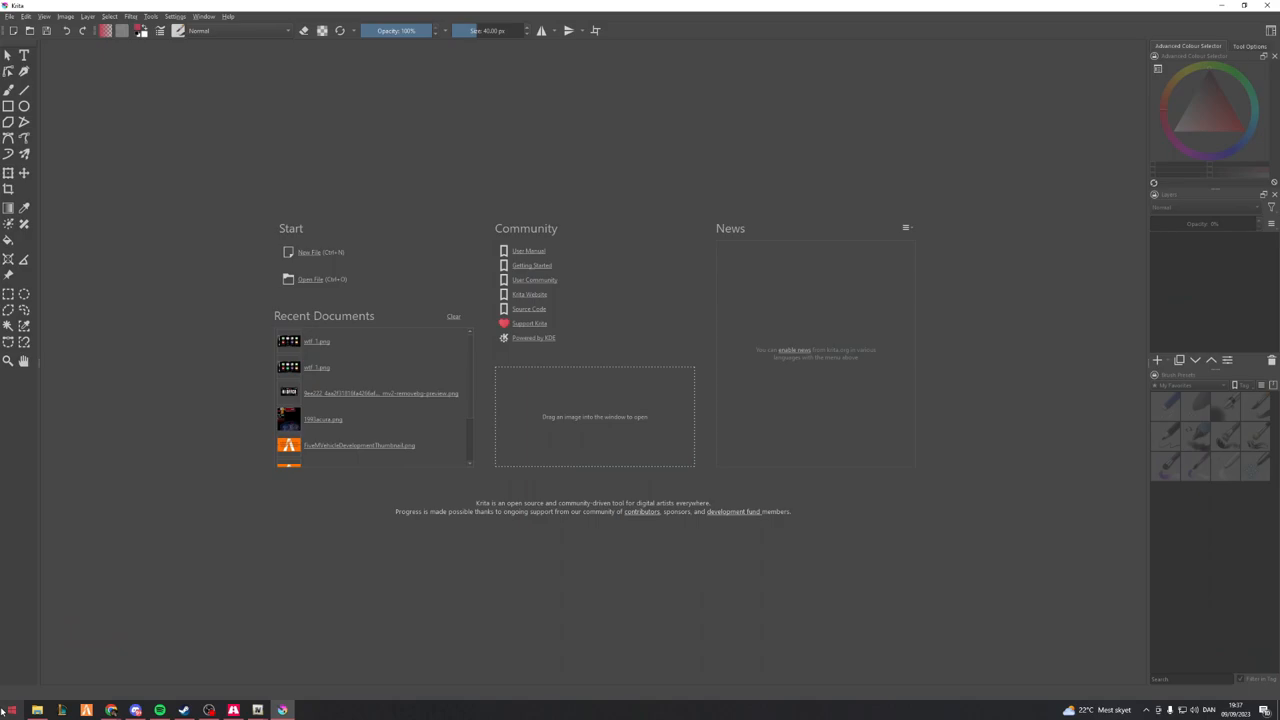
mouse_move(388, 626)
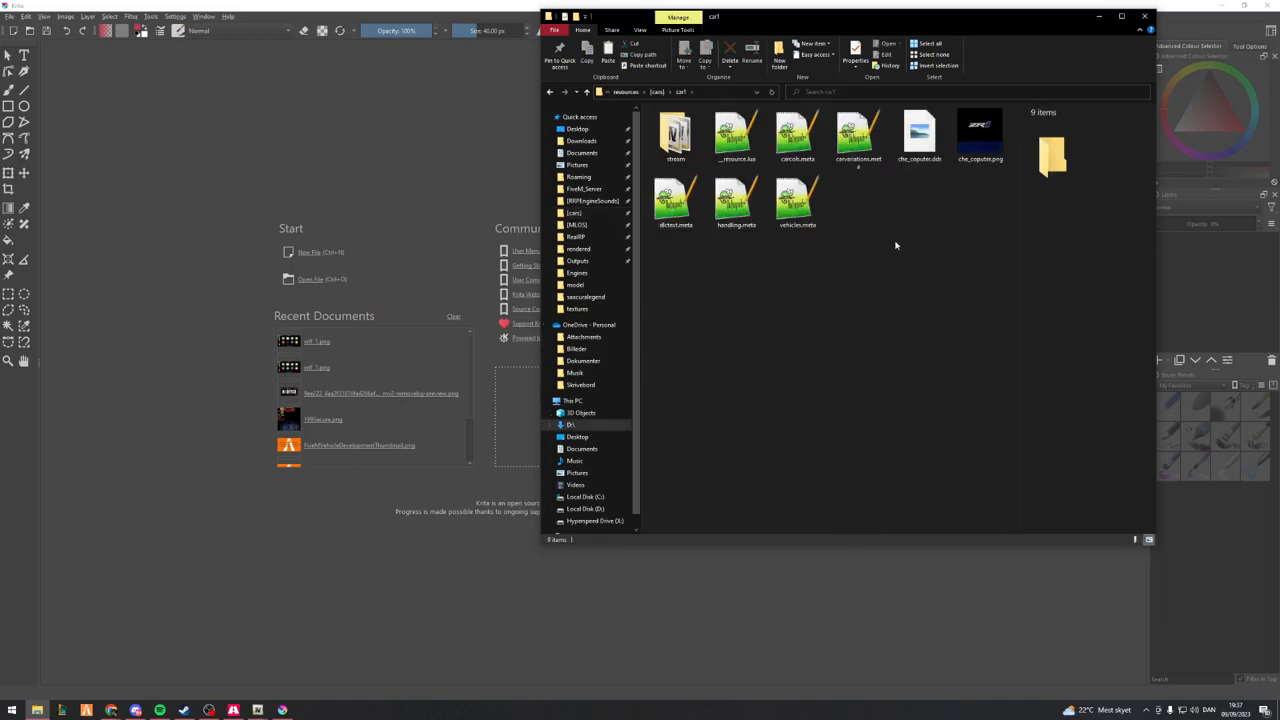
In Details view delete the .dds copy of the console texture and open the remaining .png for editing
left_click(1148, 540)
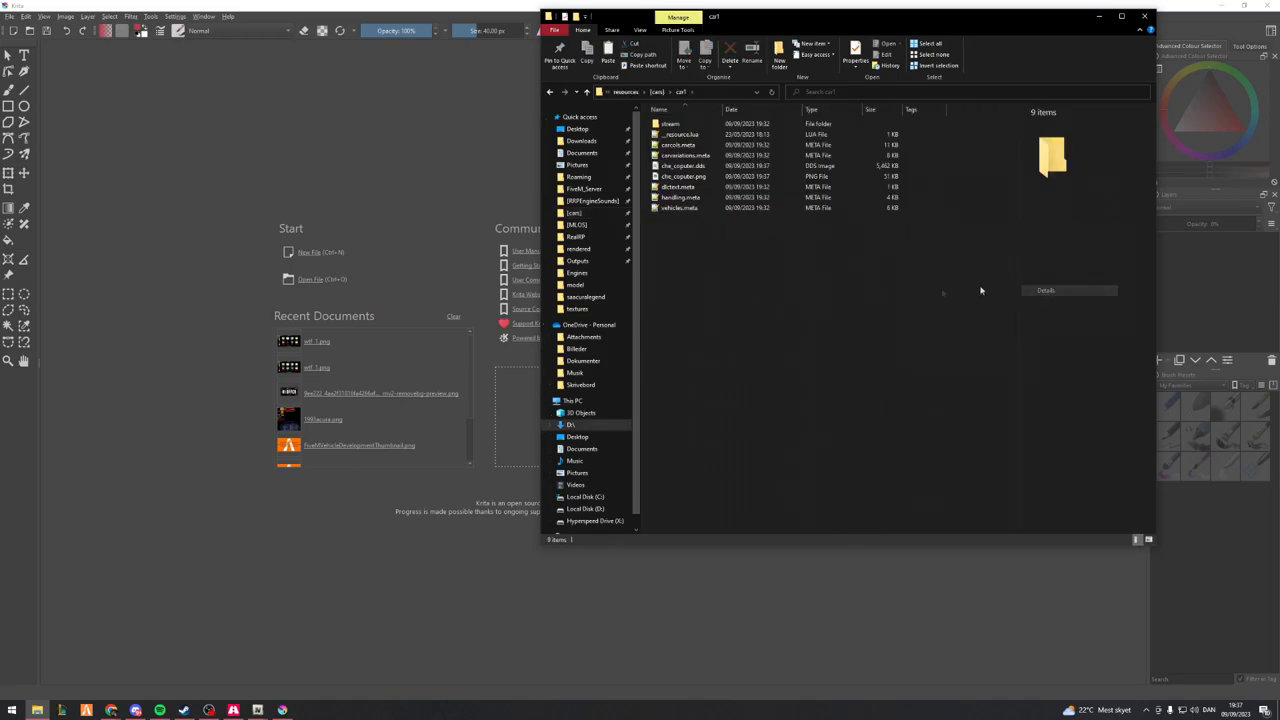
right_click(684, 164)
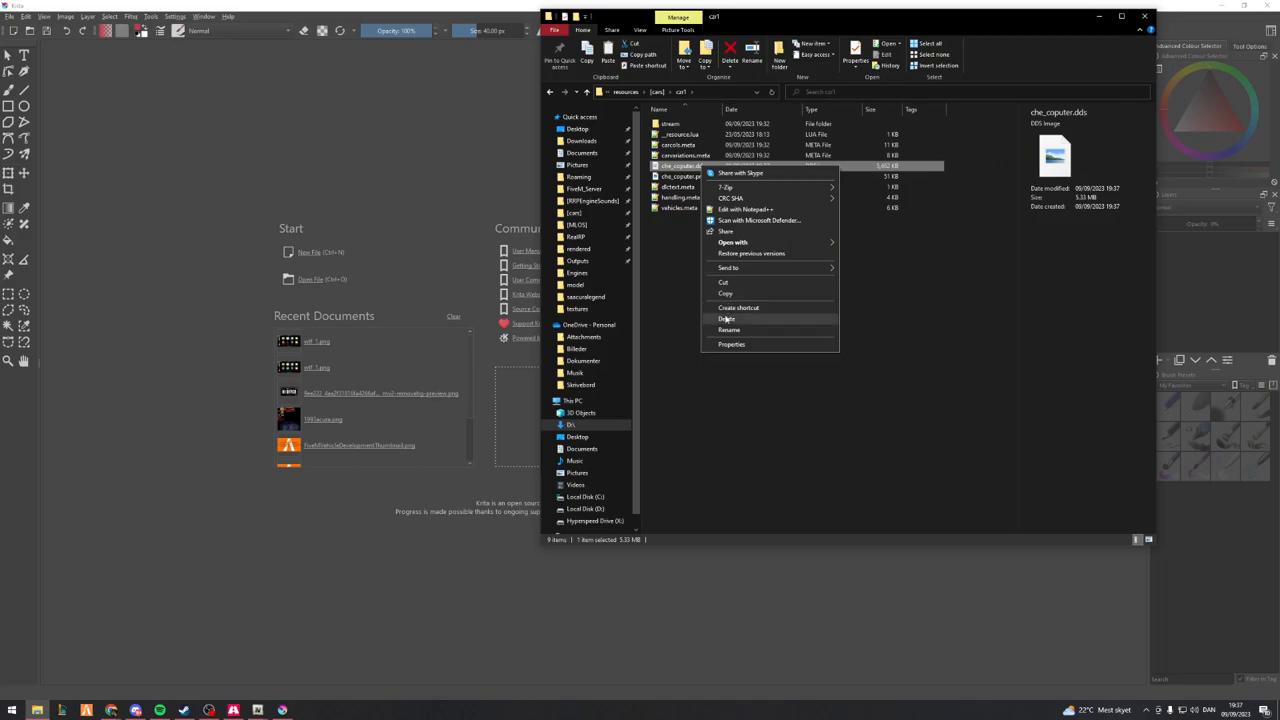
left_click(728, 318)
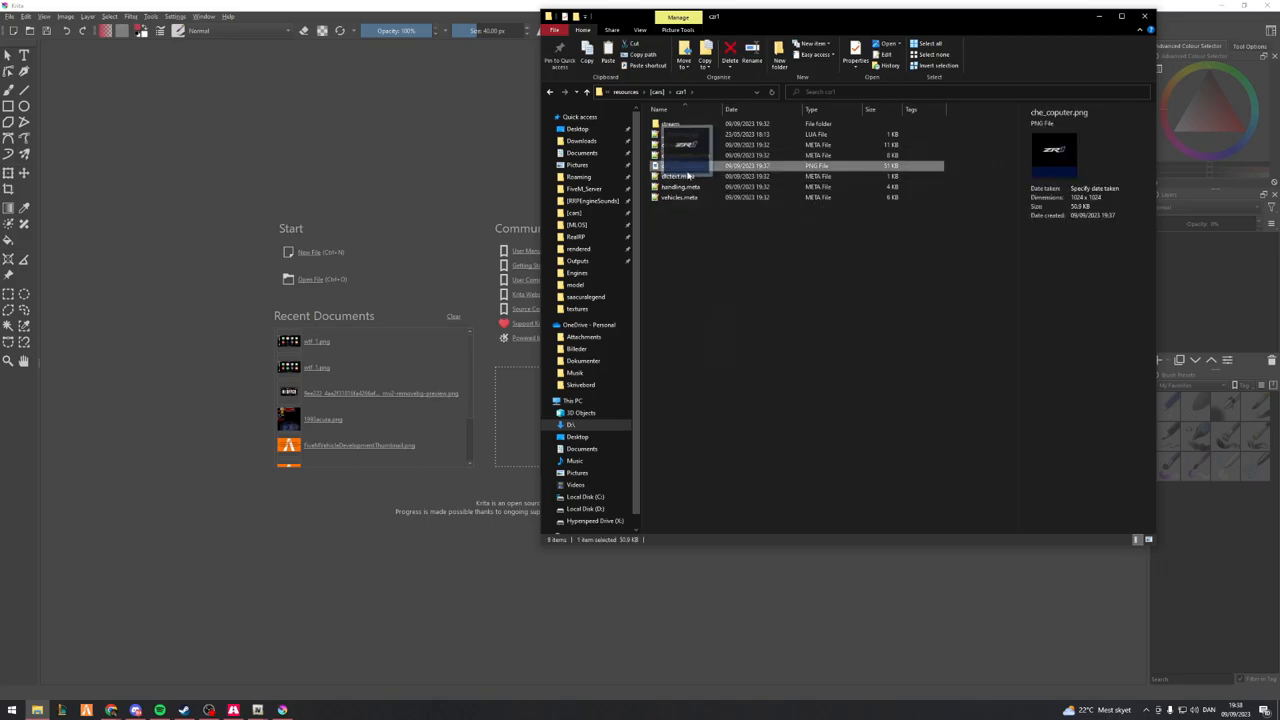
double_click(684, 164)
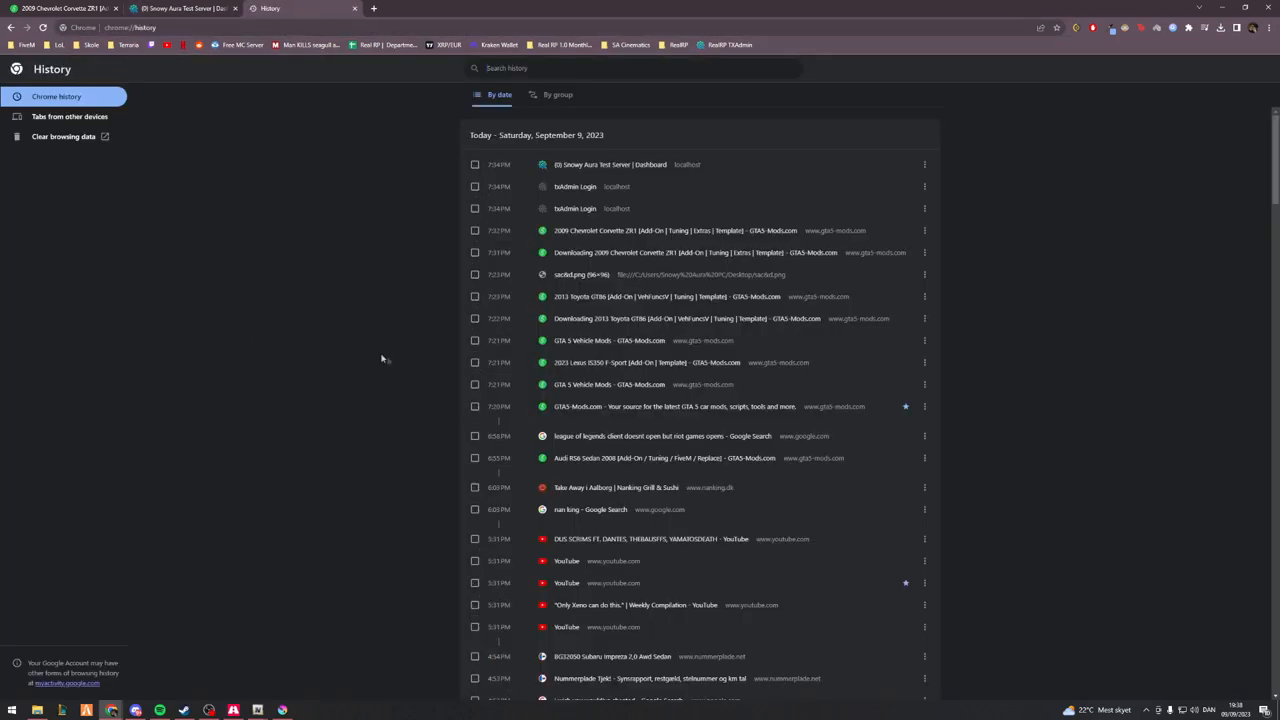
Accept the colour profile prompt and enlarge the pasted SA Cinematics logo over the ZR1 texture
right_click(640, 376)
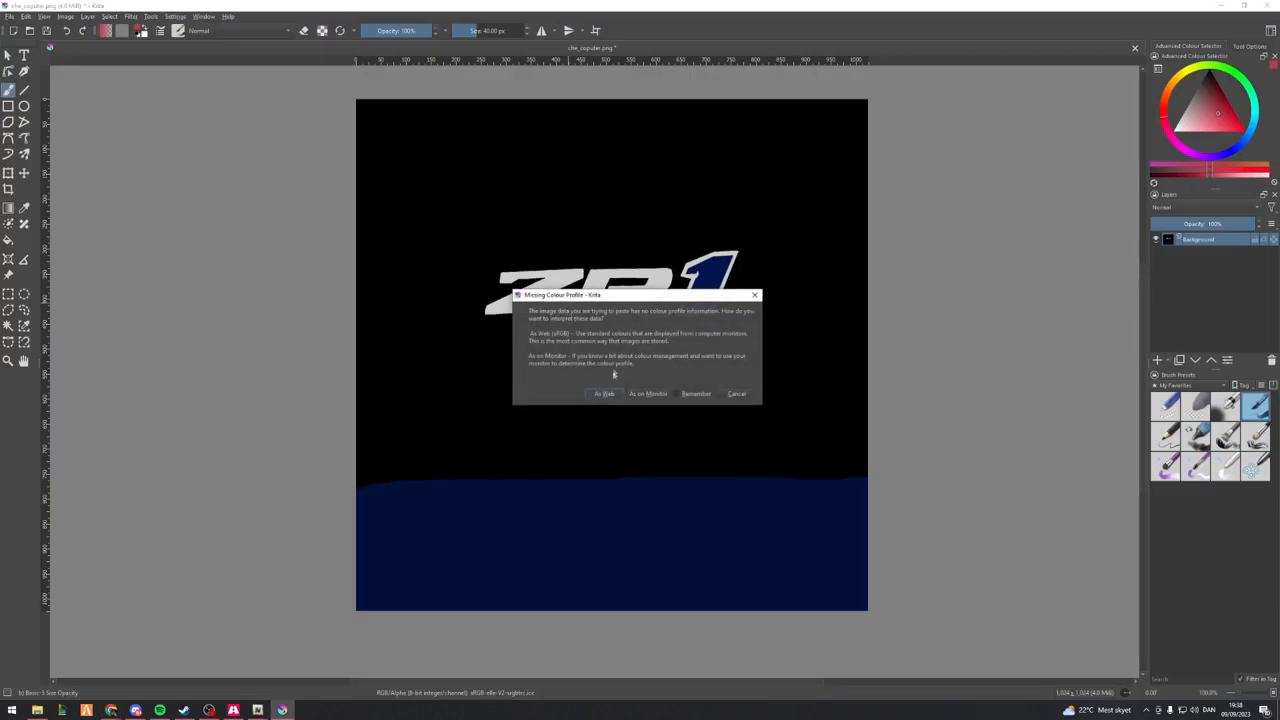
left_click(604, 392)
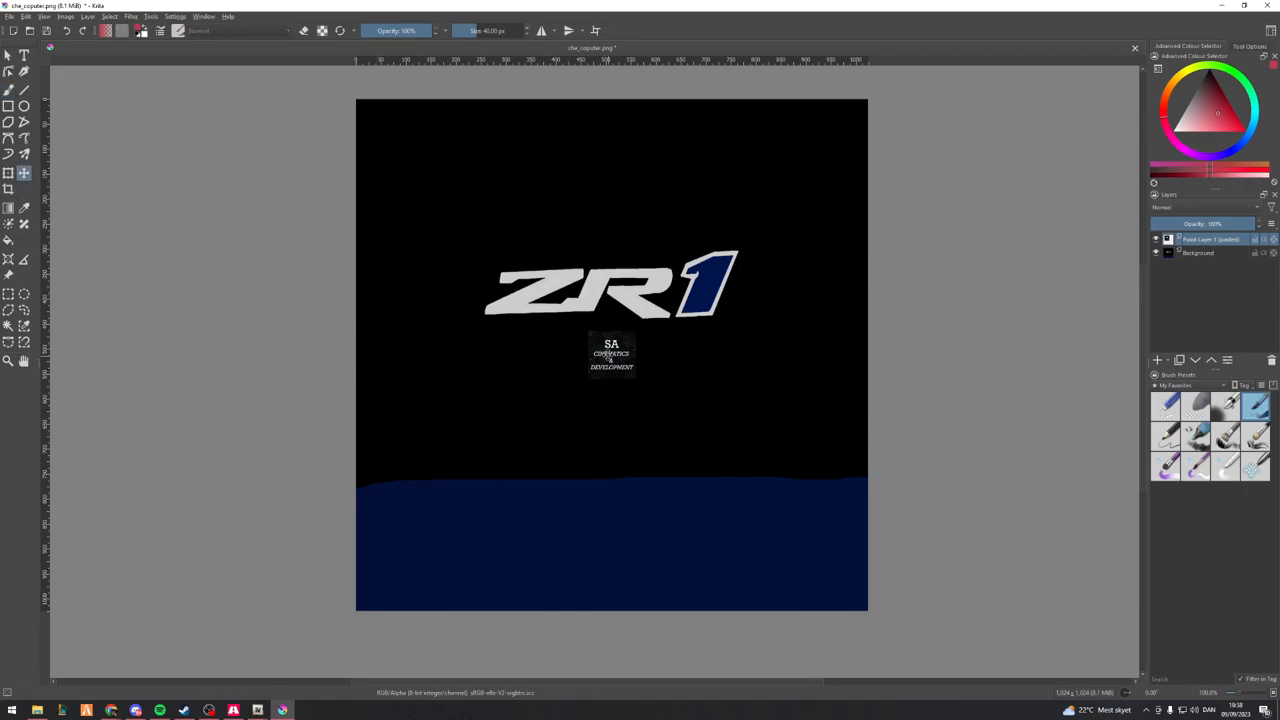
left_click_drag(612, 354, 460, 280)
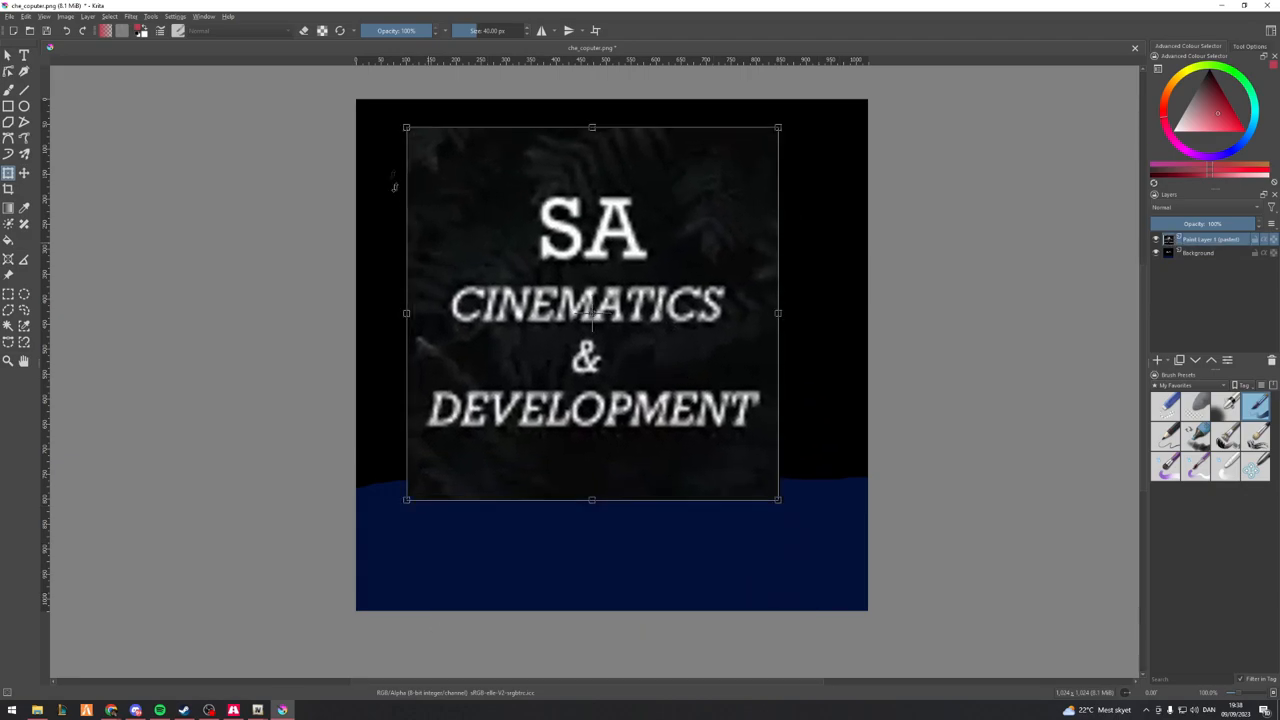
scroll("up", 3)
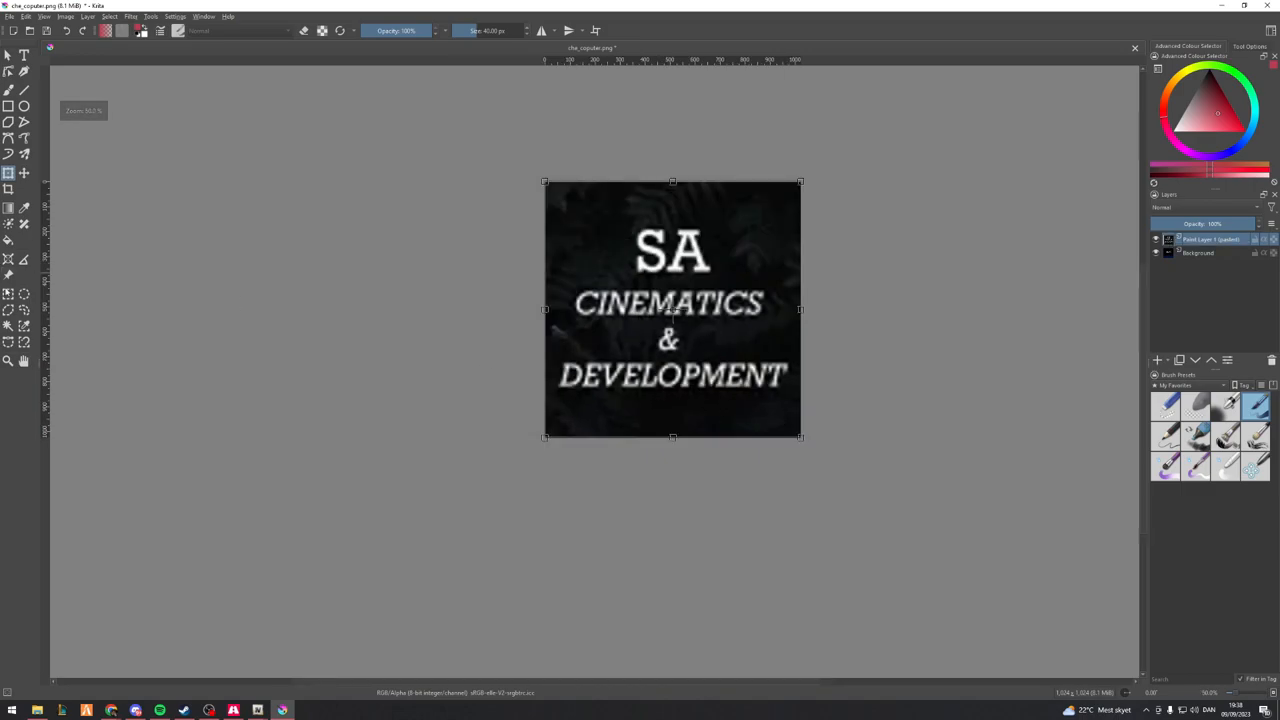
Save the logo over the existing console PNG, confirming the overwrite and PNG options
left_click(24, 292)
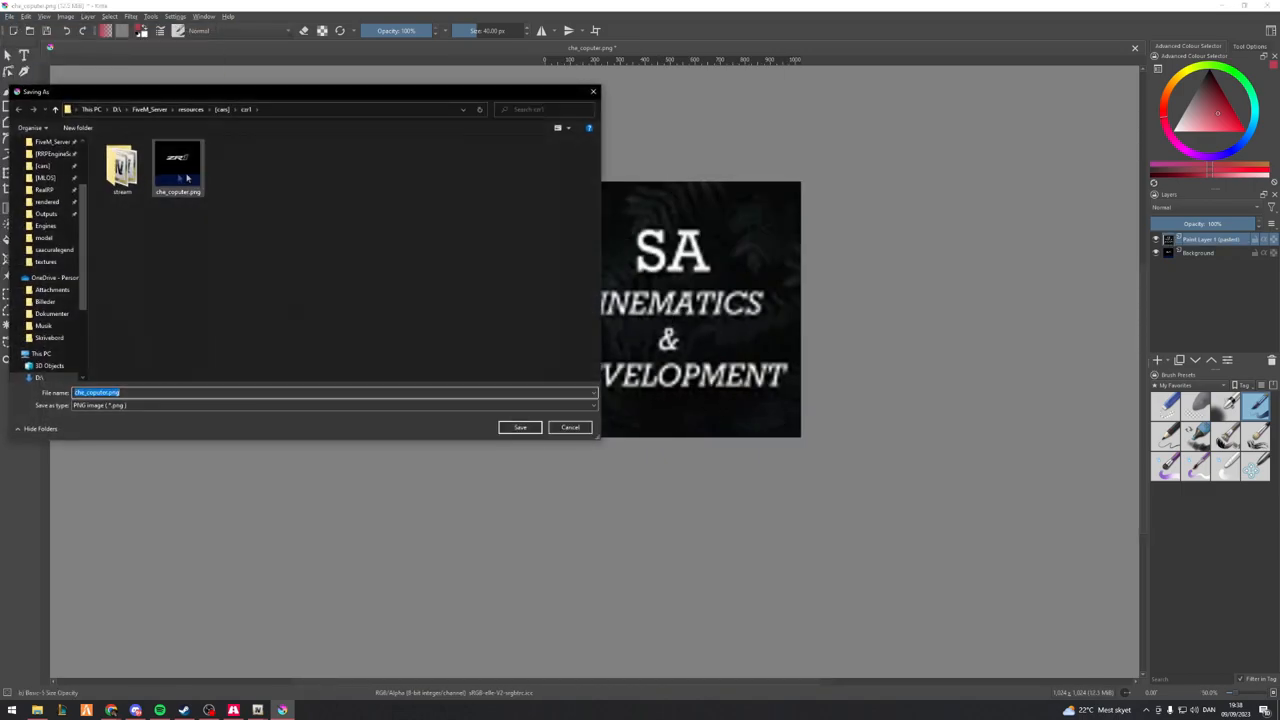
left_click(520, 428)
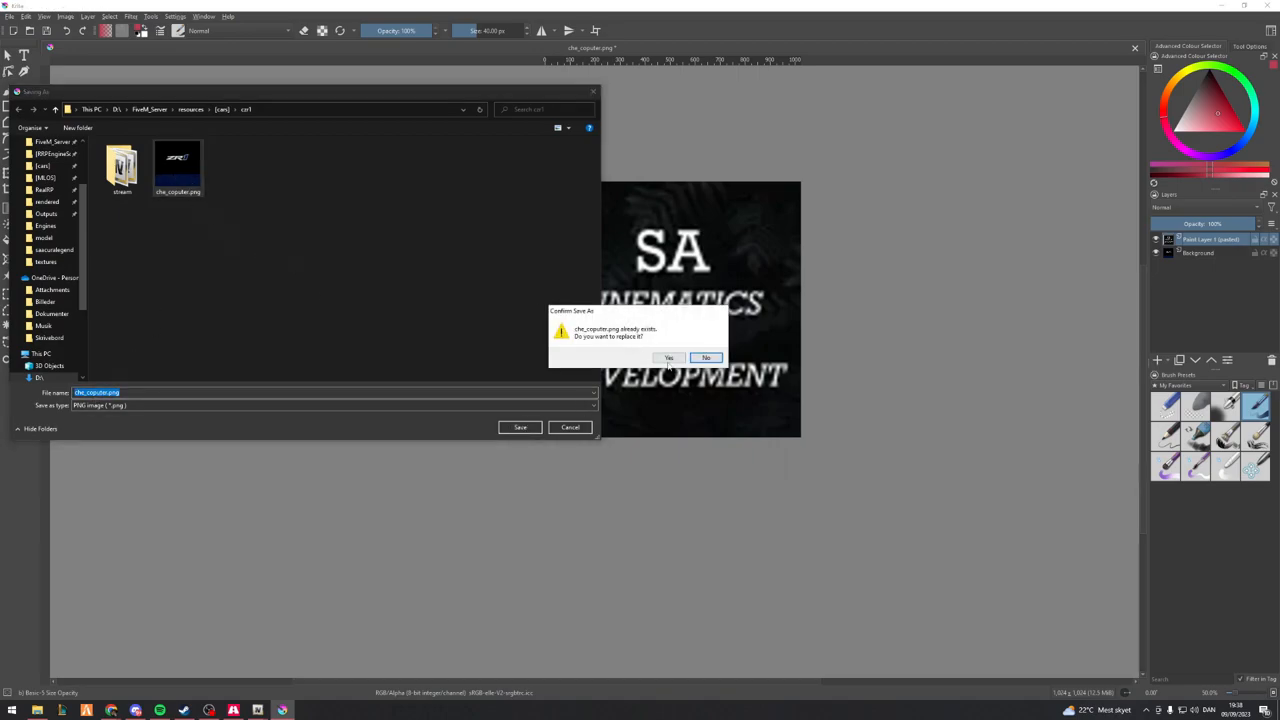
left_click(668, 358)
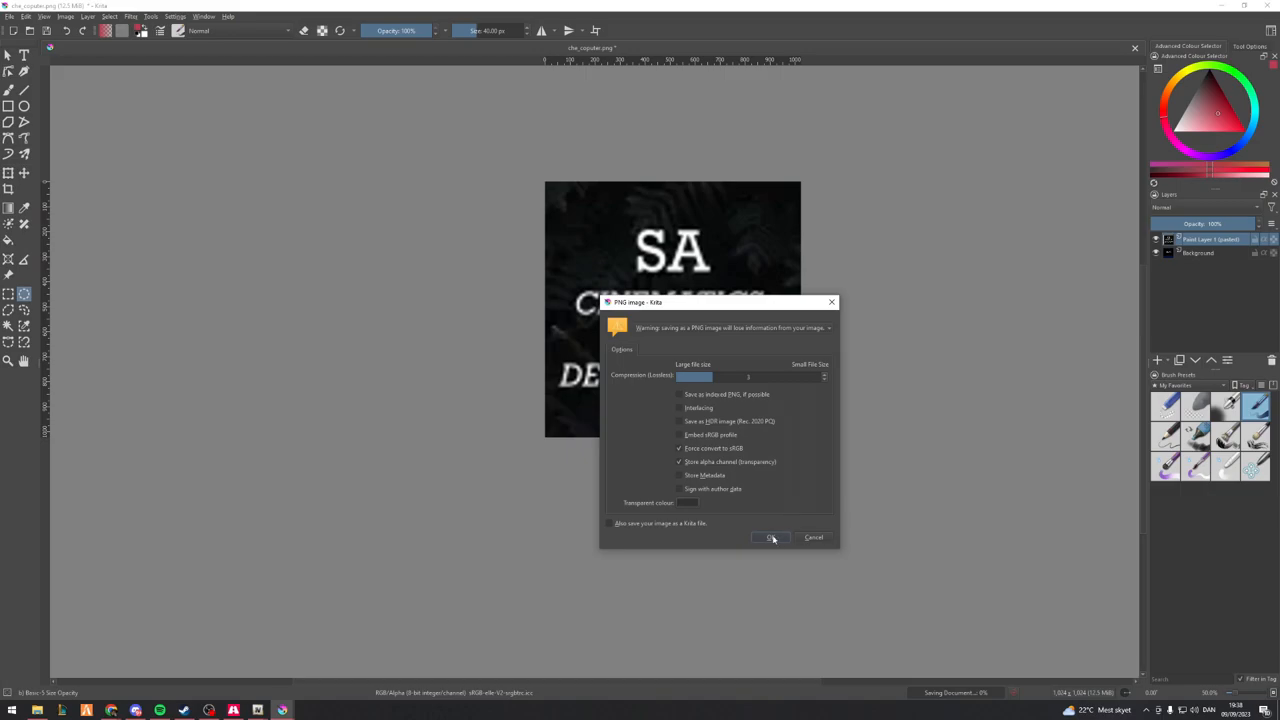
left_click(770, 536)
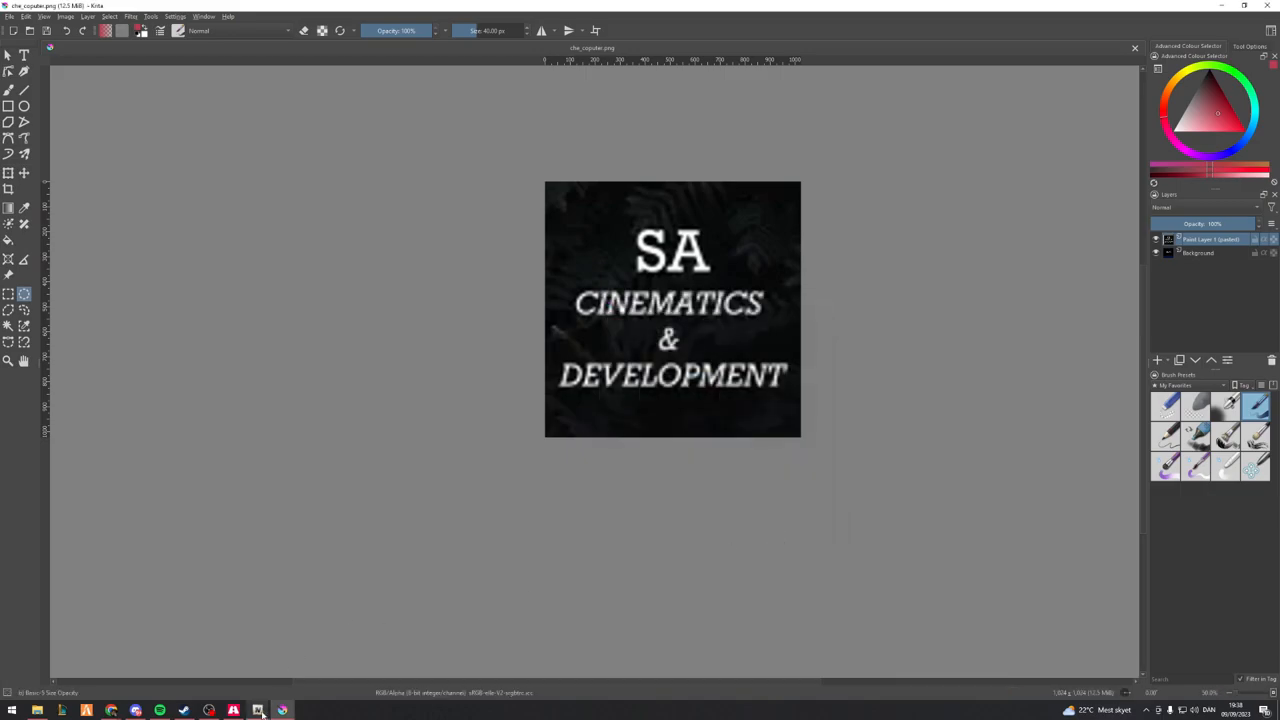
left_click(256, 710)
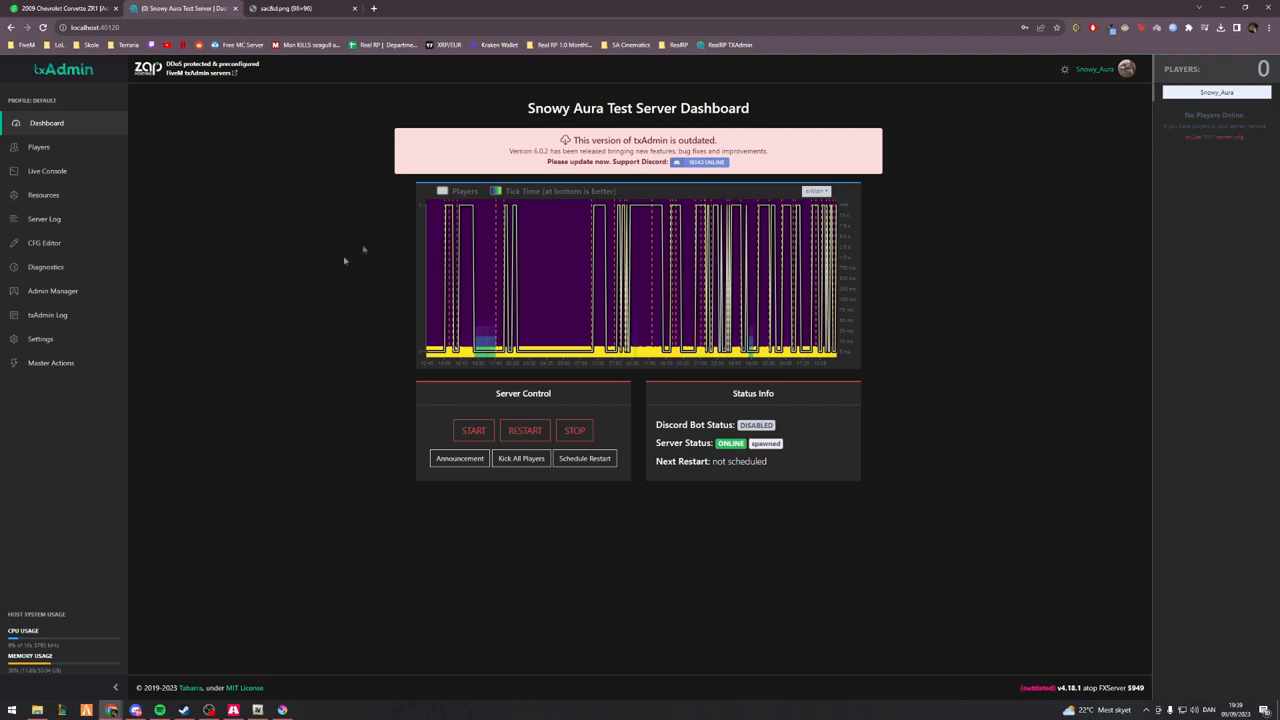
Restart the Snowy Aura Test Server from Server Control and confirm it
left_click(524, 430)
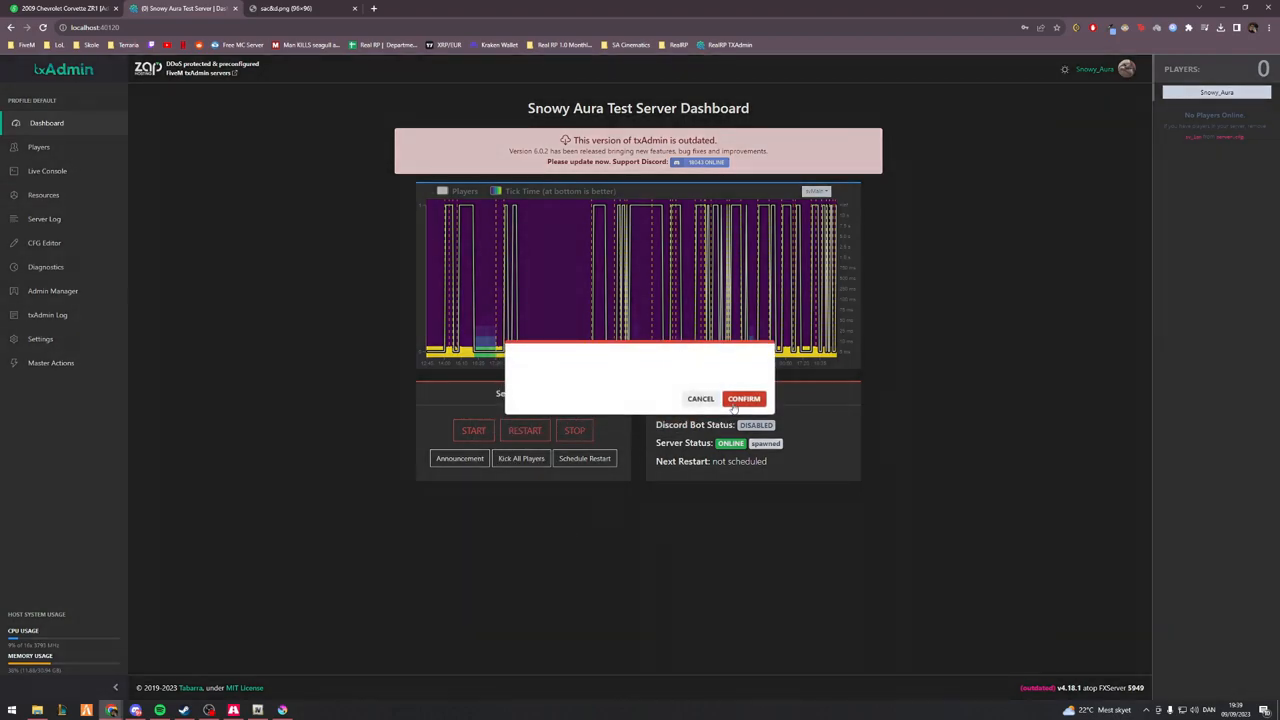
left_click(744, 398)
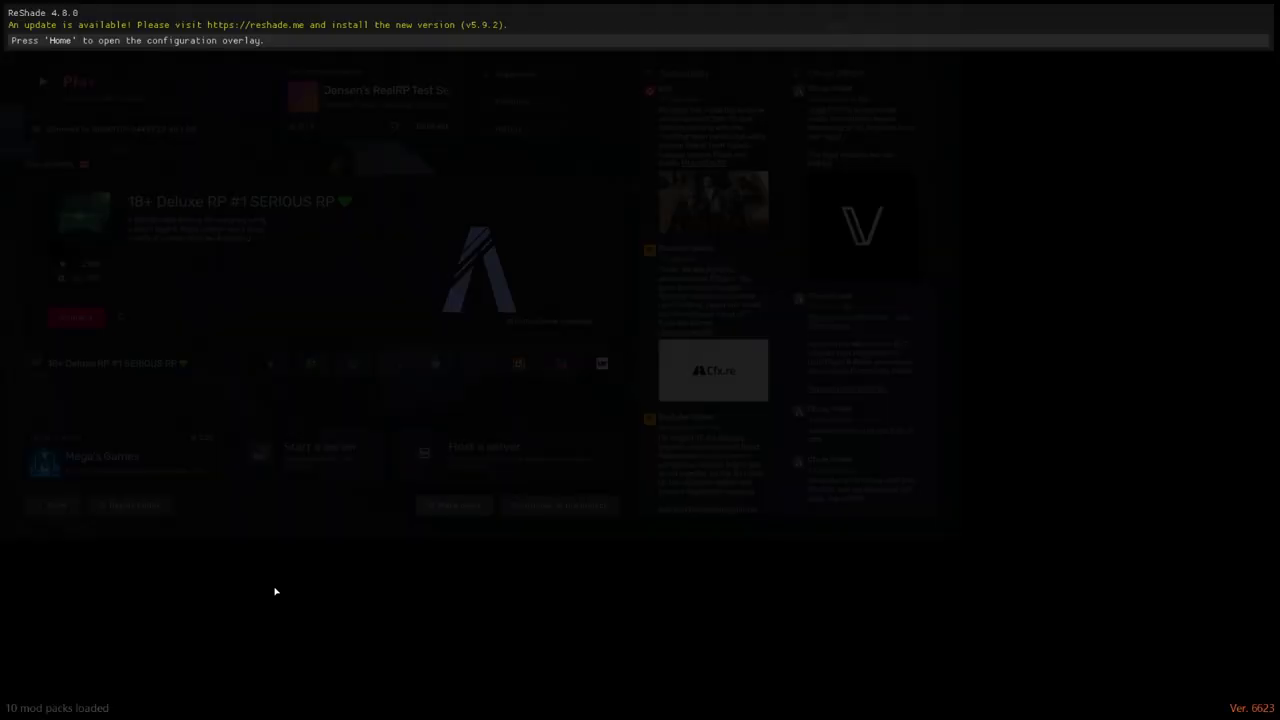
Connect to the test server and sit in the Corvette to check its console screen logo
left_click(76, 316)
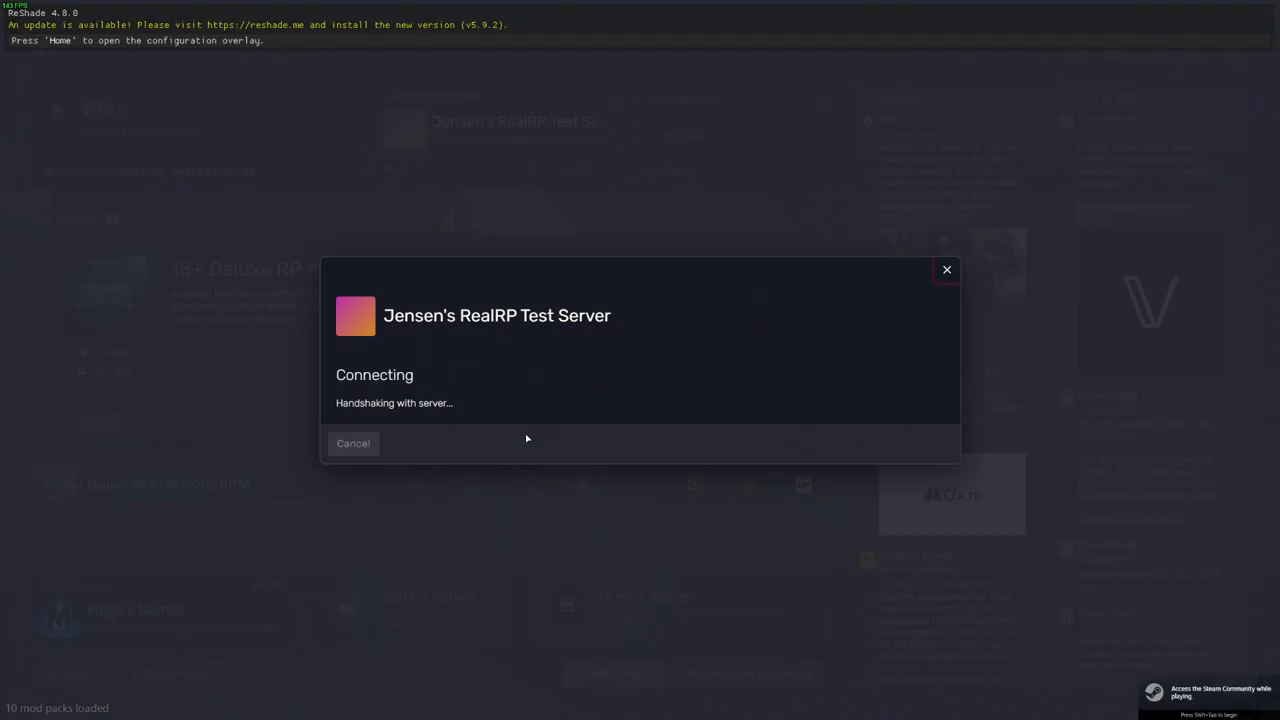
key("Home")
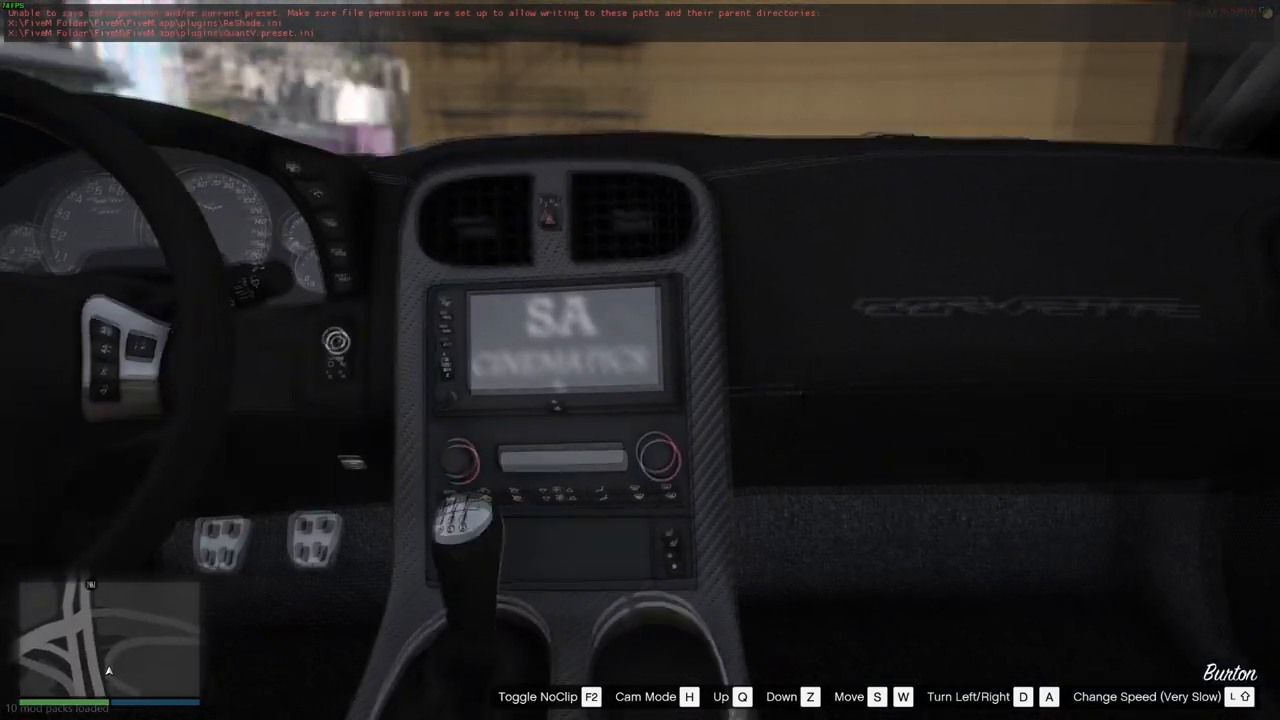
Back in Krita, scale the SA logo up with the Transform tool so it covers the ZR1 badge
key("alt+tab")
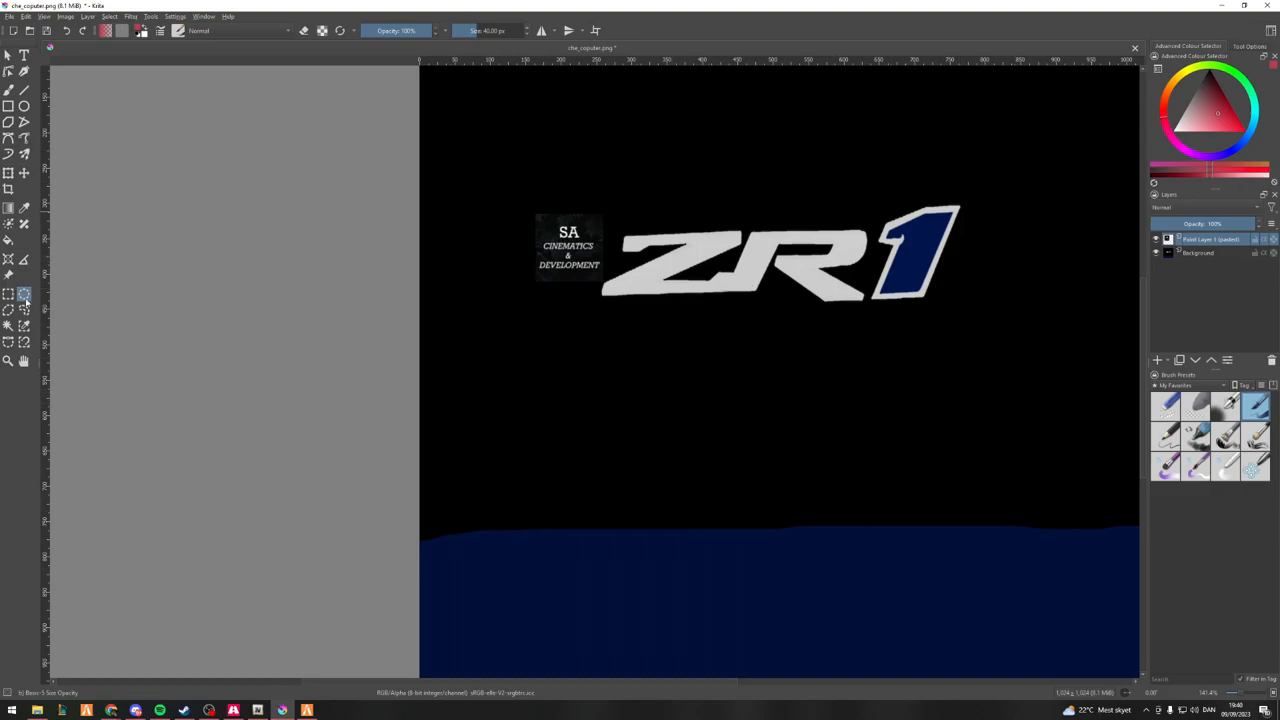
left_click_drag(568, 248, 576, 178)
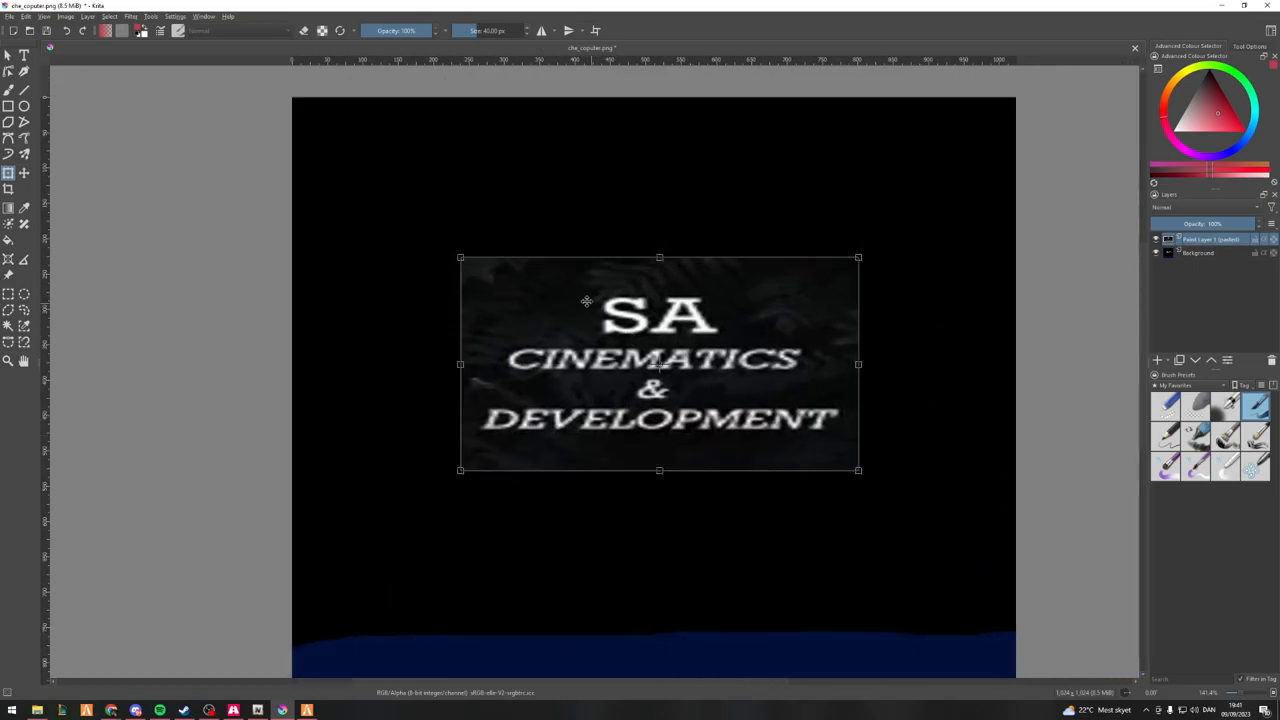
mouse_move(36, 316)
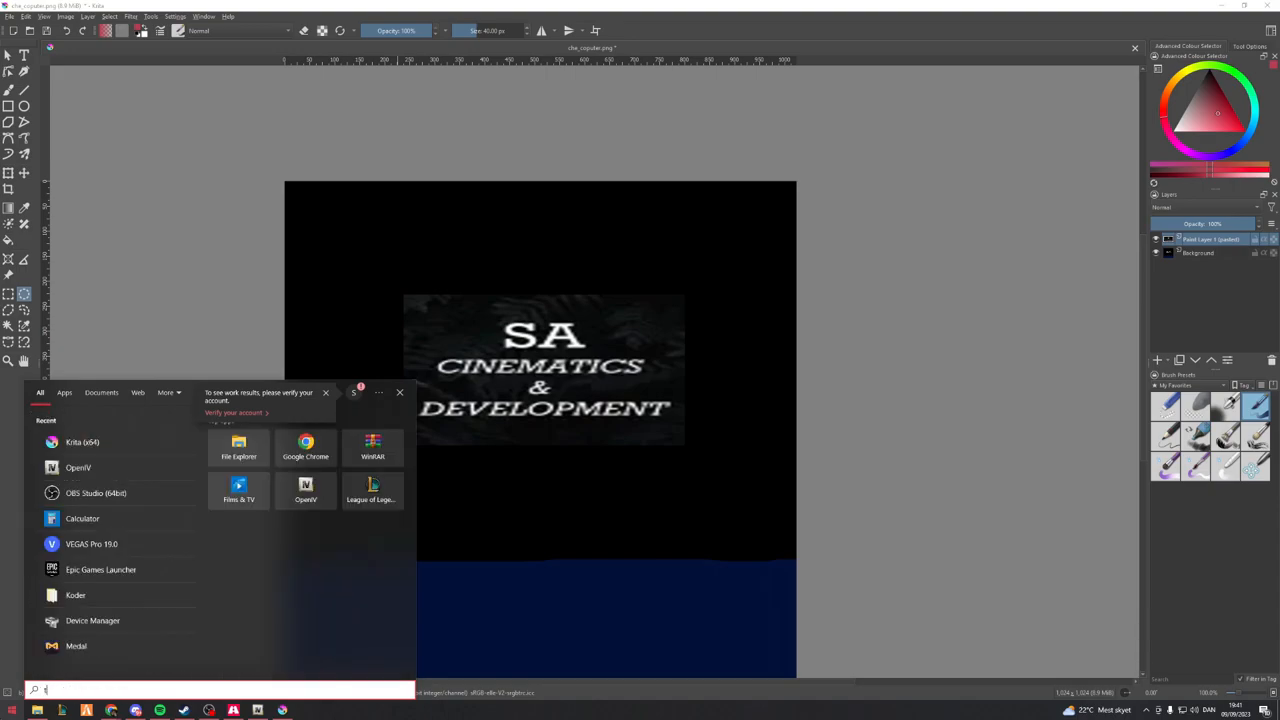
Navigate to D:\FiveM Developer\ToolkitV in File Explorer to launch Toolkit V
type("toolki")
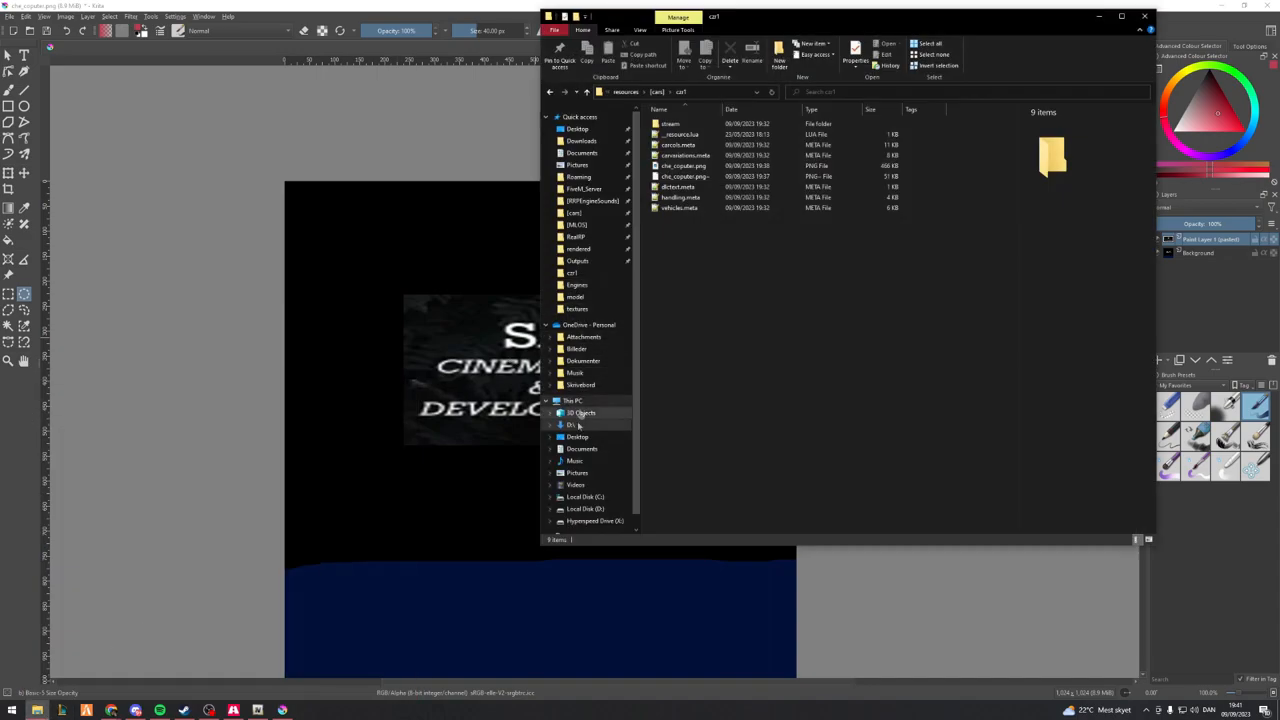
left_click(584, 496)
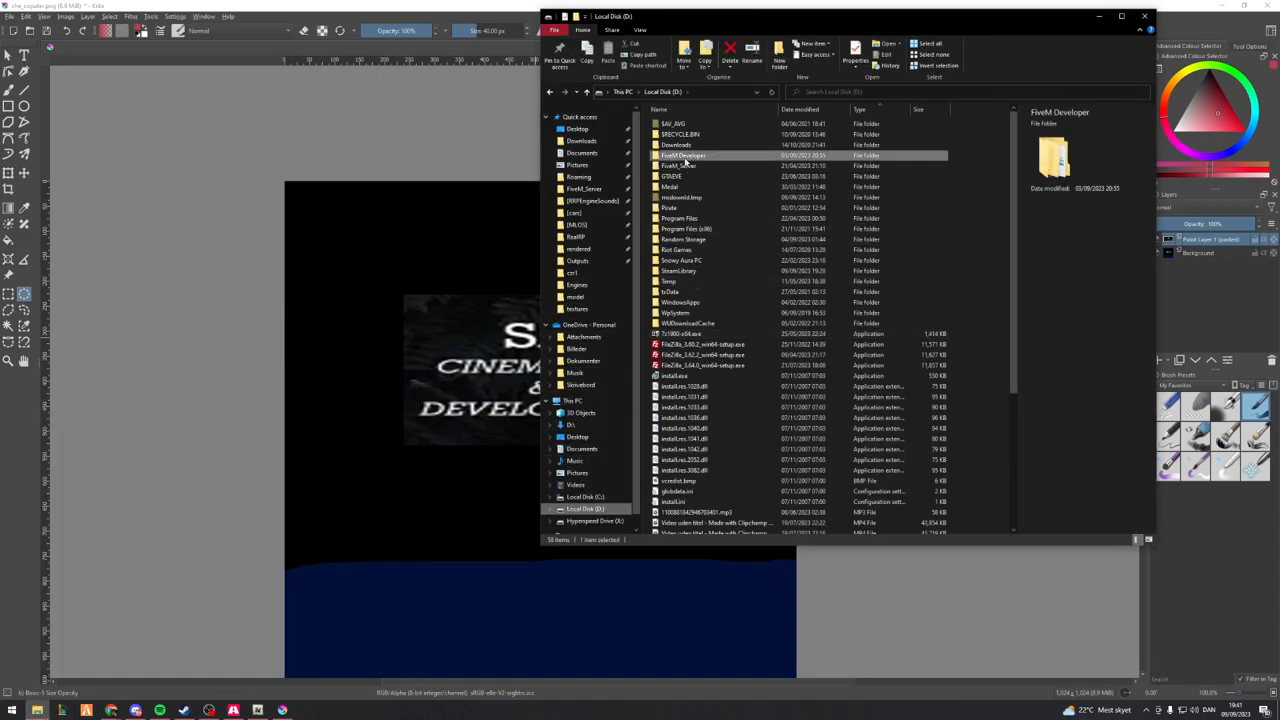
double_click(684, 156)
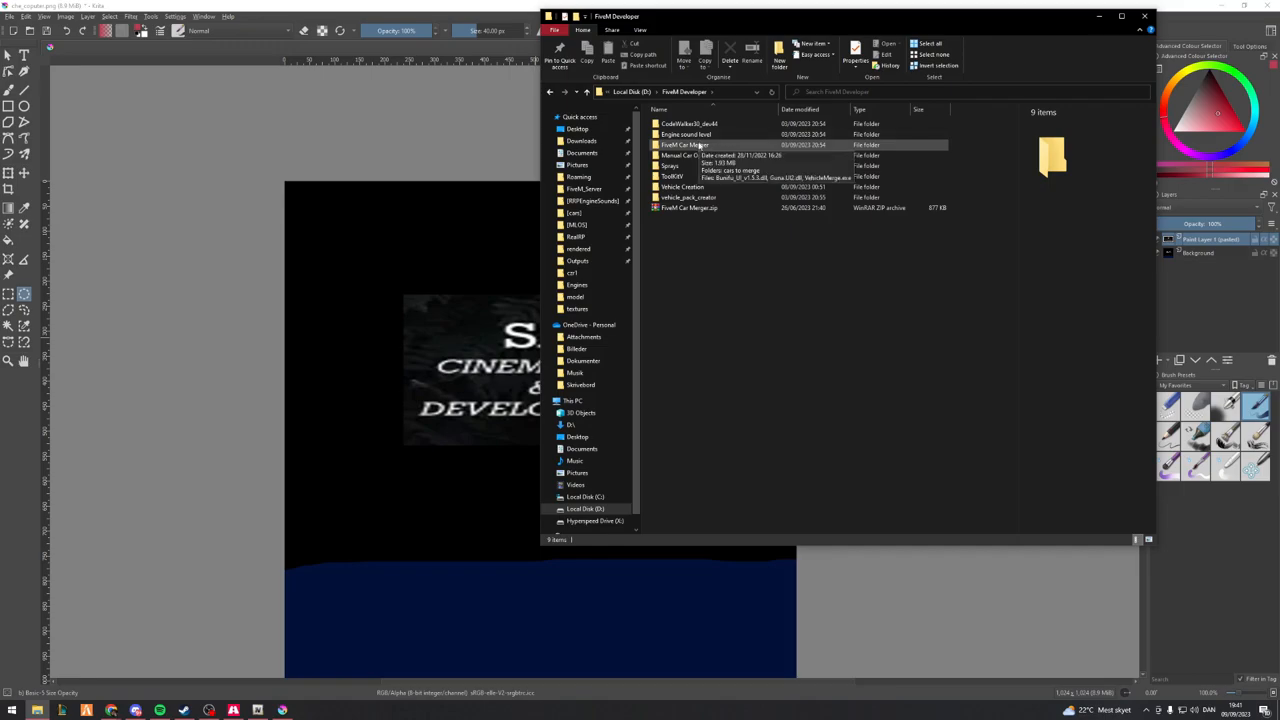
left_click(672, 176)
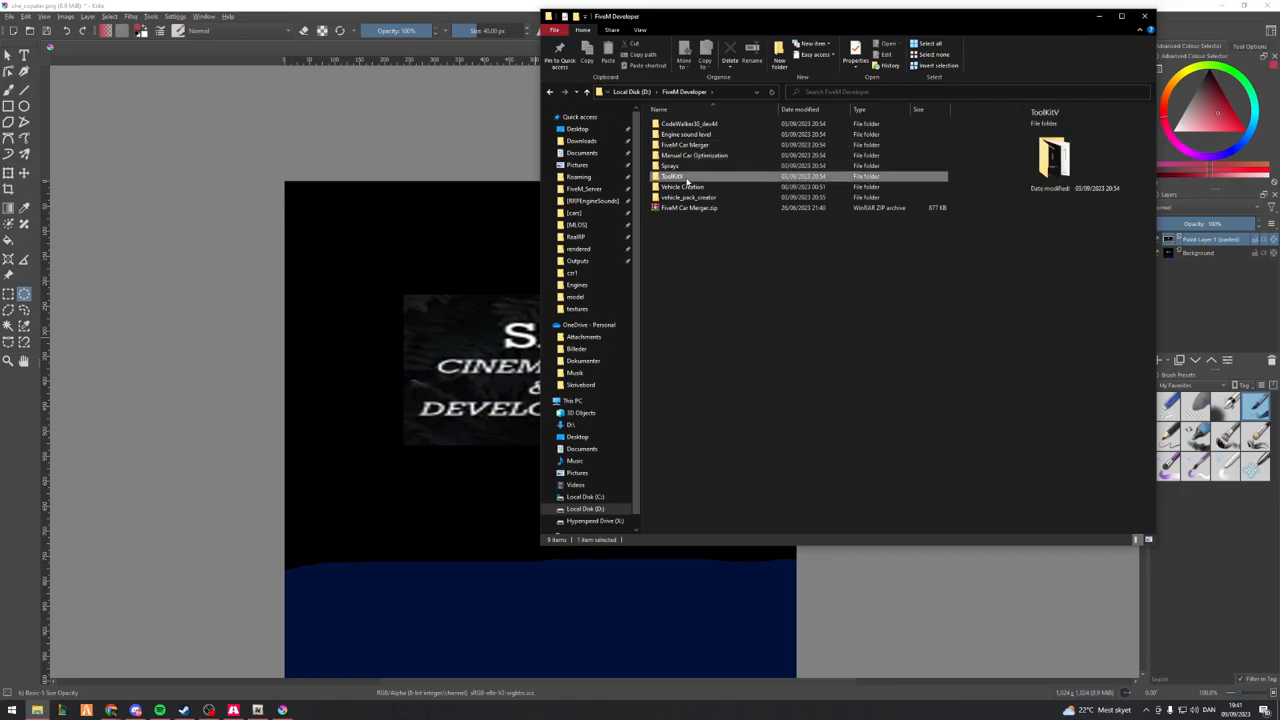
double_click(672, 176)
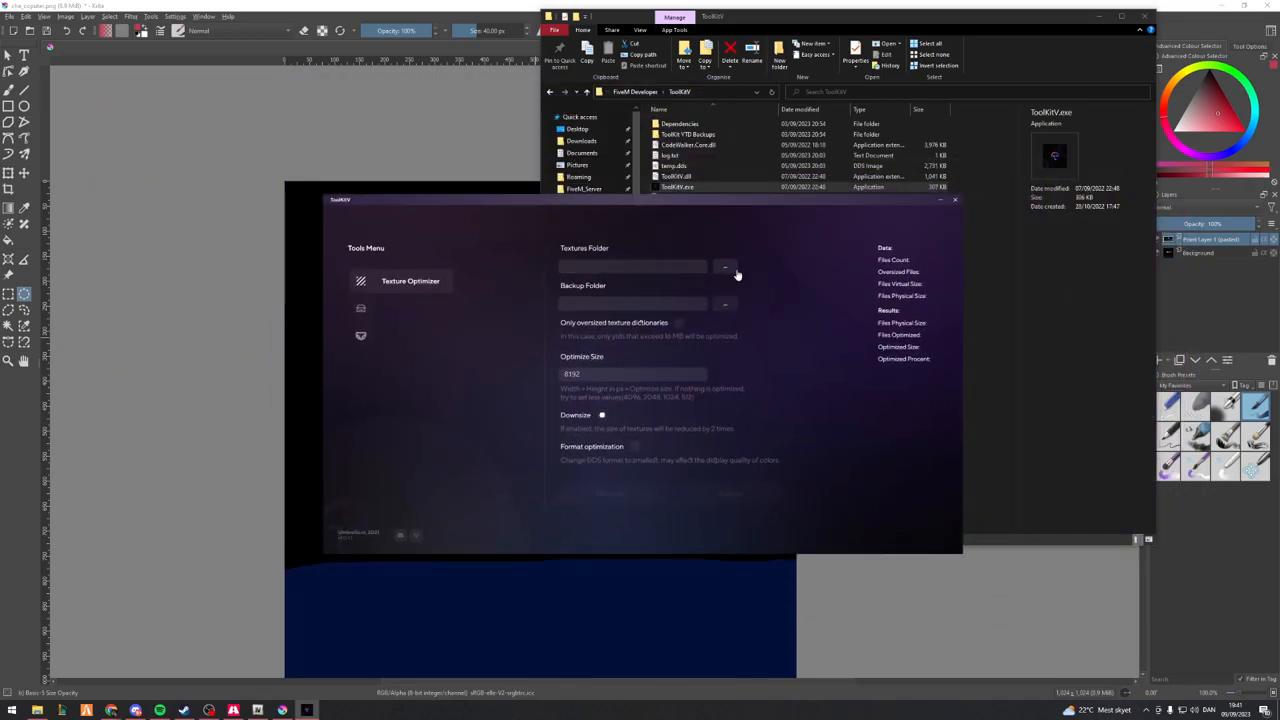
Point the Texture Optimizer's texture folder at the car resource folder
left_click(726, 268)
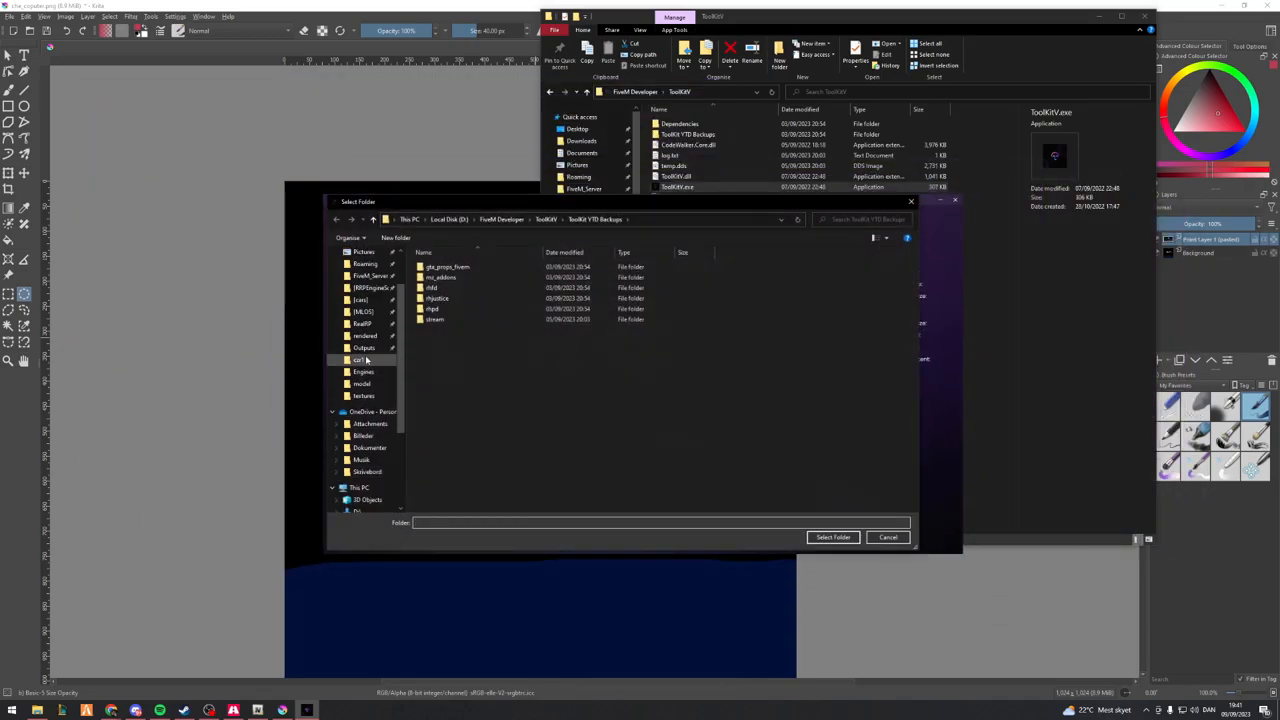
double_click(360, 360)
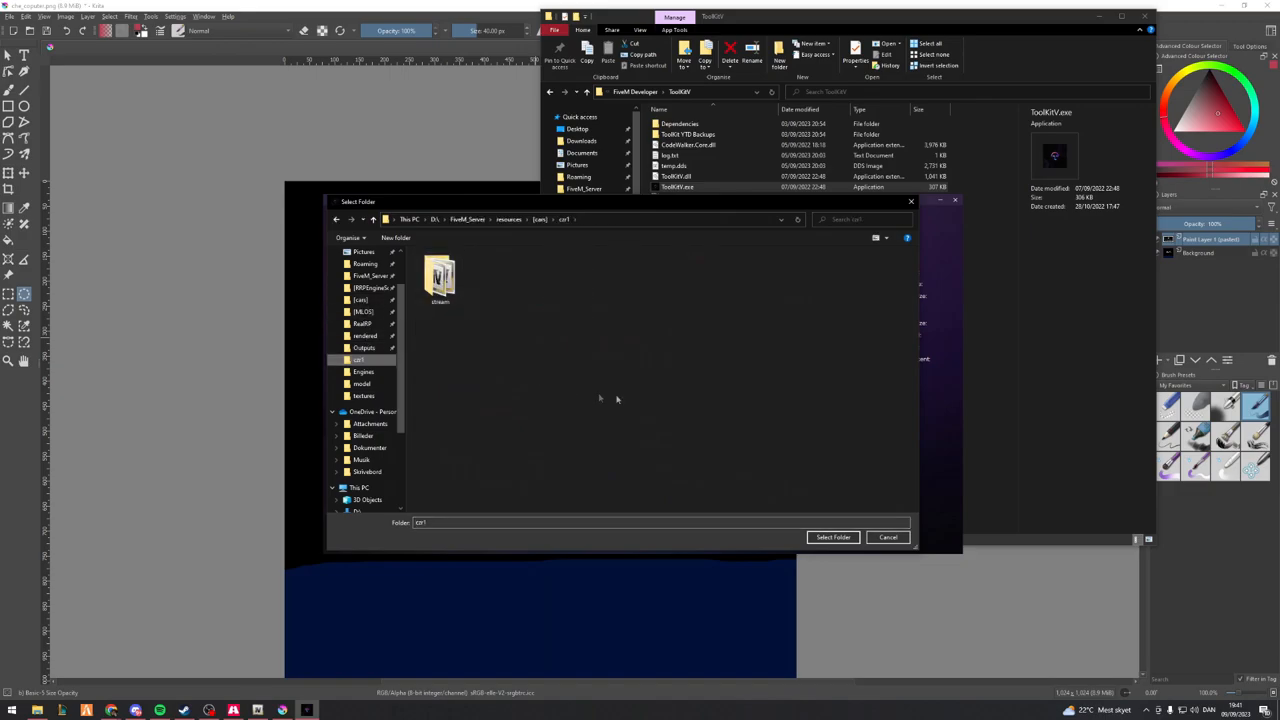
left_click(832, 536)
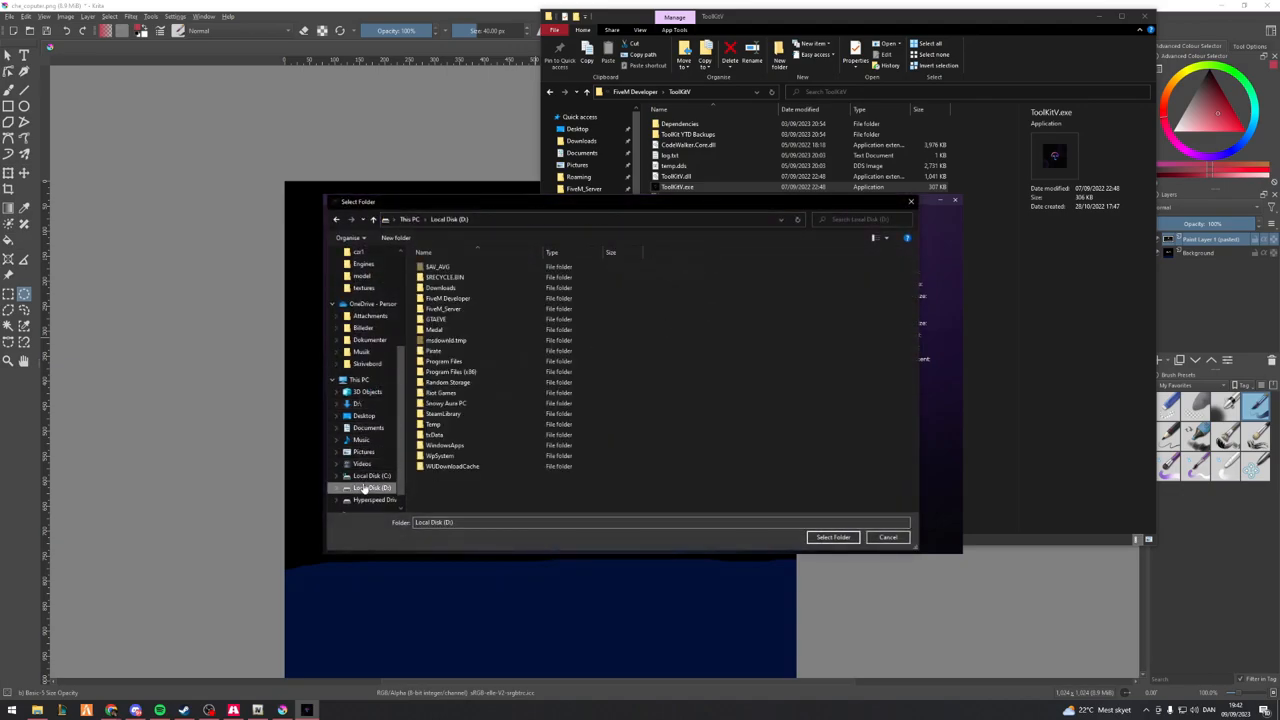
Set the backup folder to D:\FiveM Developer\ToolkitV\ToolkitV YTD Backups
left_click(448, 308)
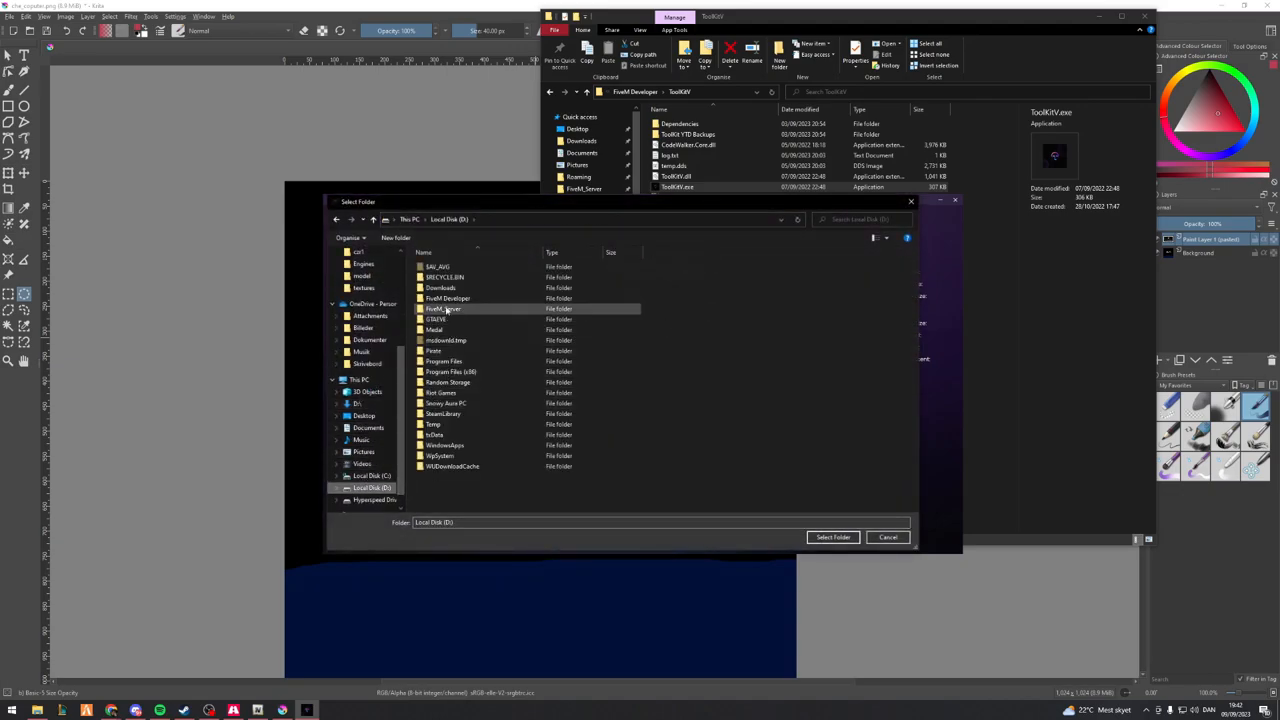
double_click(448, 298)
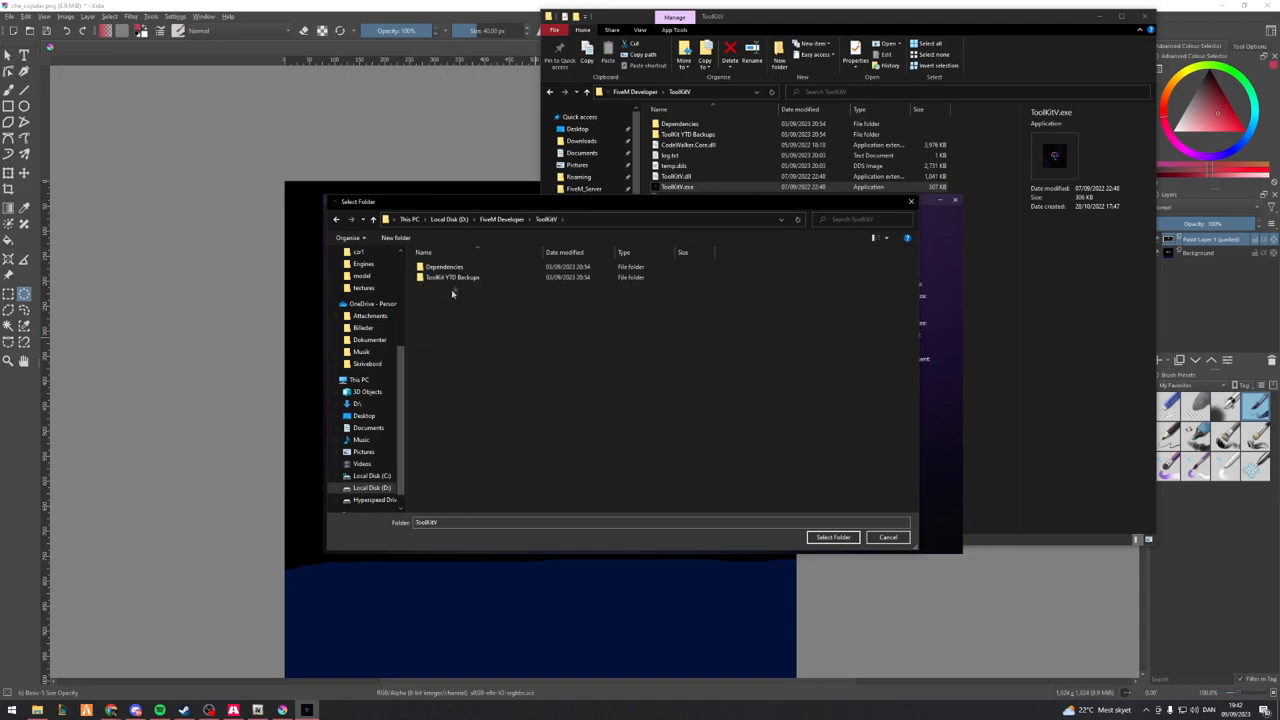
left_click(452, 276)
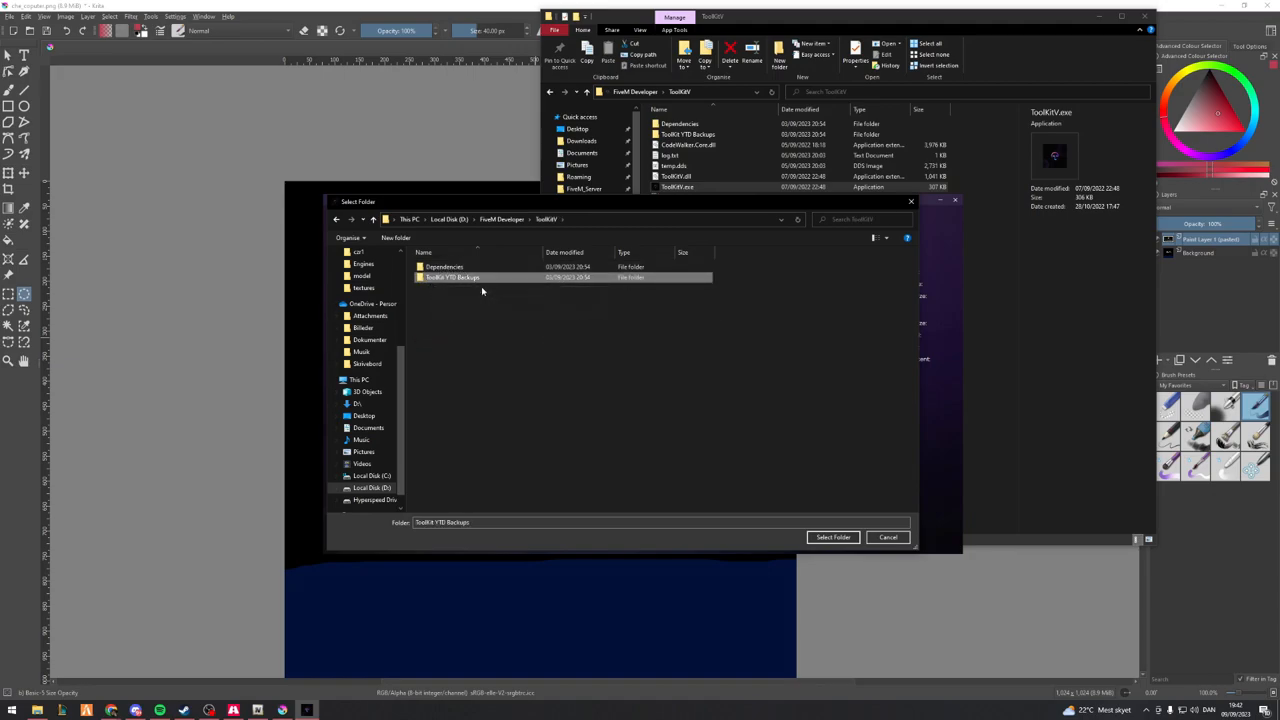
left_click(832, 536)
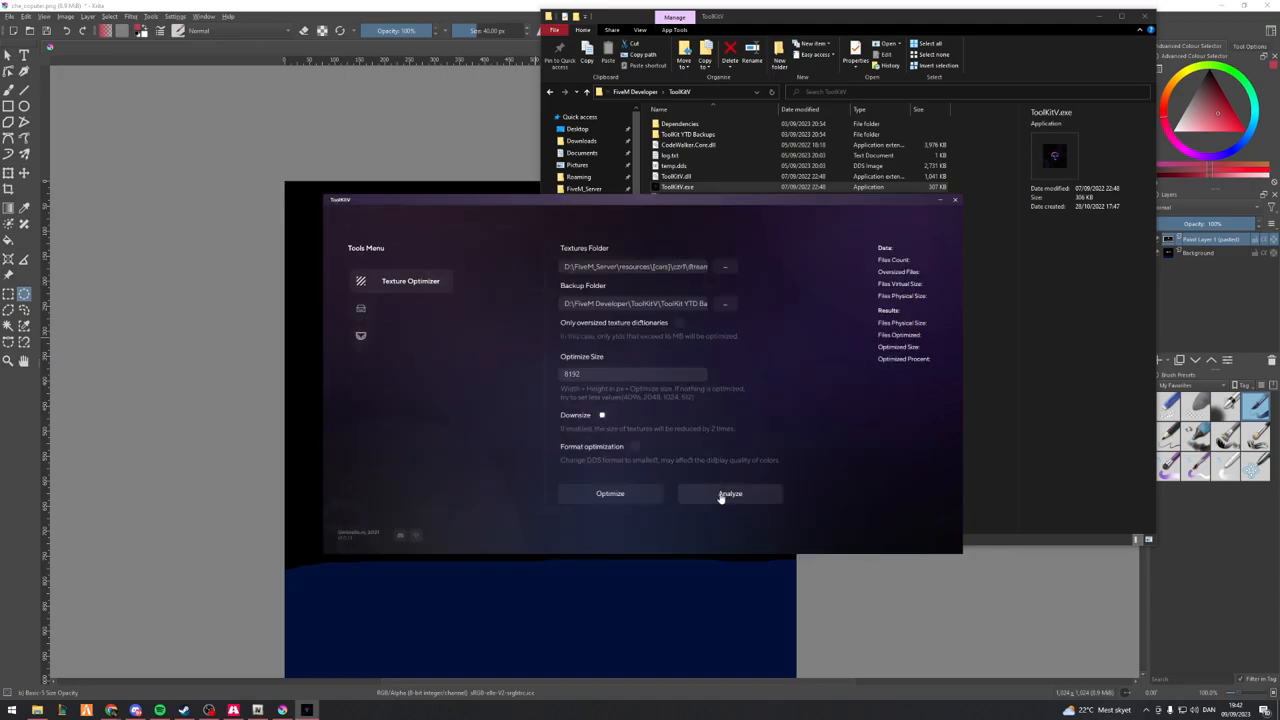
mouse_move(724, 498)
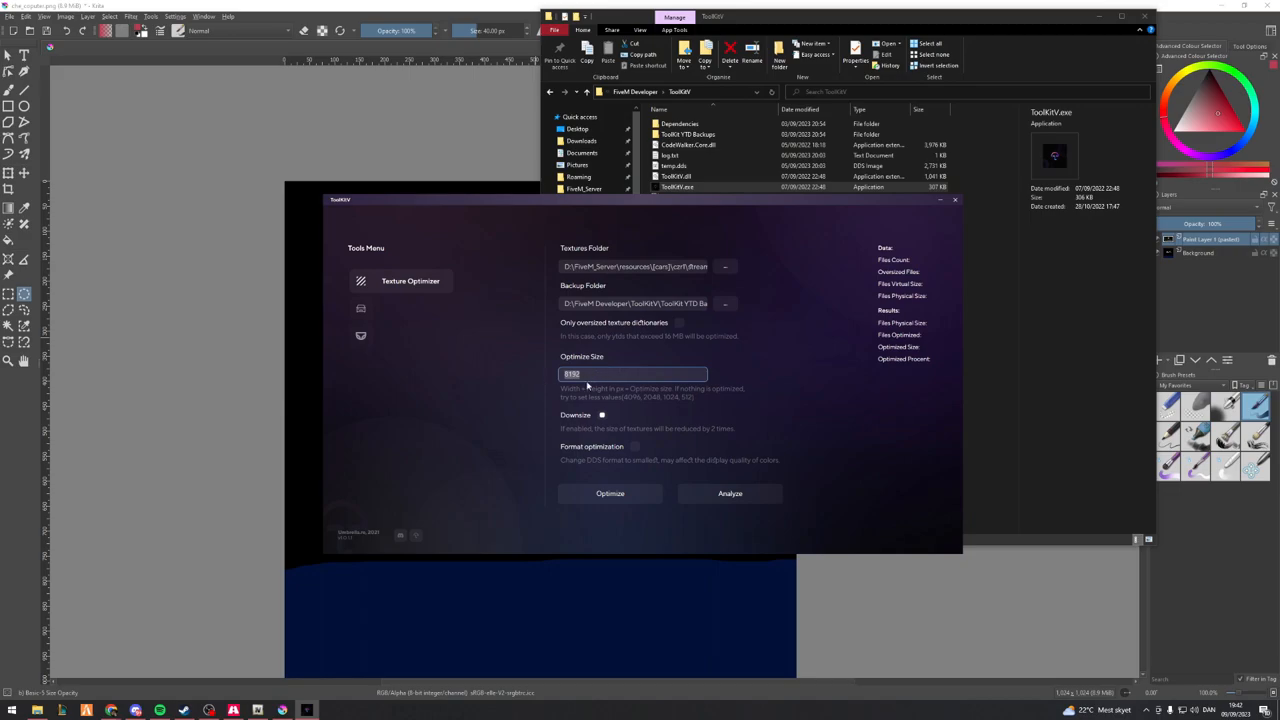
mouse_move(712, 414)
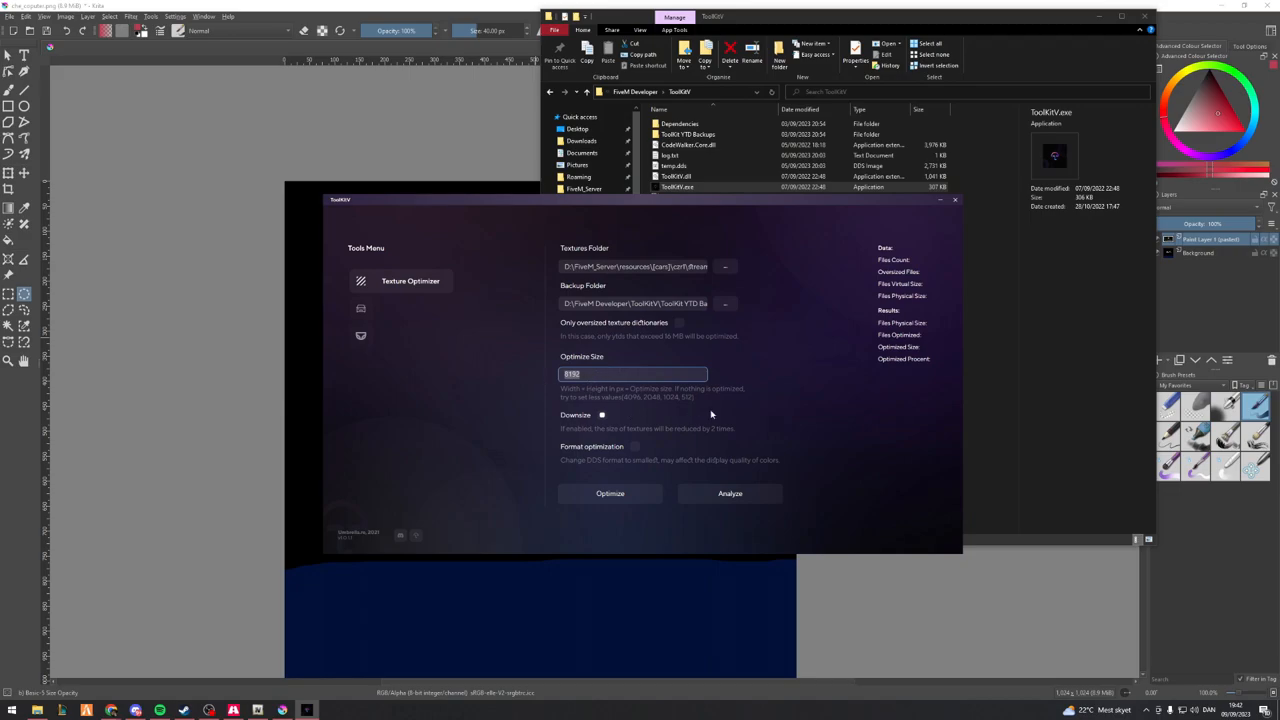
mouse_move(564, 396)
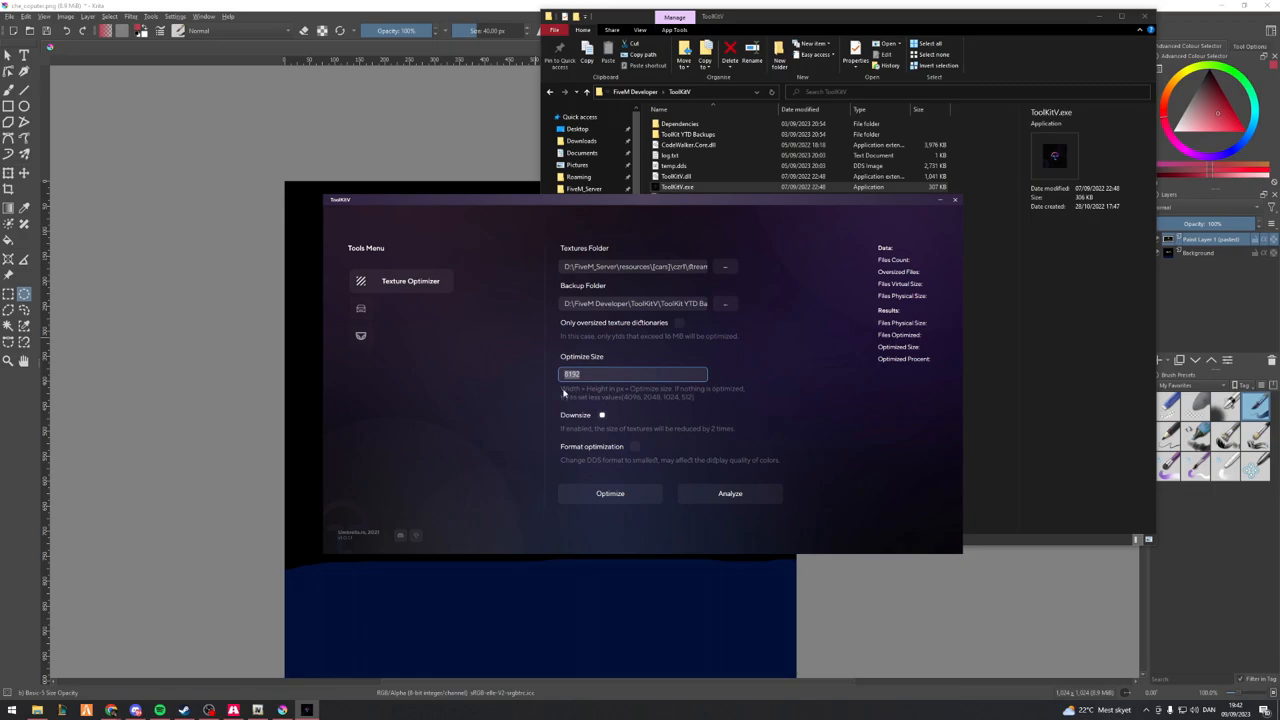
mouse_move(618, 410)
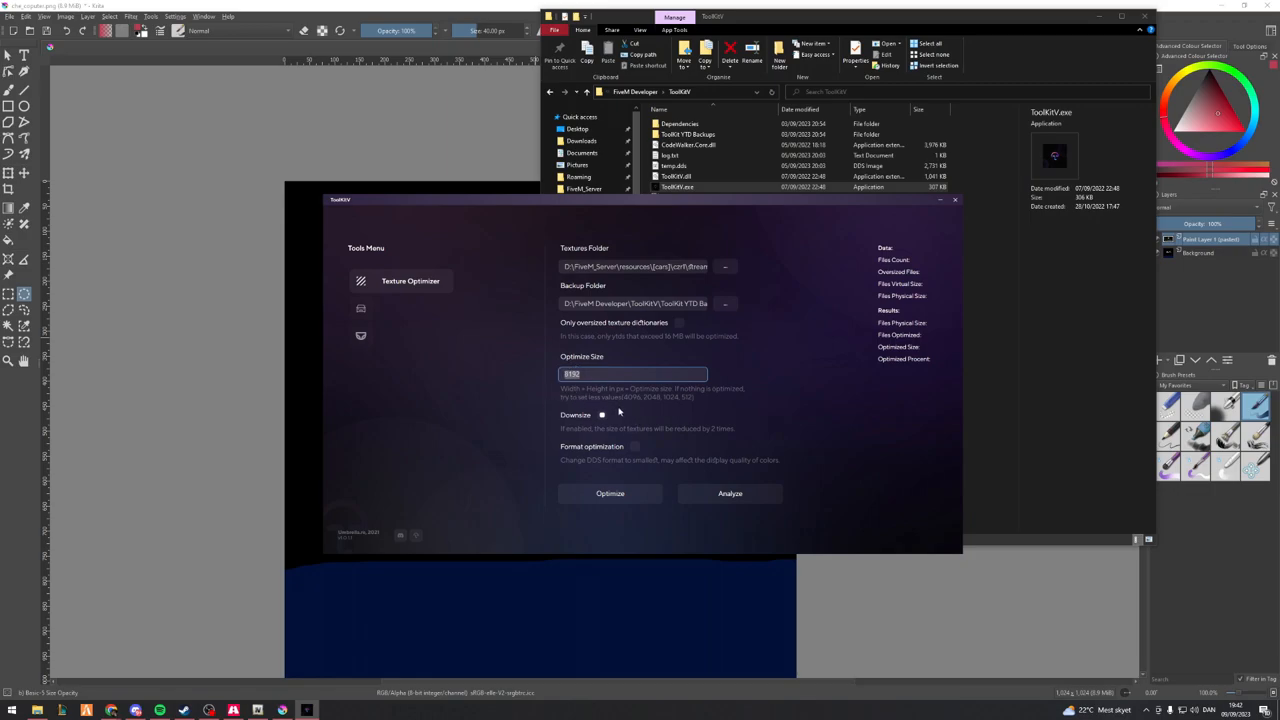
mouse_move(642, 404)
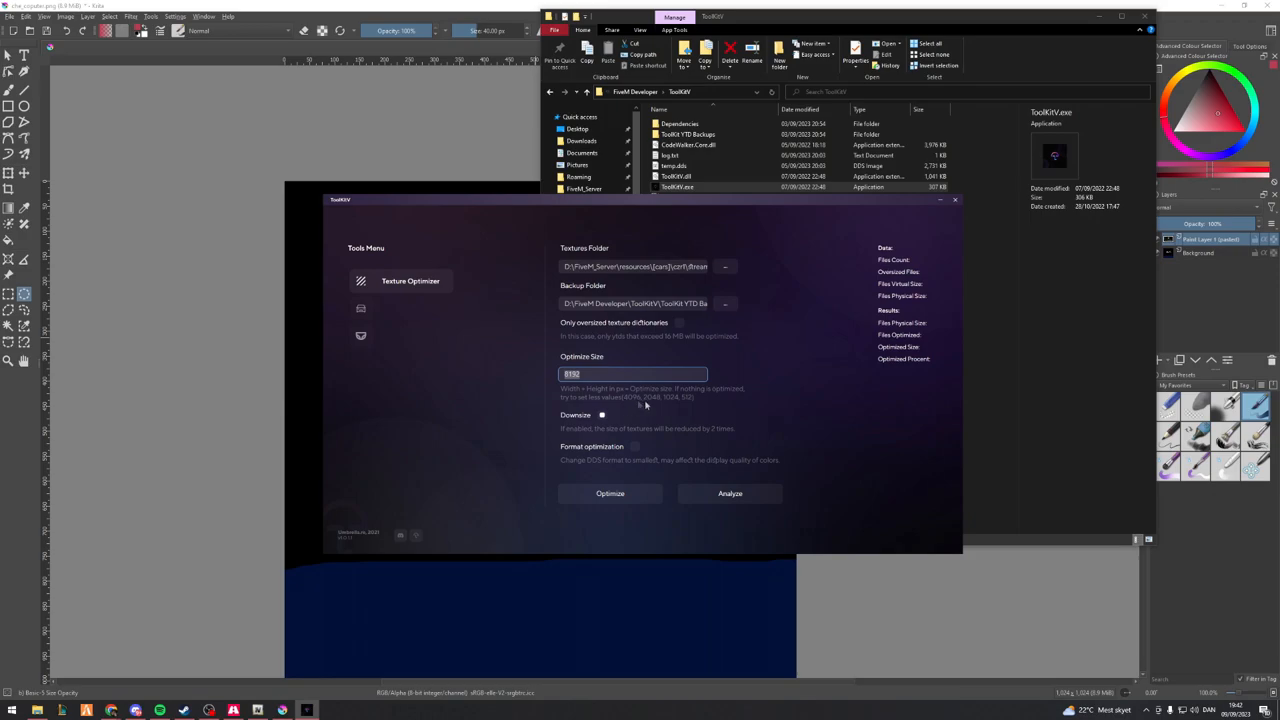
mouse_move(688, 398)
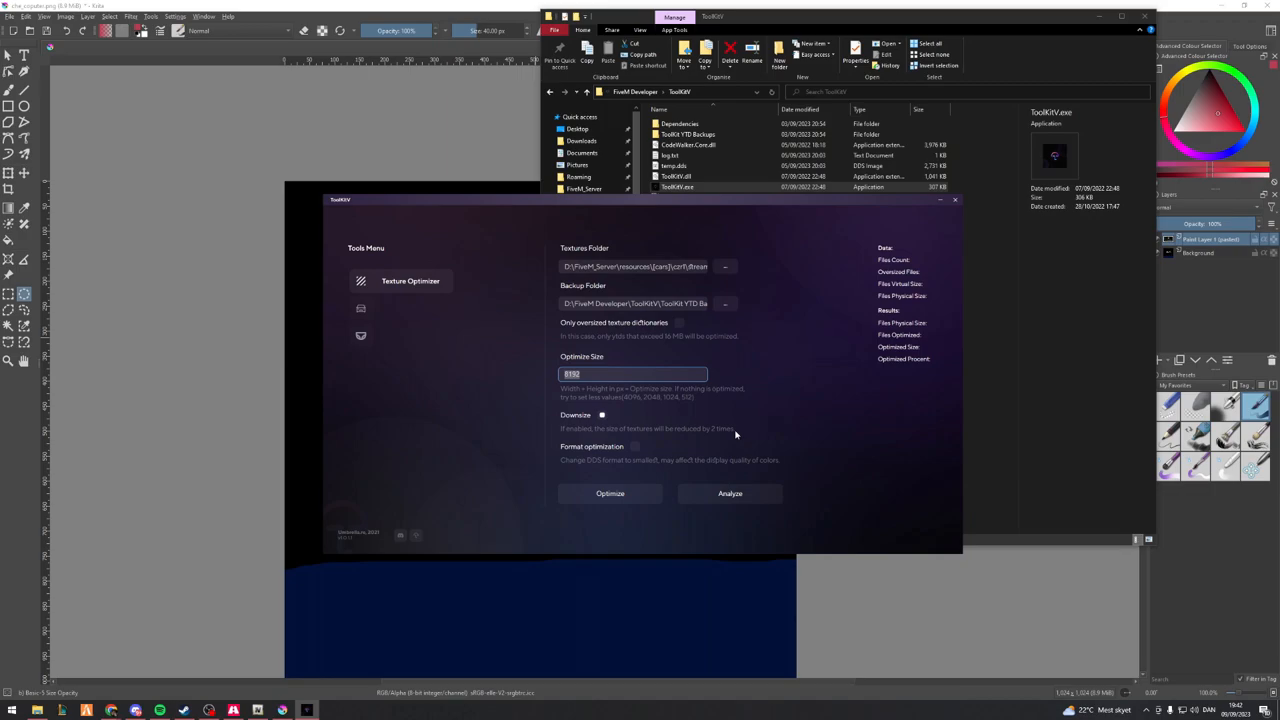
mouse_move(536, 376)
type("2048")
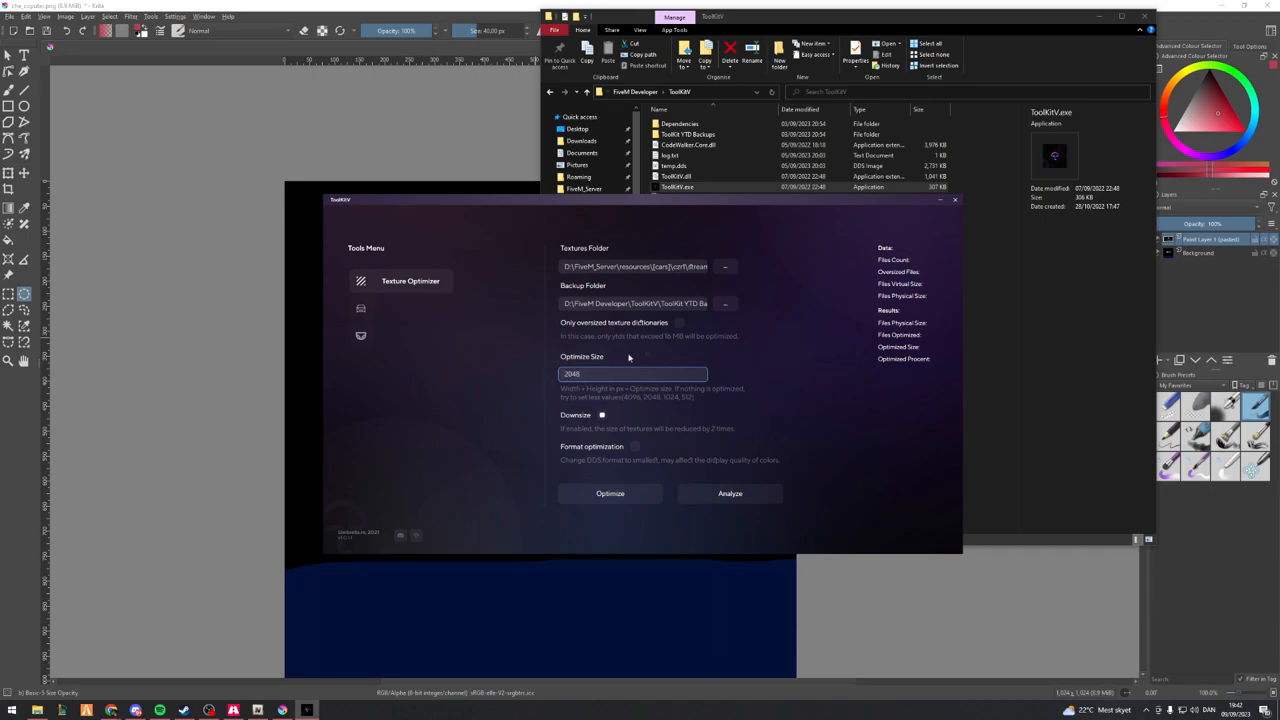
mouse_move(572, 424)
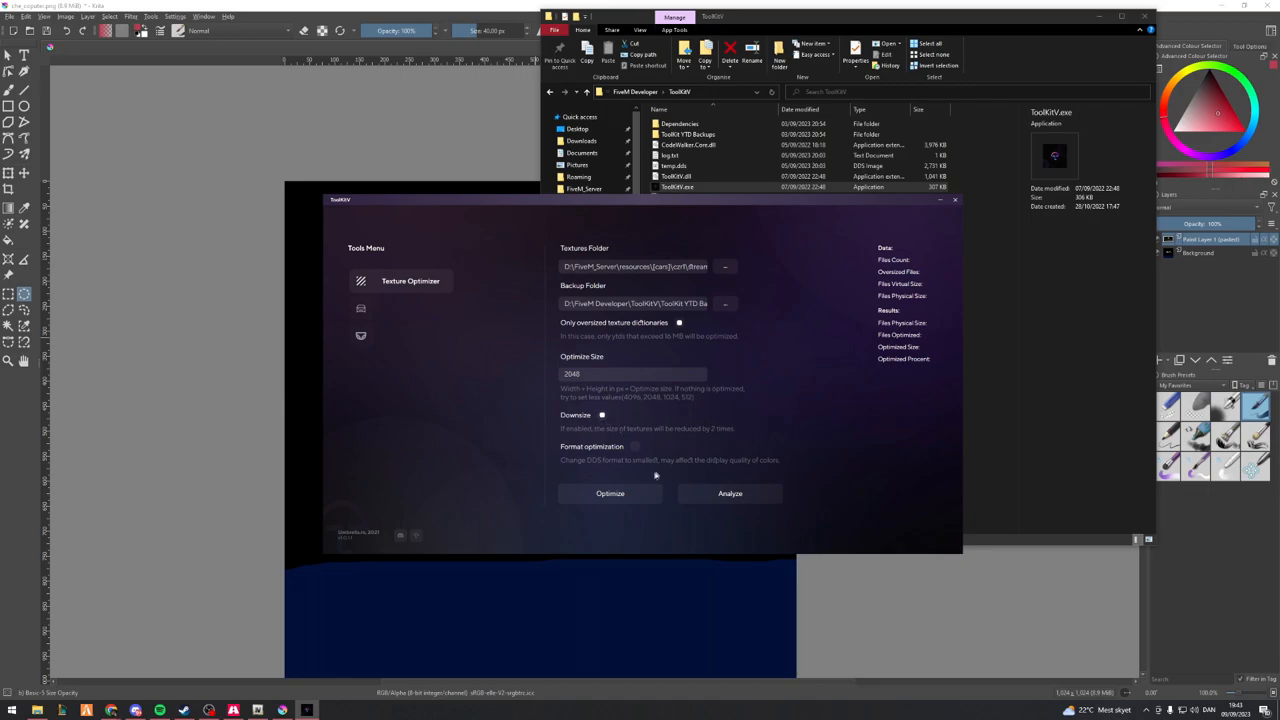
mouse_move(684, 530)
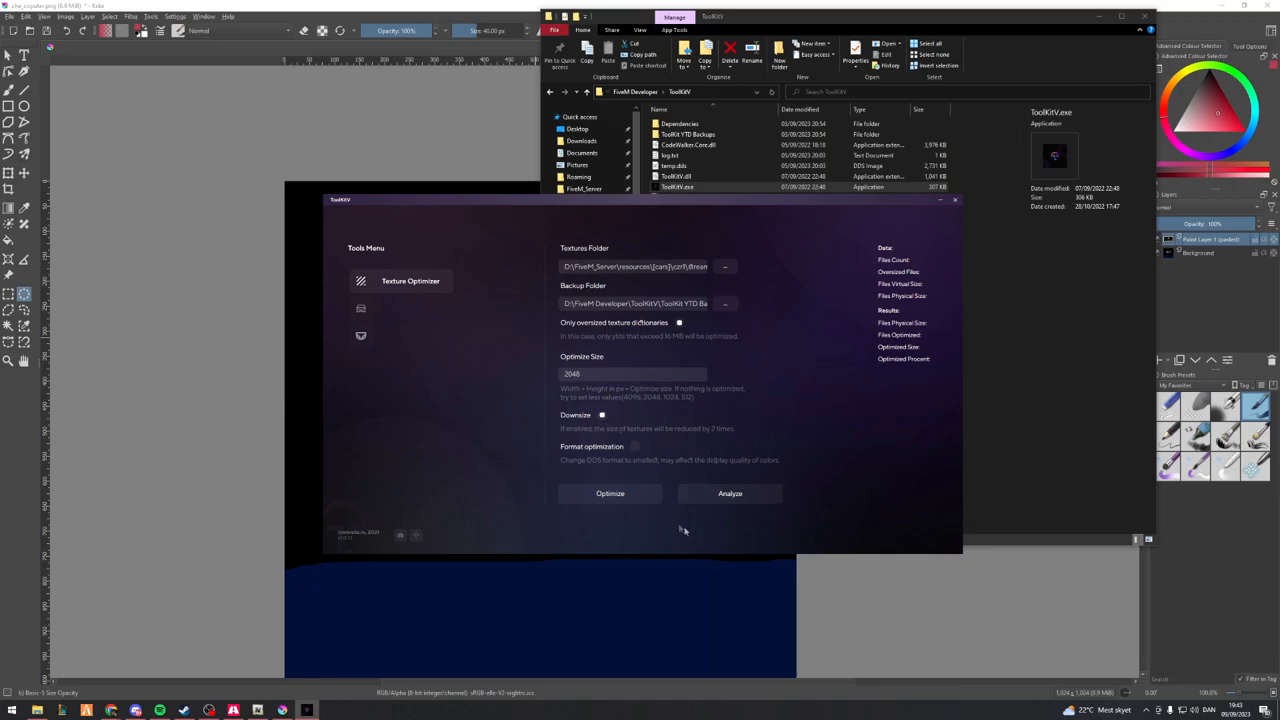
Analyse the texture folder at 2048 optimise size, then run the optimisation
left_click(730, 492)
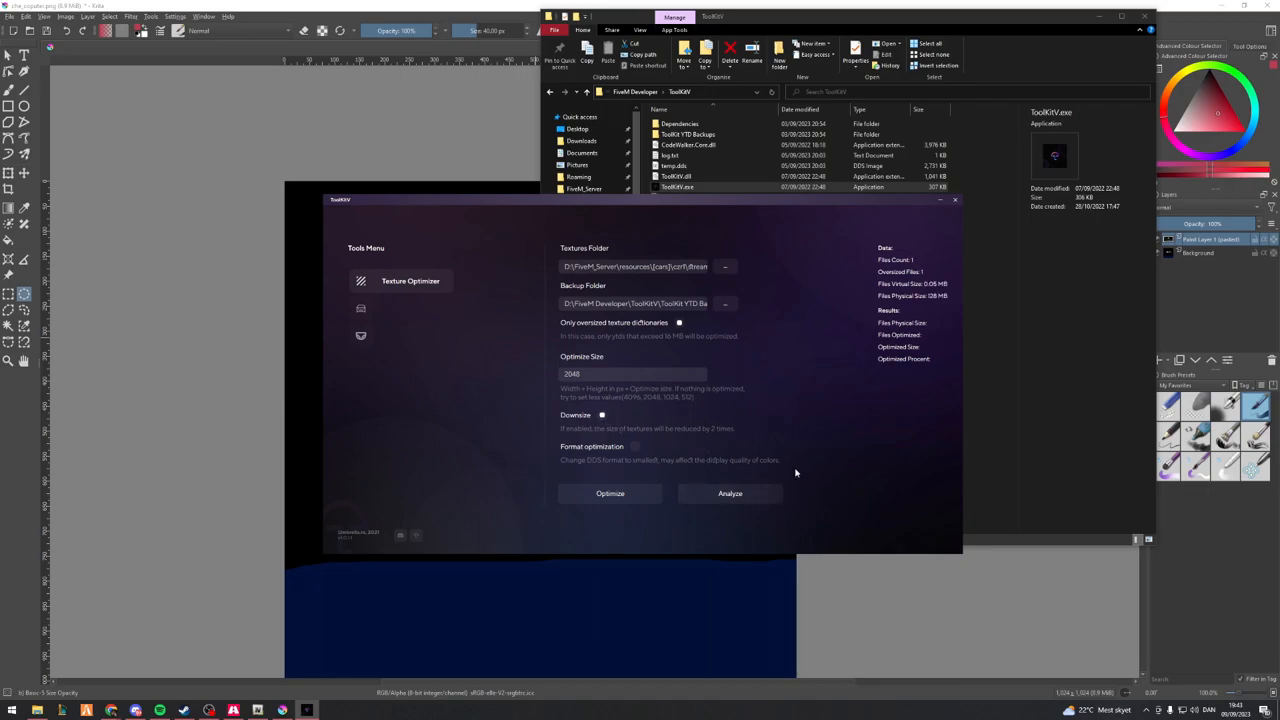
mouse_move(912, 312)
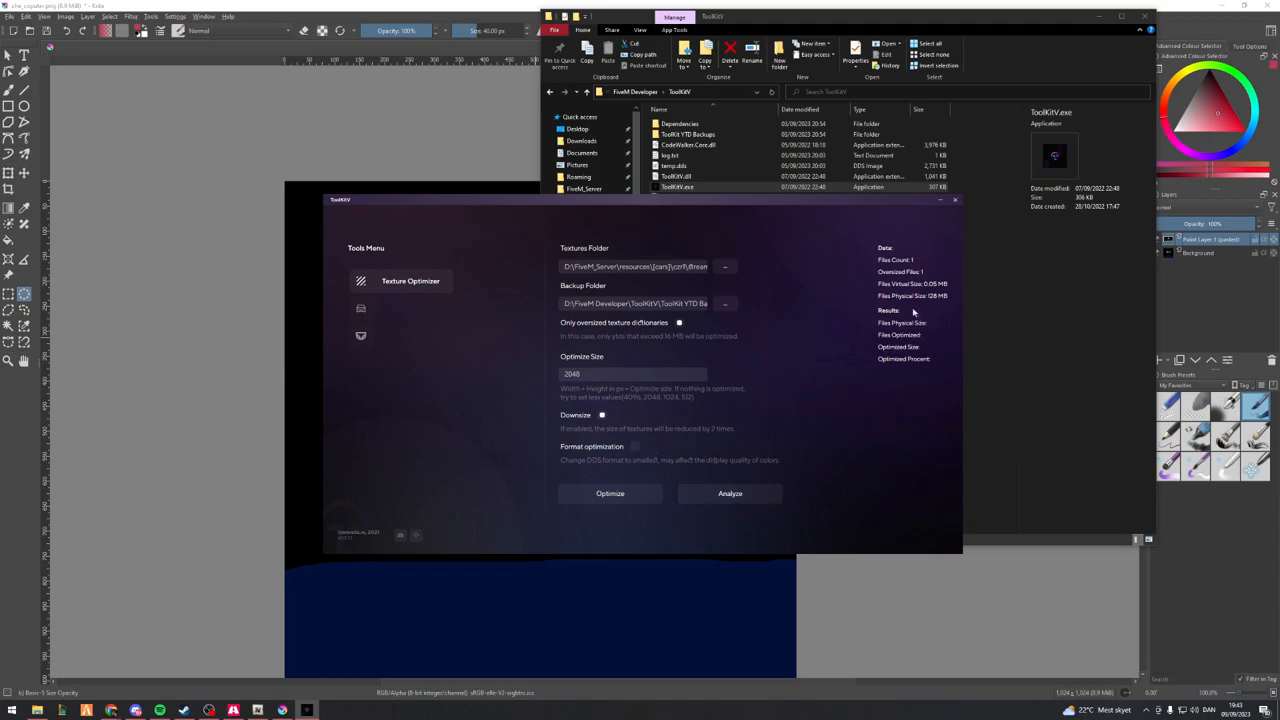
mouse_move(890, 296)
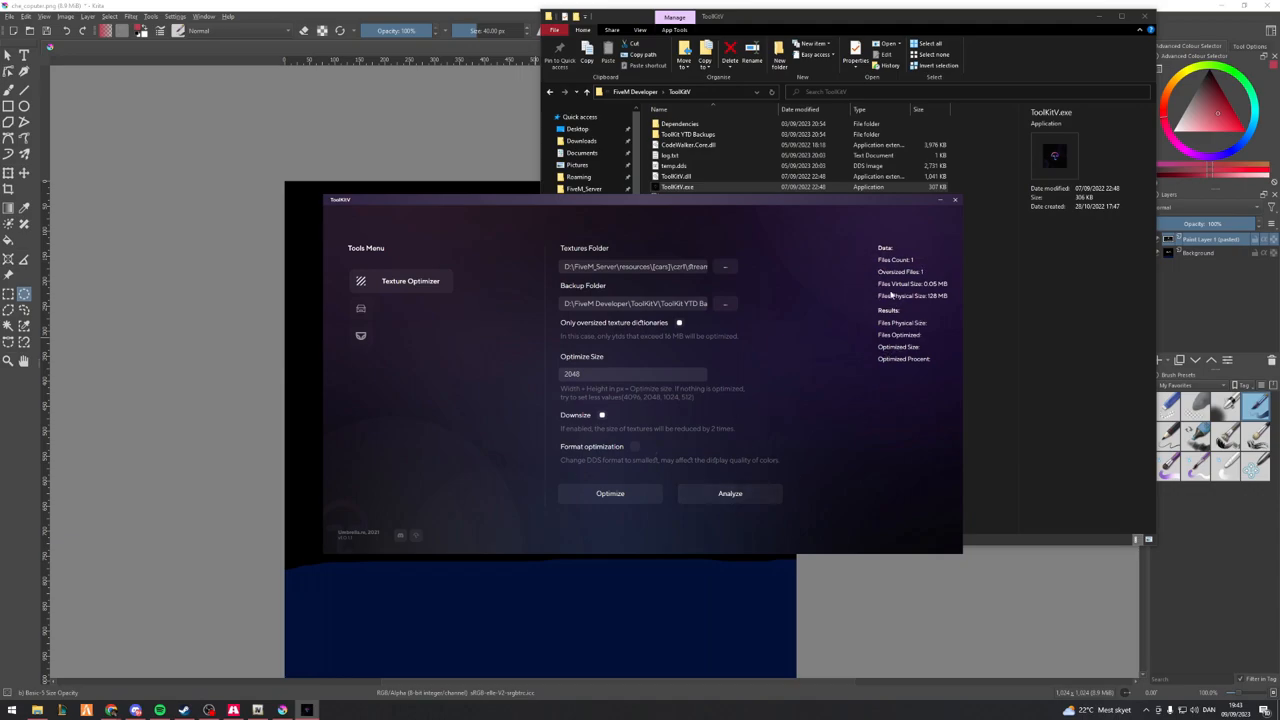
mouse_move(290, 580)
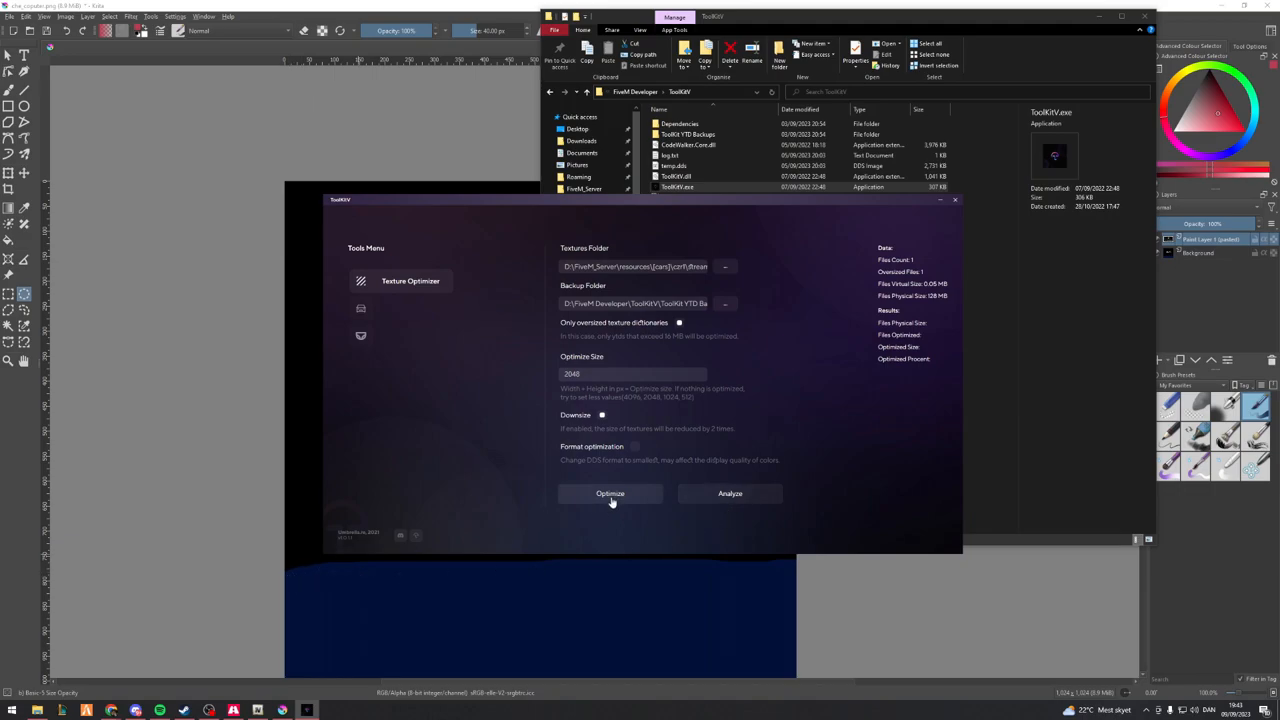
left_click(610, 492)
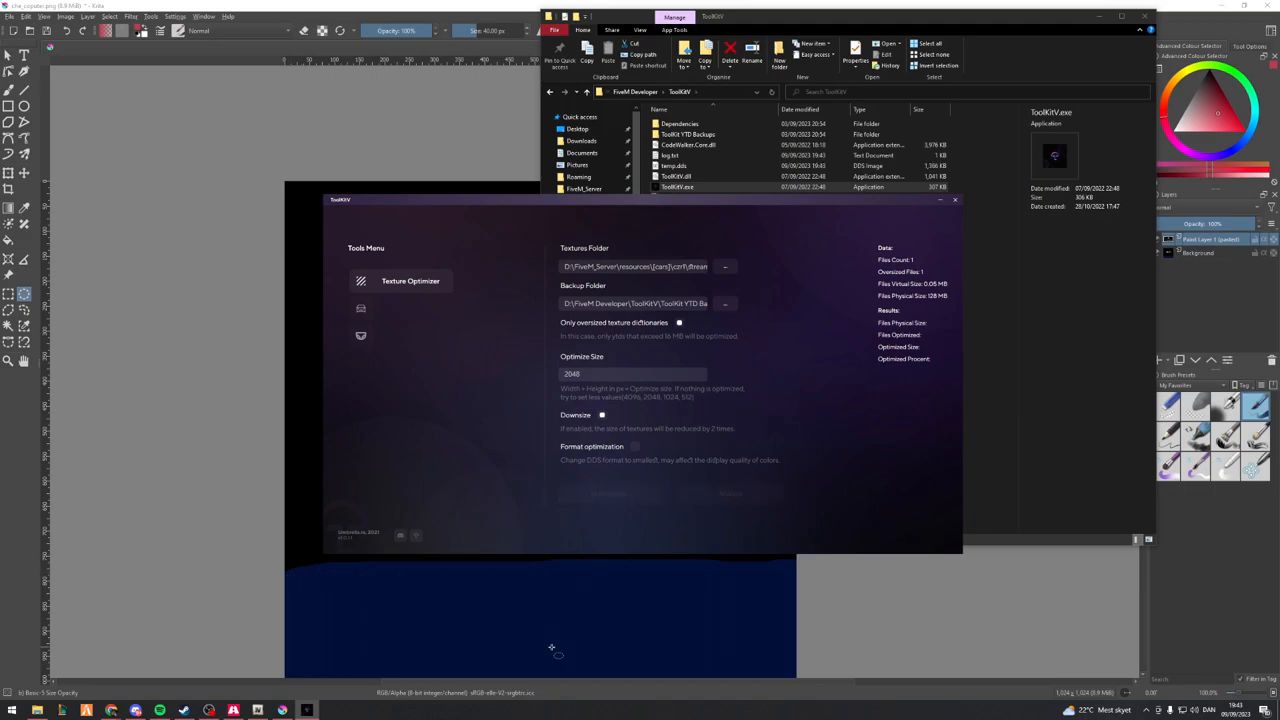
Show the txAdmin Resources list and filter it for 'car'
left_click(730, 492)
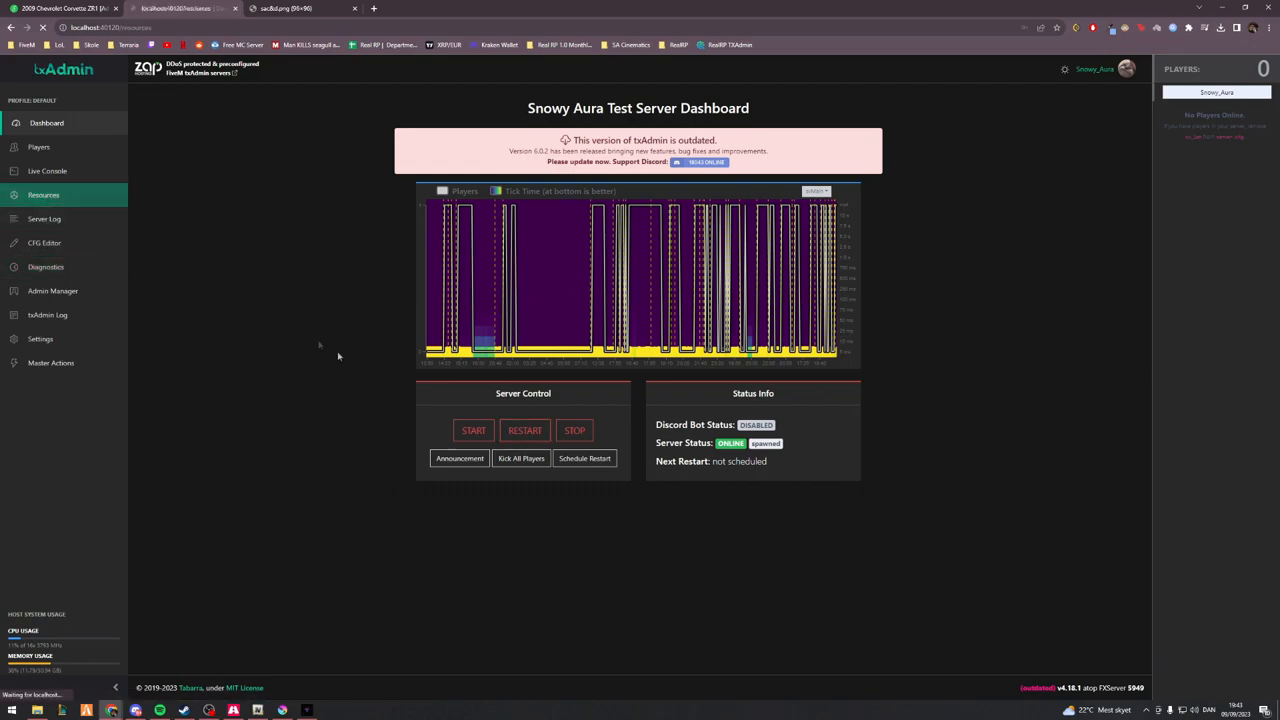
left_click(44, 194)
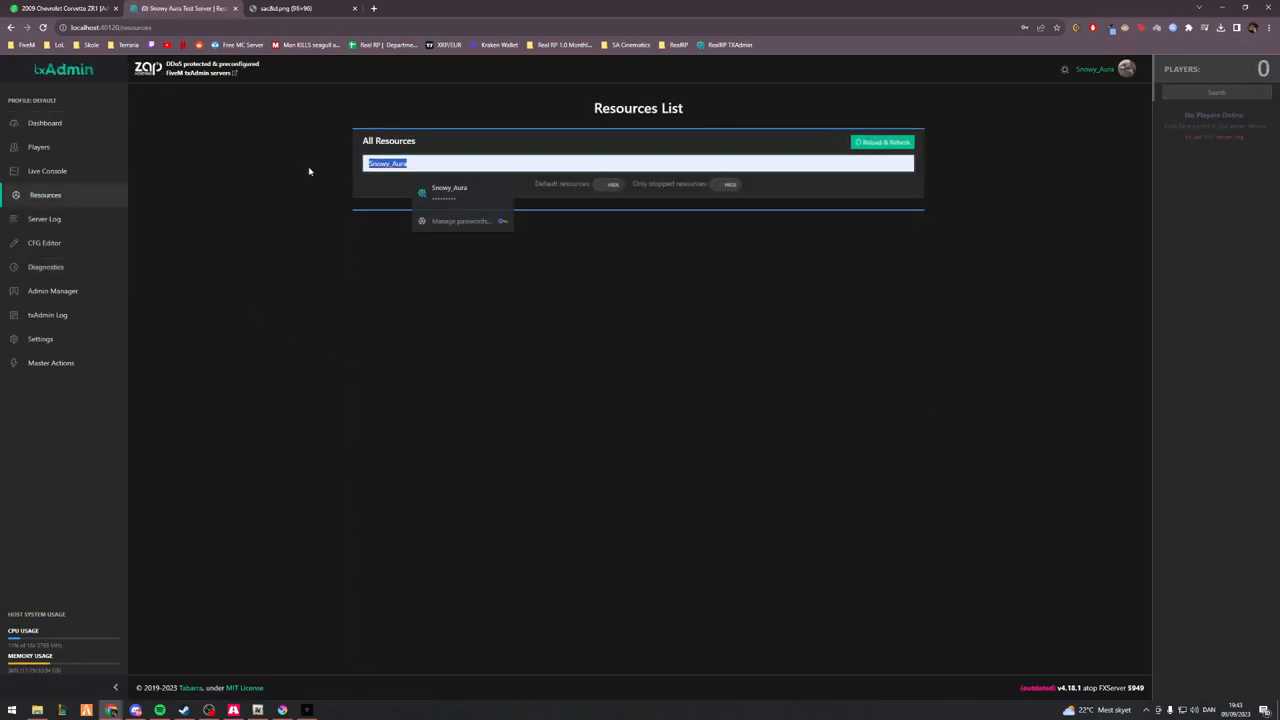
type("car")
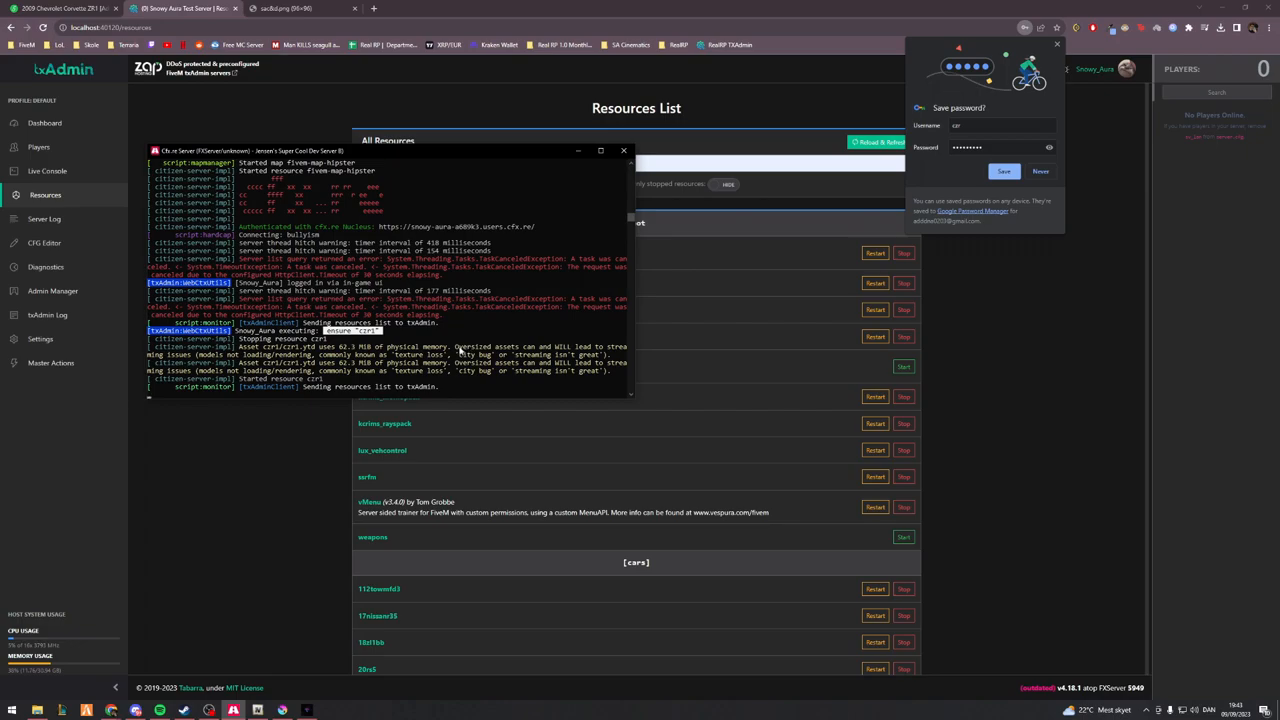
mouse_move(448, 380)
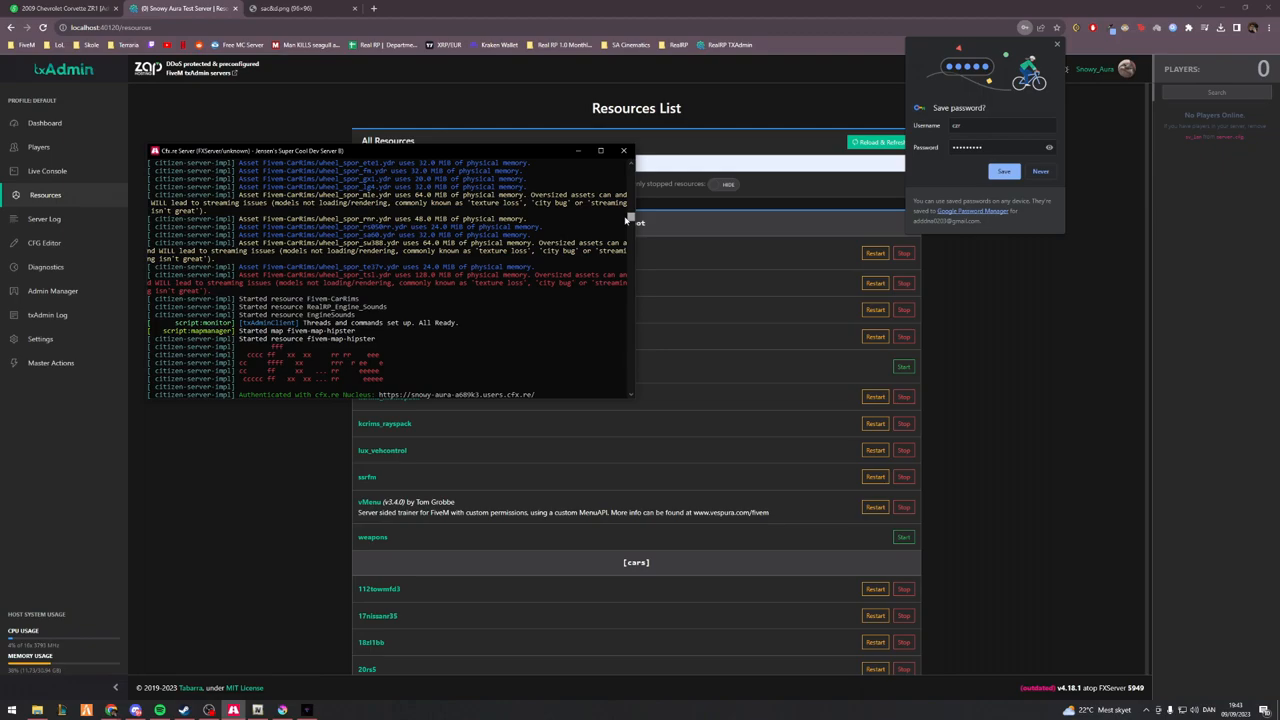
mouse_move(628, 218)
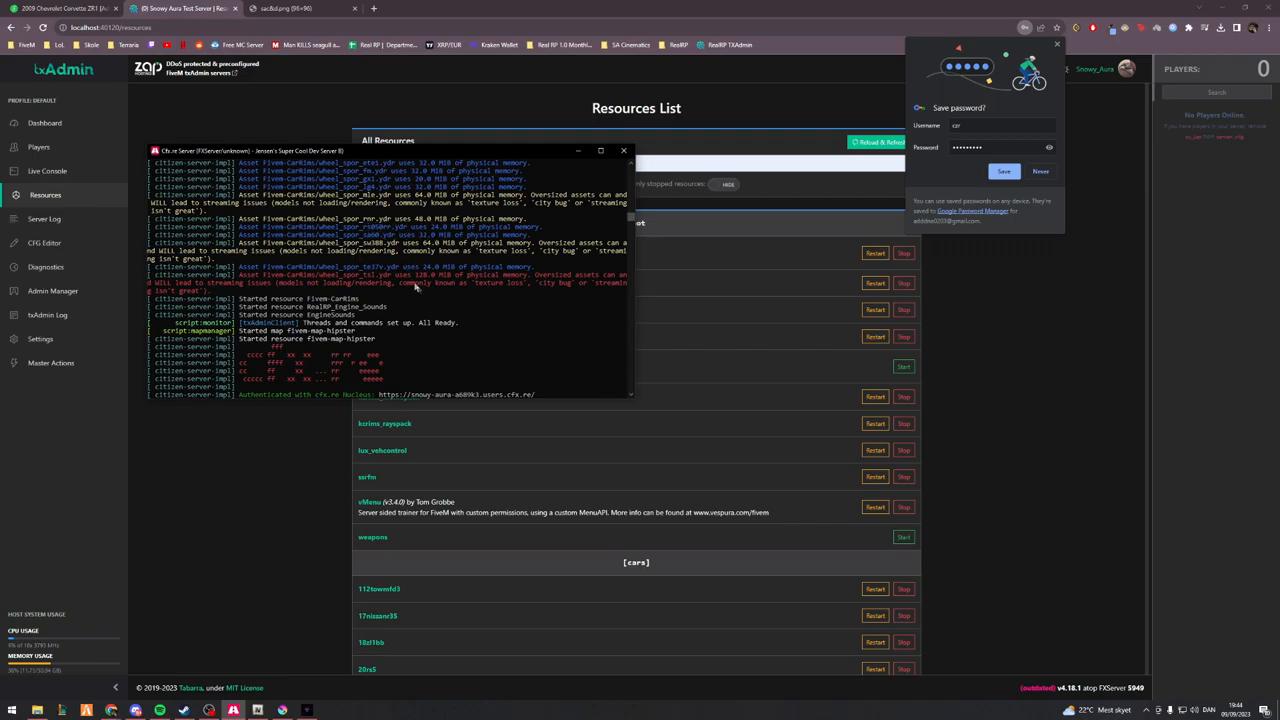
mouse_move(636, 220)
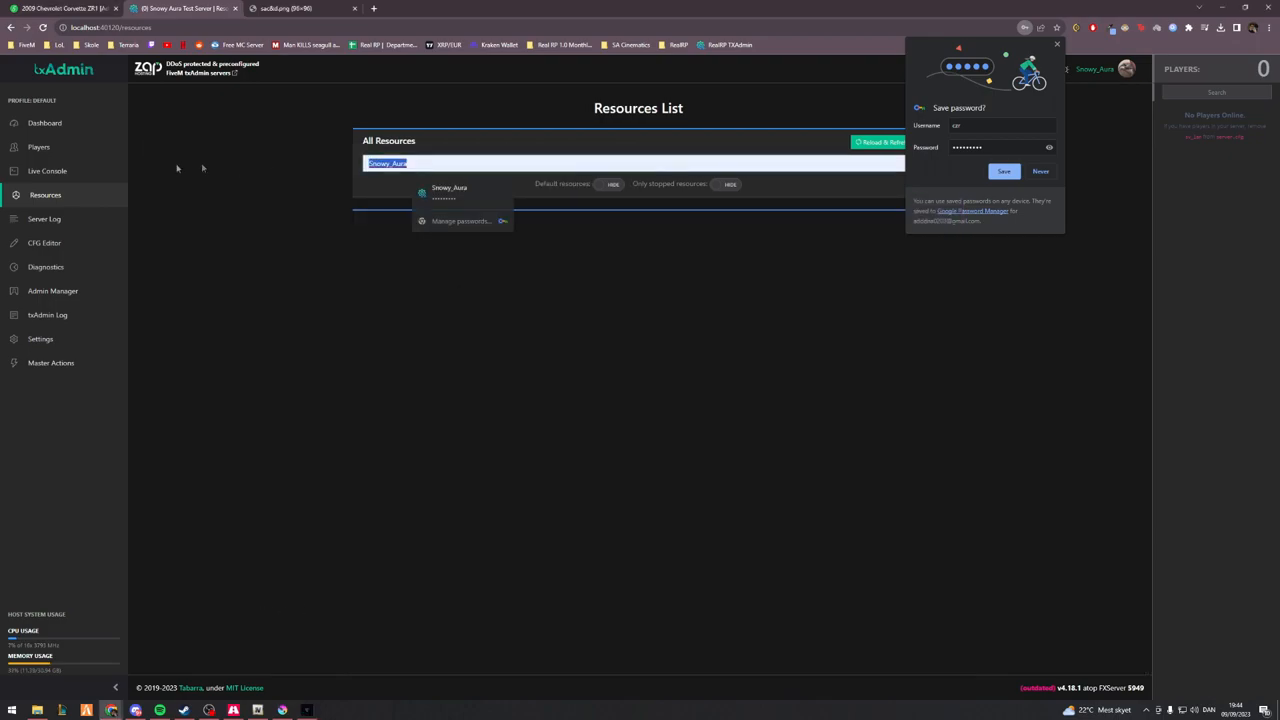
Search the resources for 'czr1' and restart the czr1 resource
type("czr")
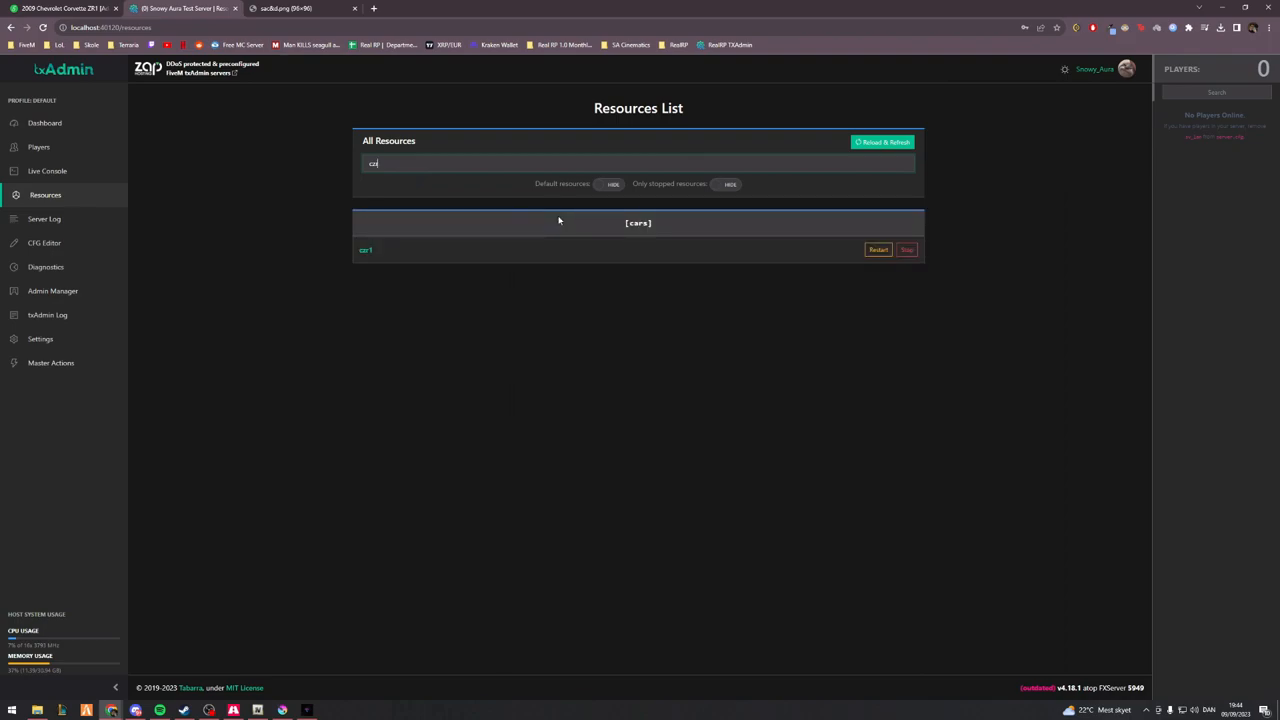
left_click(878, 248)
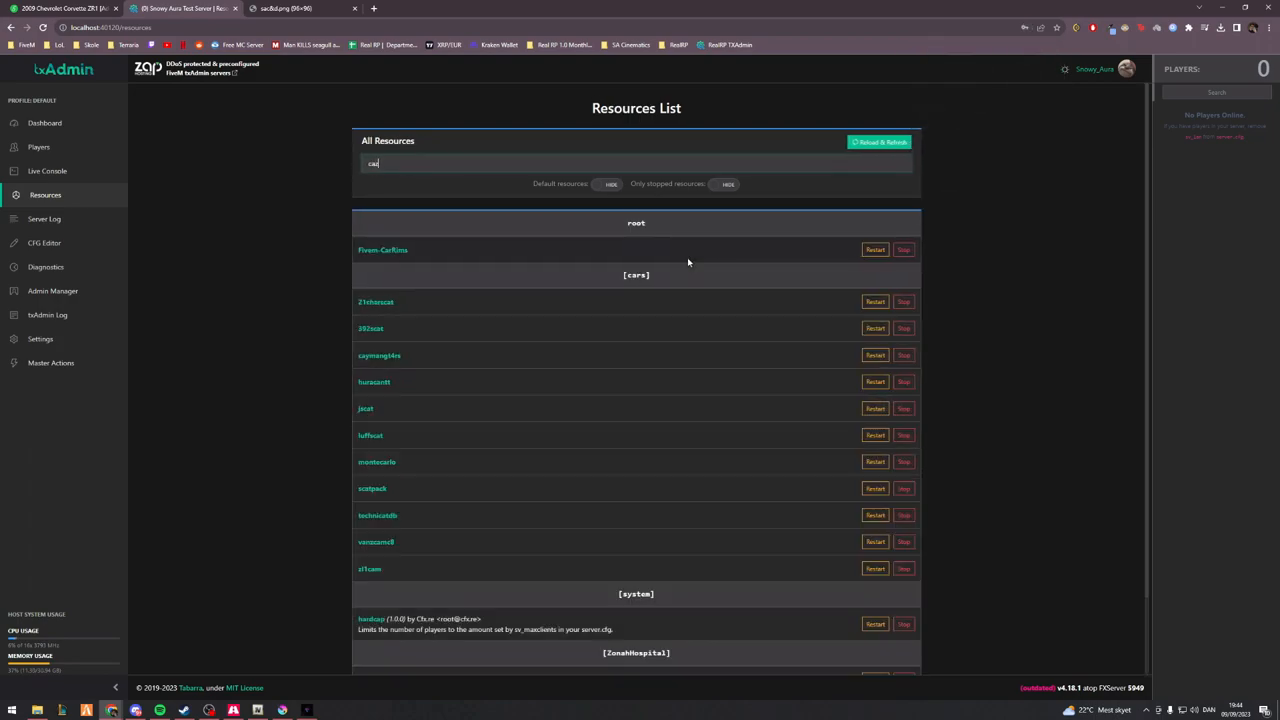
type("1")
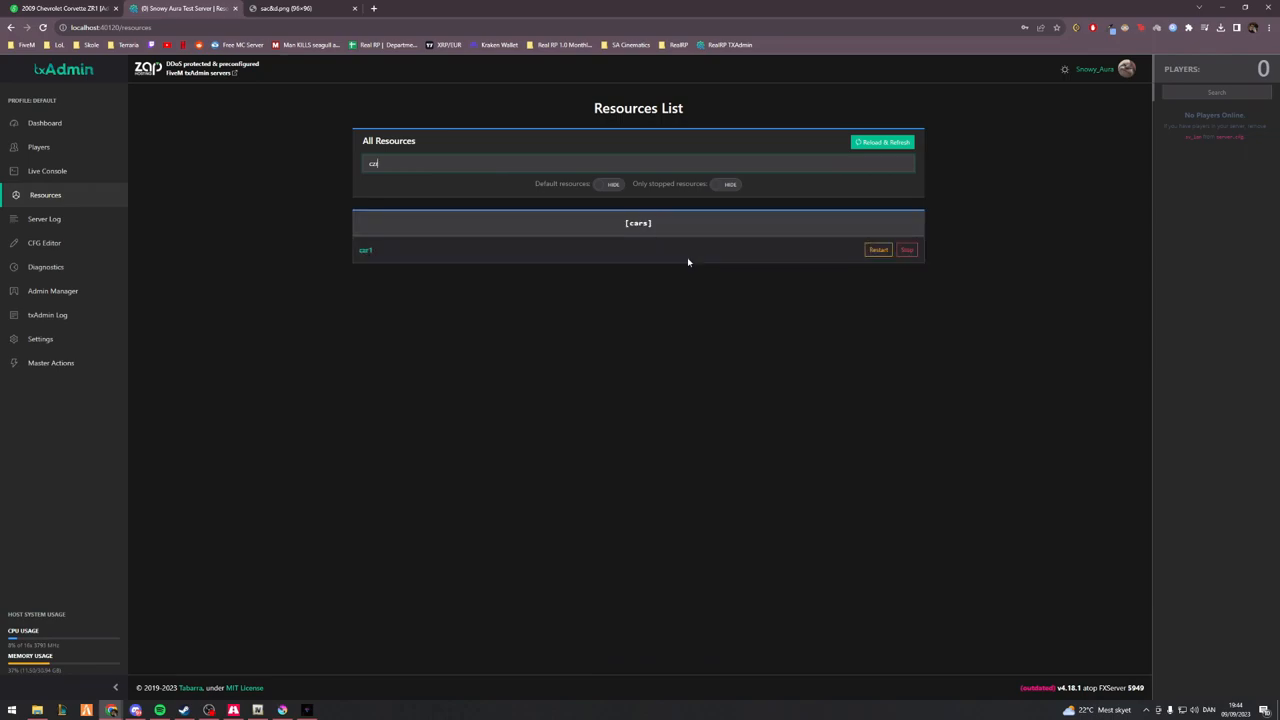
left_click(878, 248)
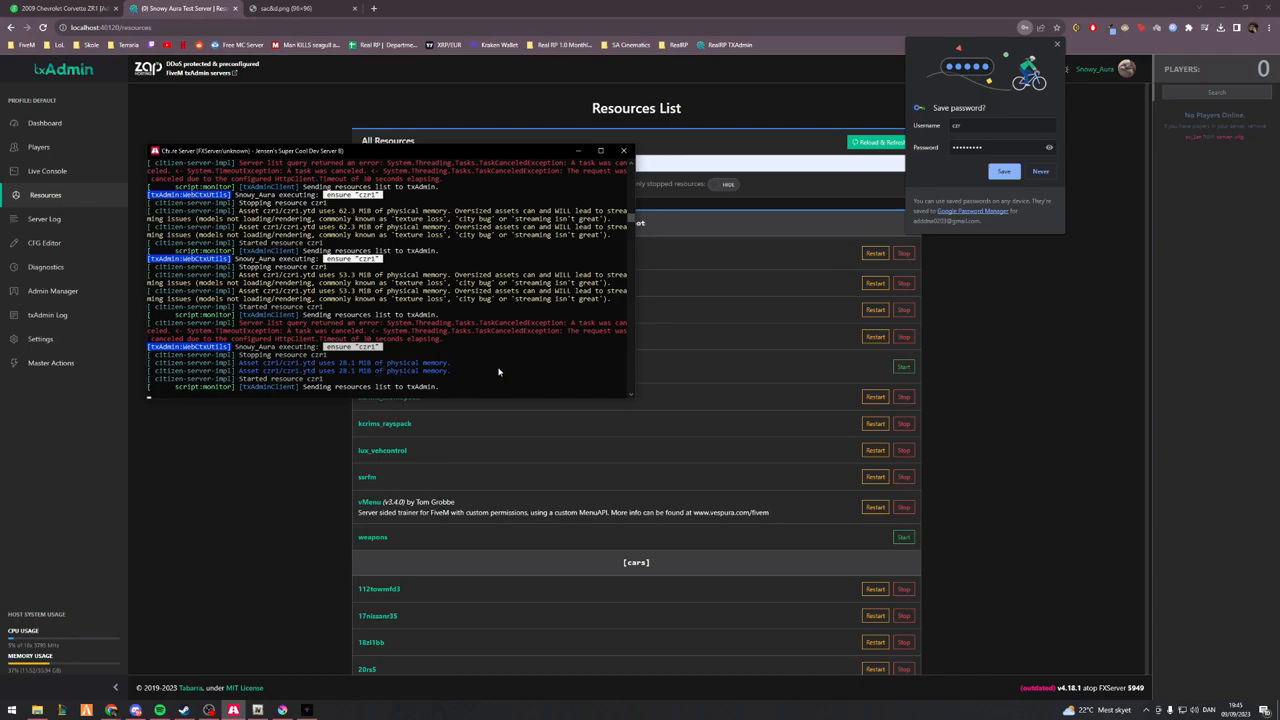
mouse_move(356, 444)
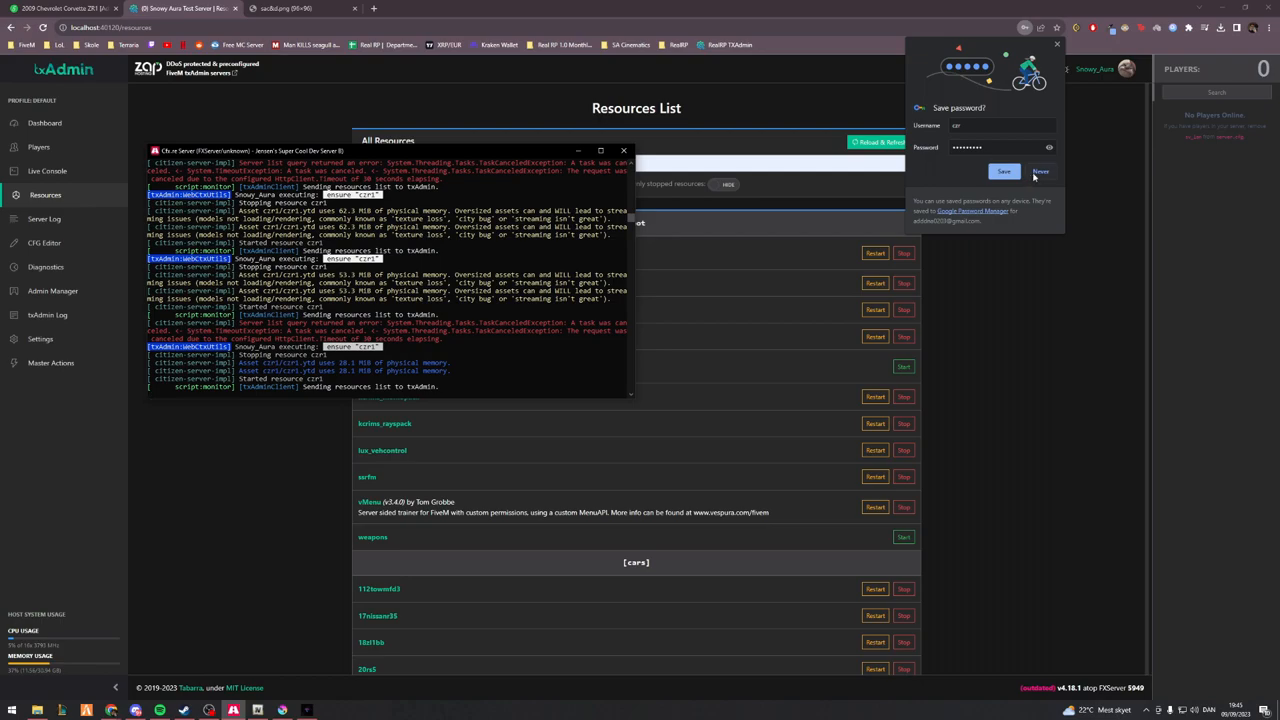
Return to the txAdmin dashboard, then bring the FiveM game window back in front
left_click(46, 122)
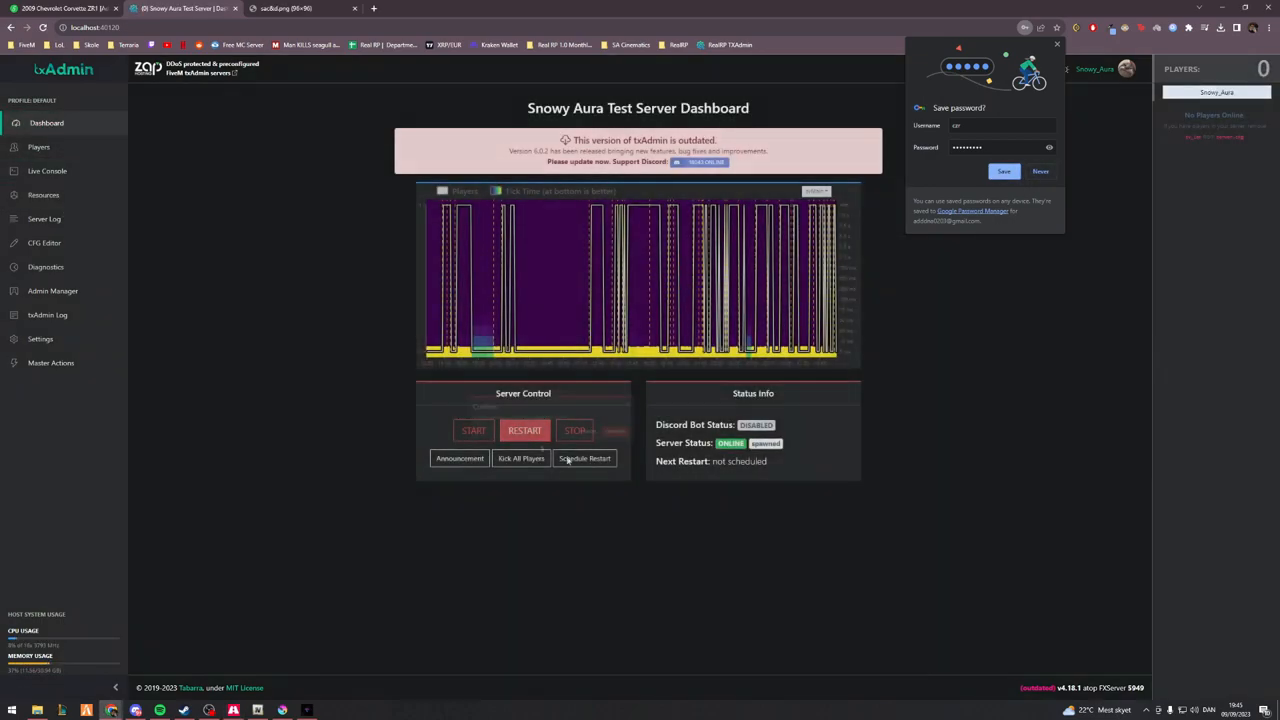
left_click(524, 430)
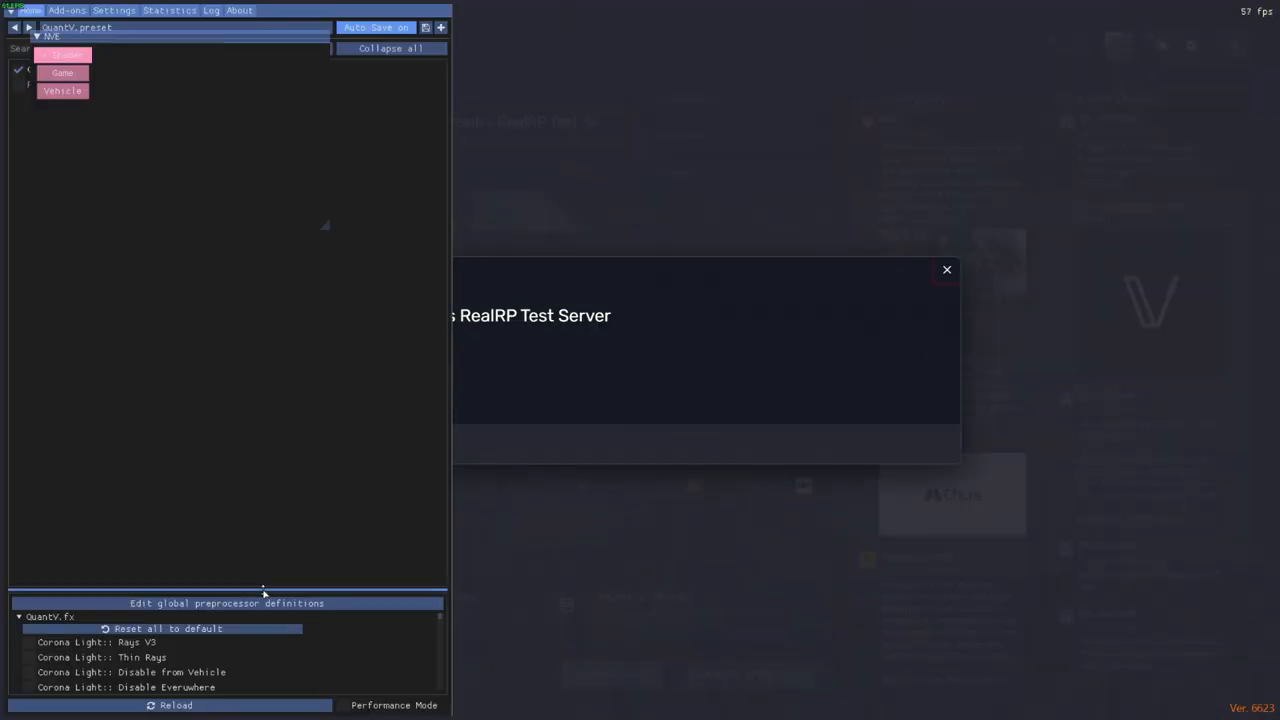
Adjust the global ReShade shader options and close the overlay to drive the Corvette
left_click(946, 268)
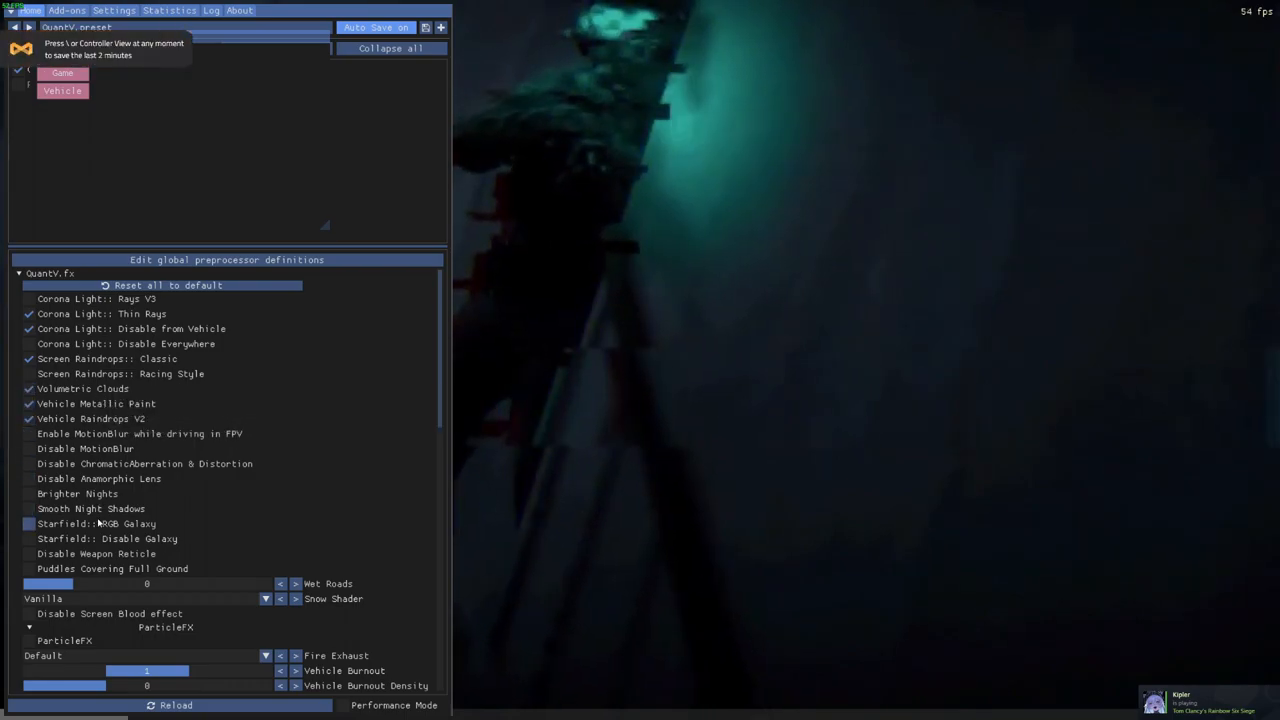
left_click(28, 508)
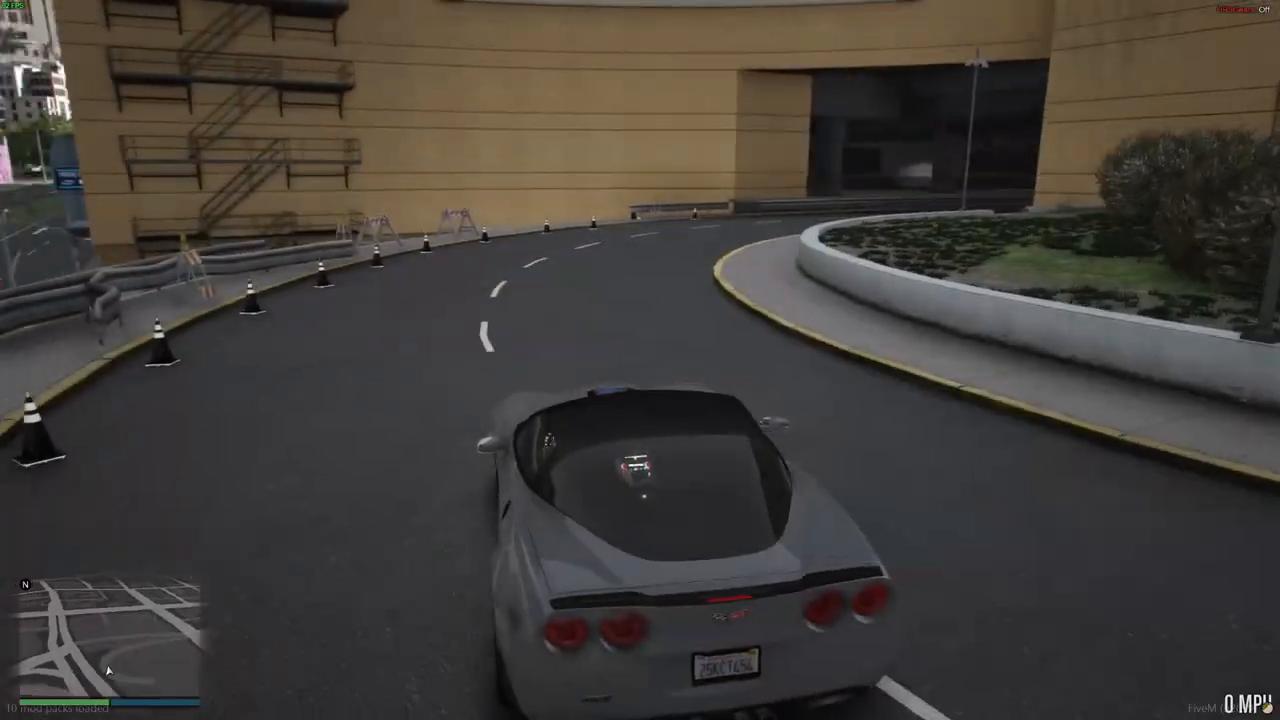
Switch camera to inspect the Corvette's interior console, then Alt+Tab to File Explorer
key("v")
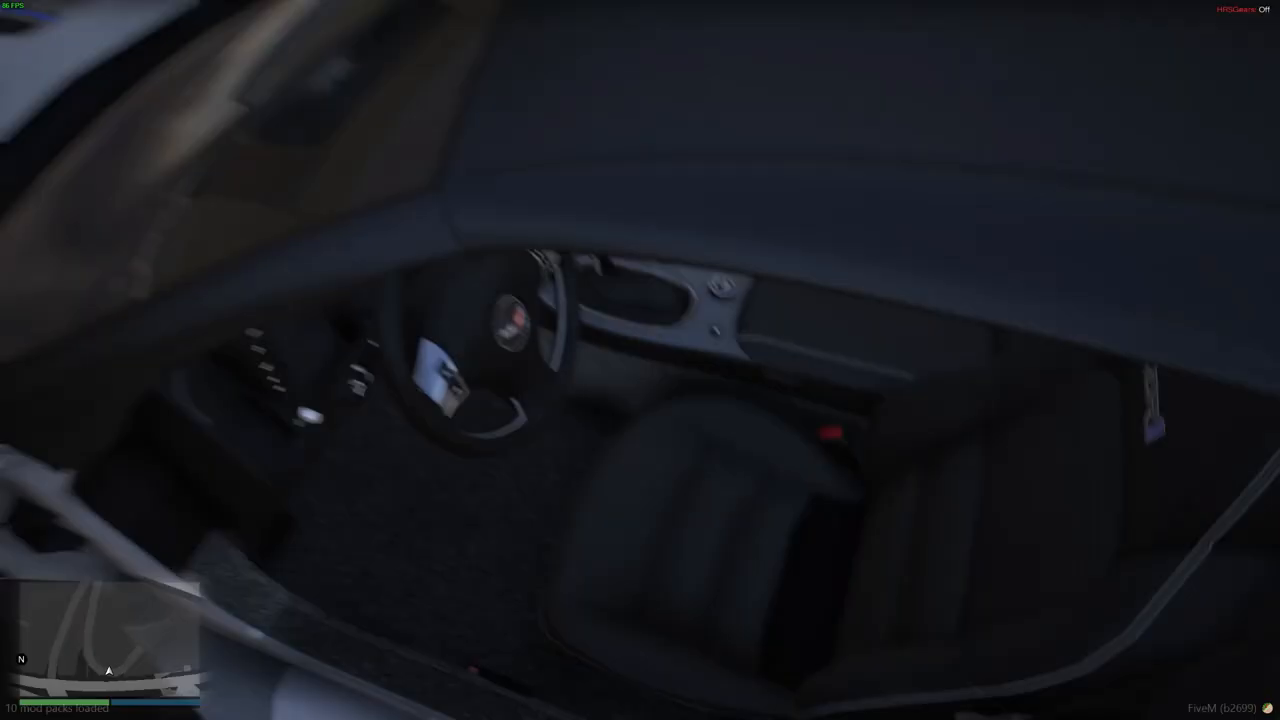
mouse_move(640, 360)
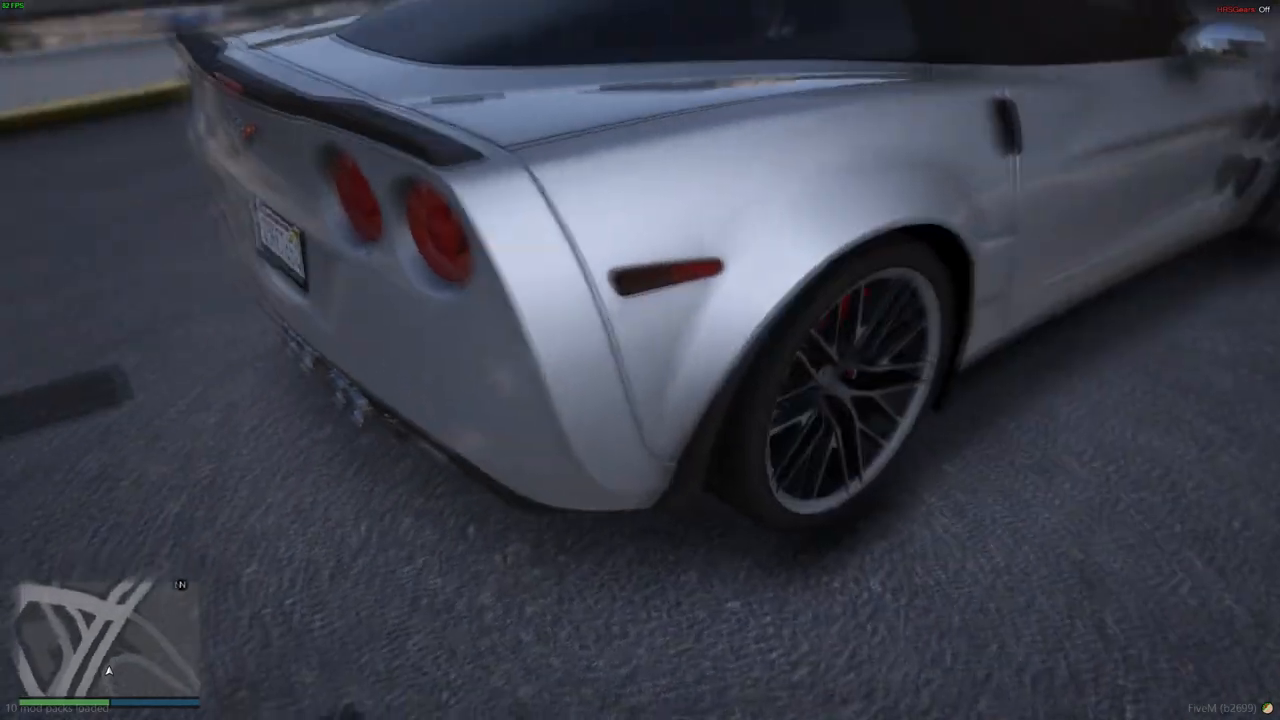
mouse_move(640, 360)
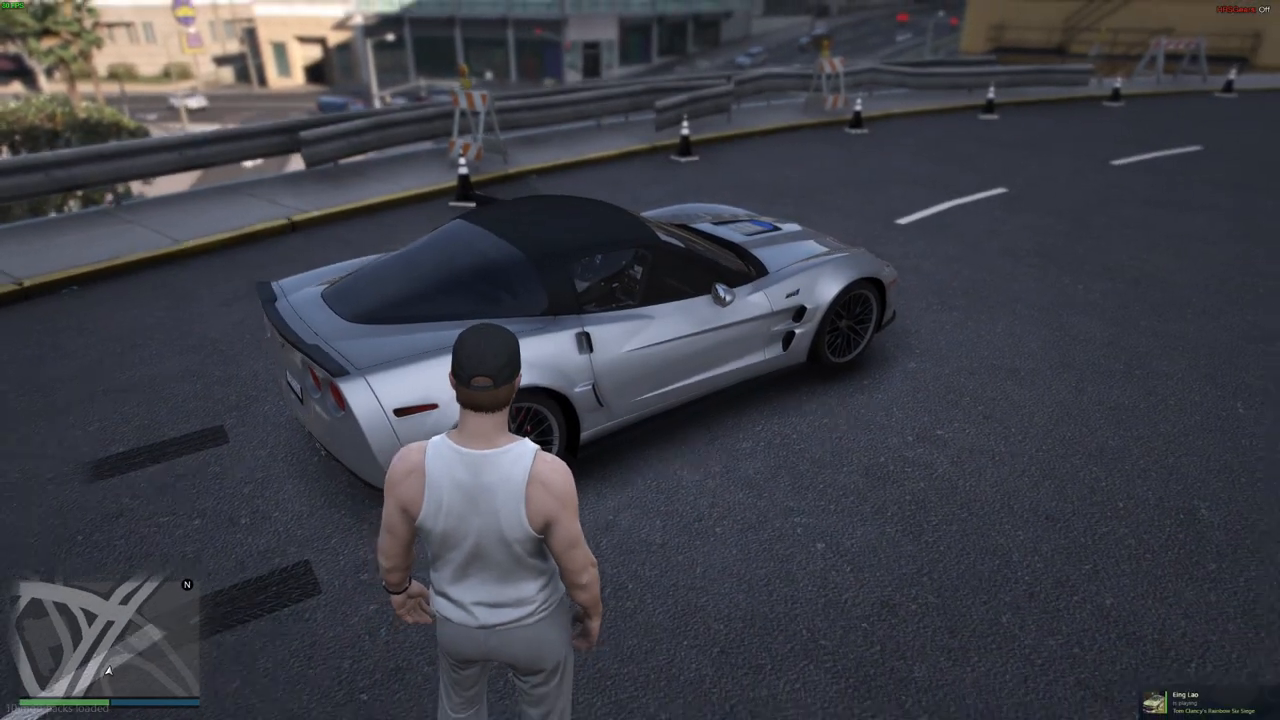
key("alt+tab")
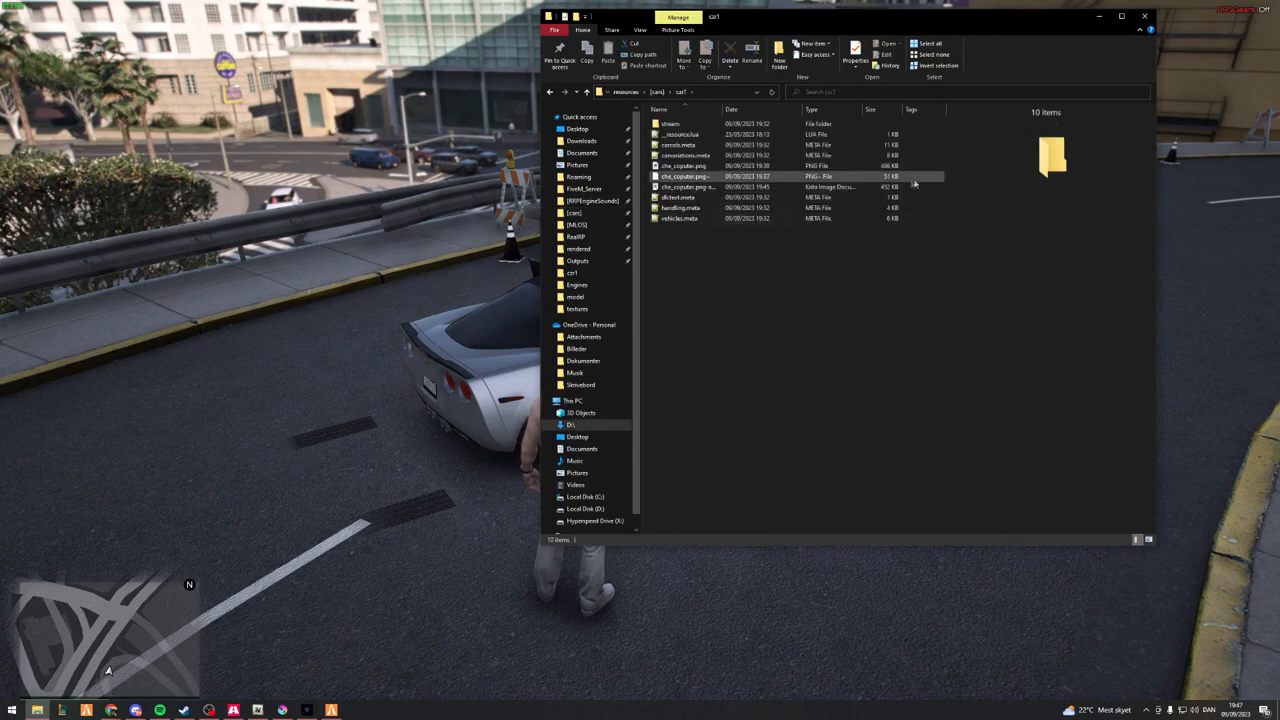
Delete the leftover console texture images from the car folder and go up to resources
right_click(684, 176)
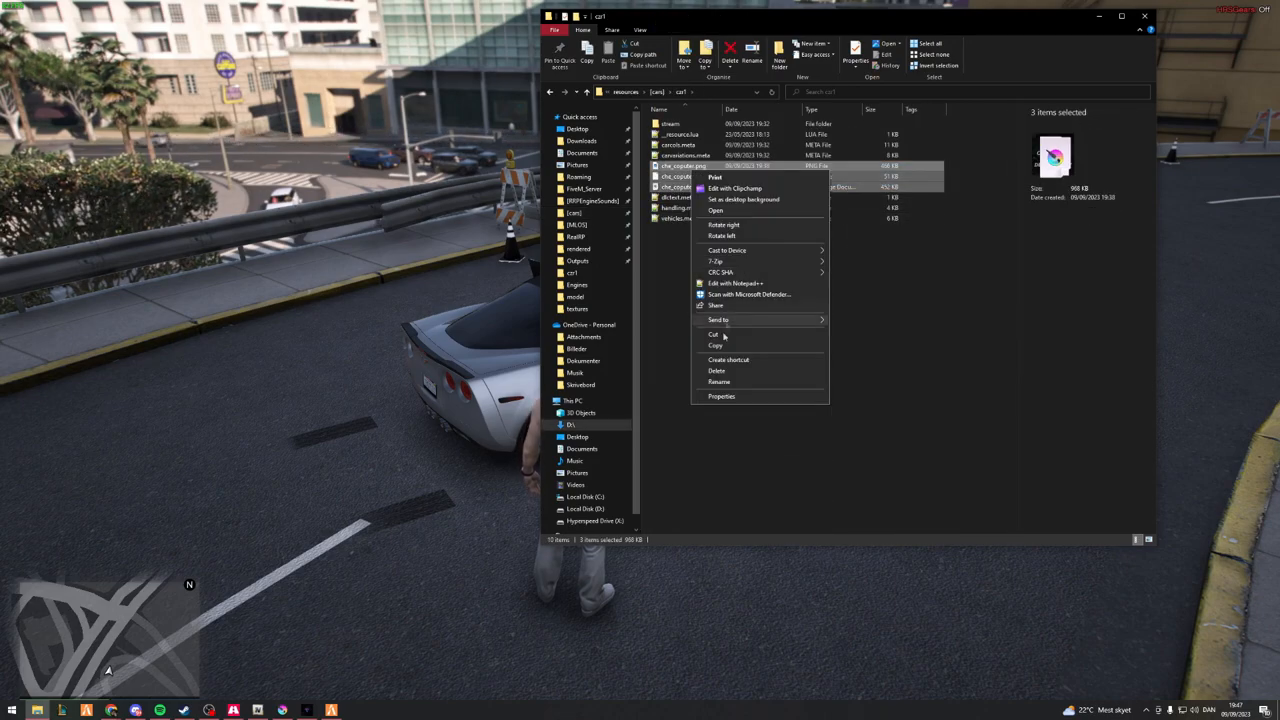
left_click(716, 370)
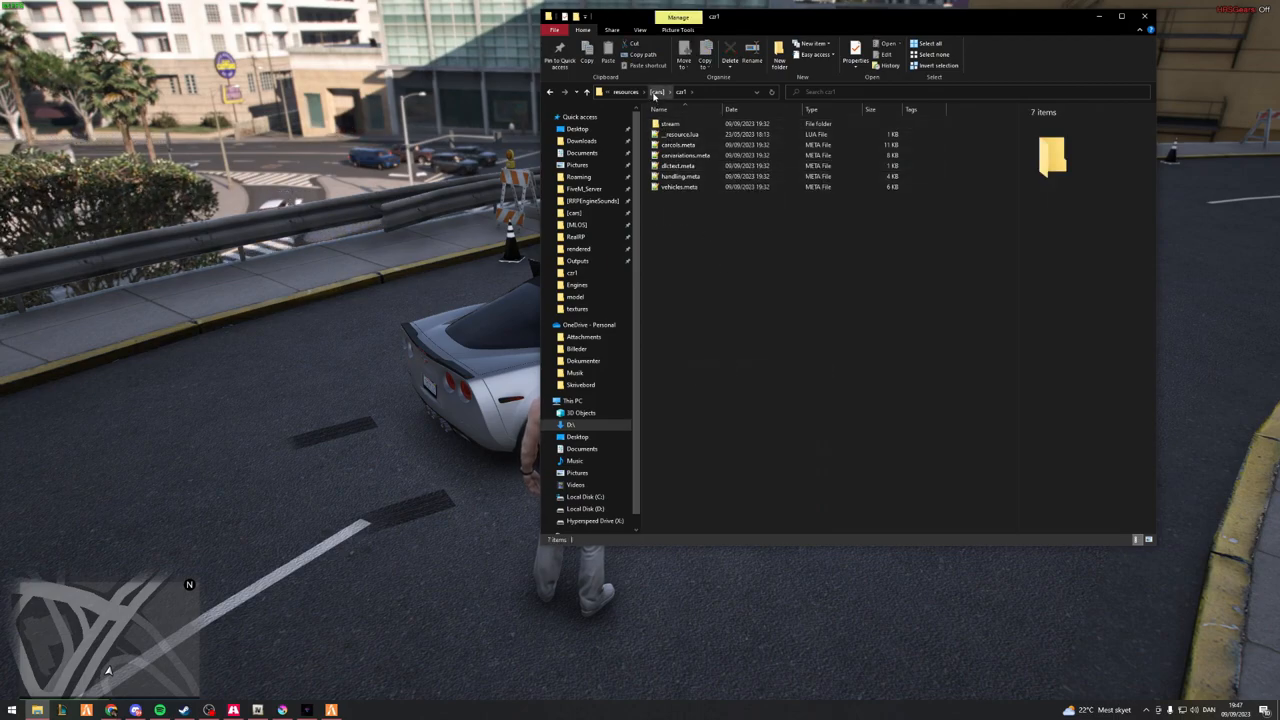
left_click(670, 124)
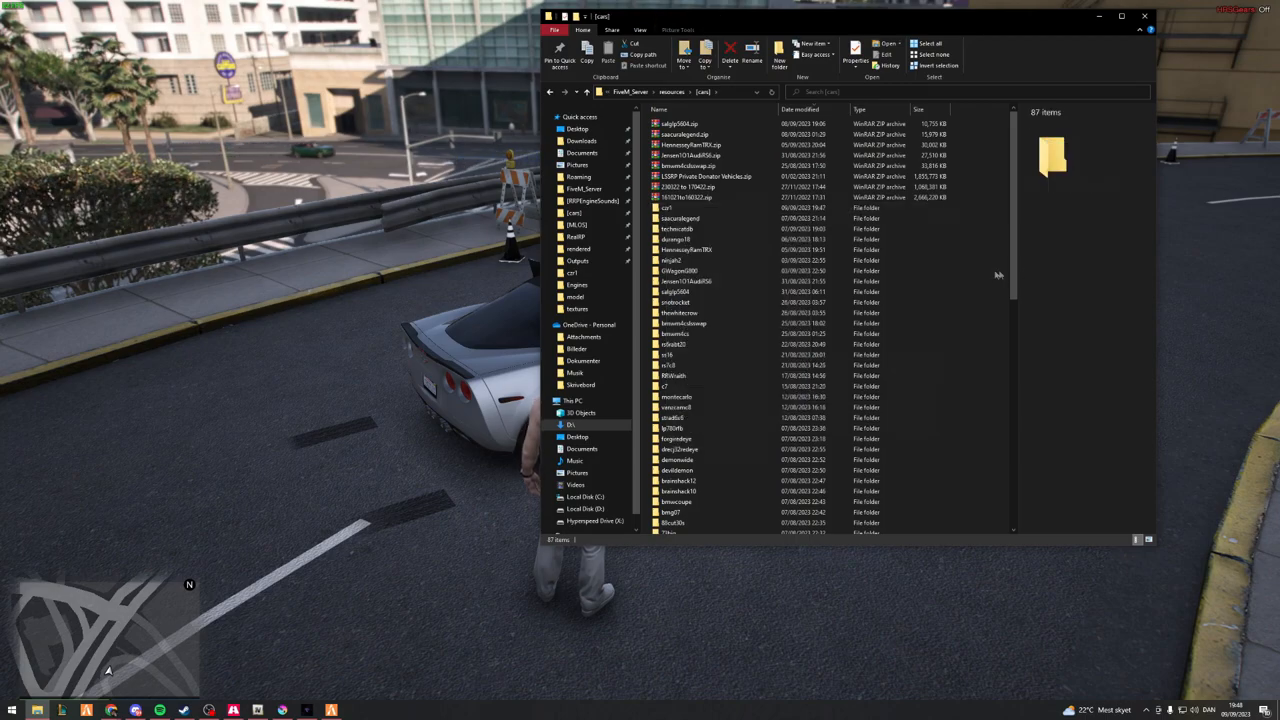
Bring the FiveM game window back in front via the taskbar
left_click(668, 208)
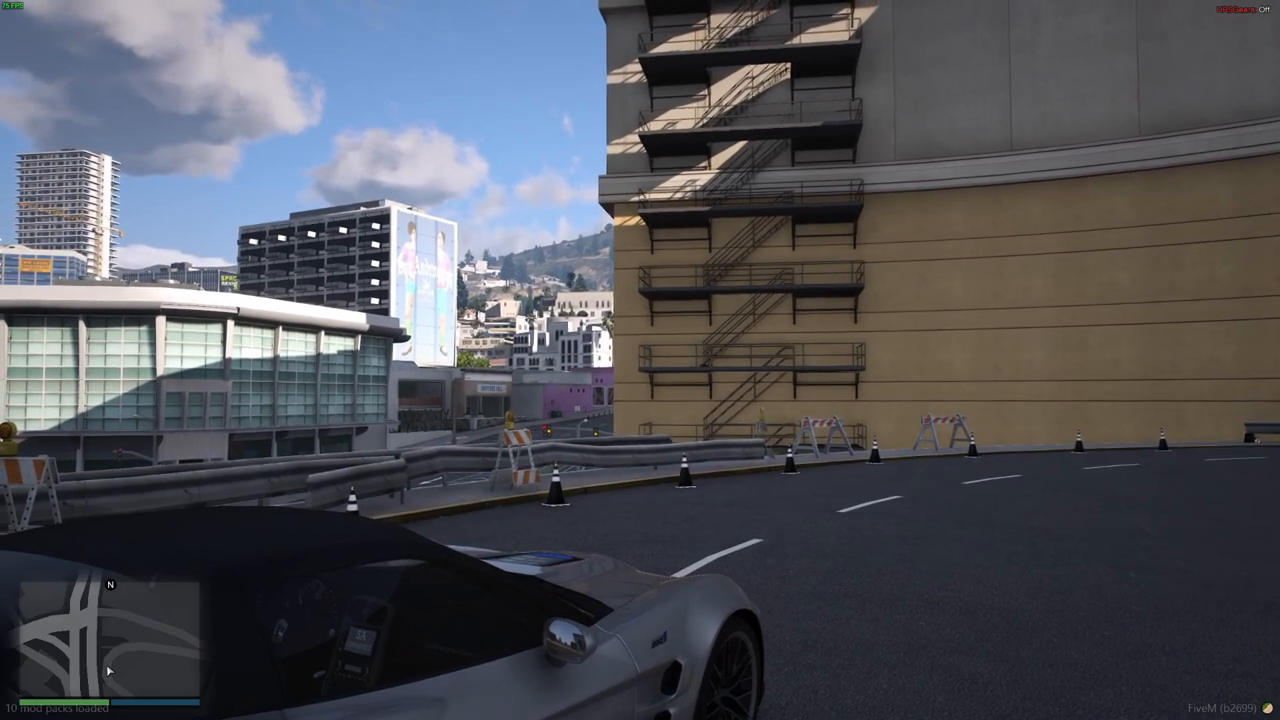
mouse_move(640, 360)
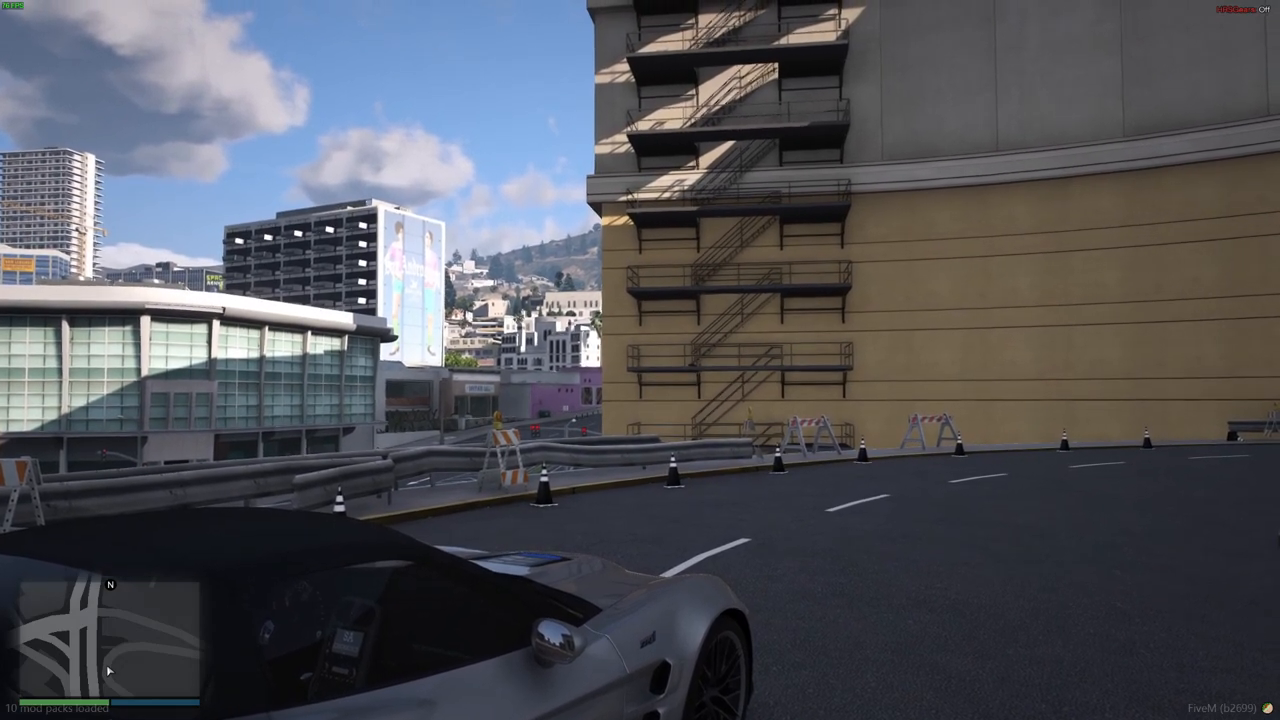
mouse_move(640, 360)
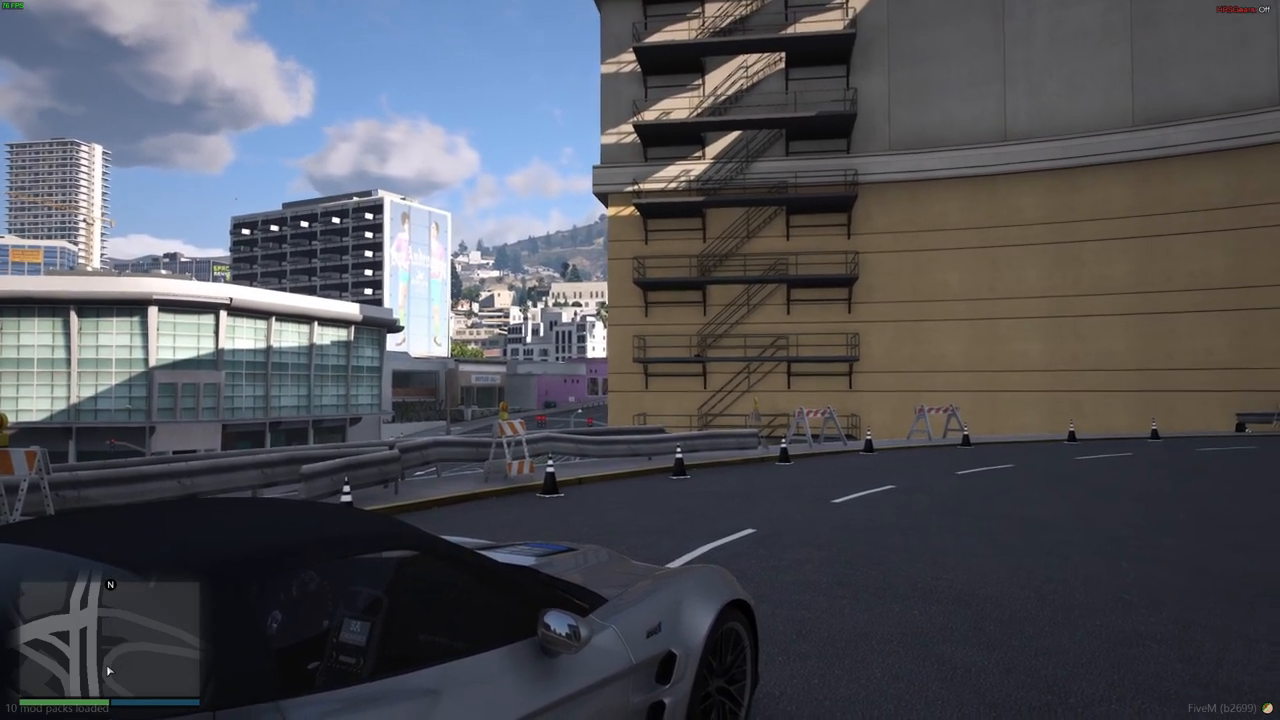